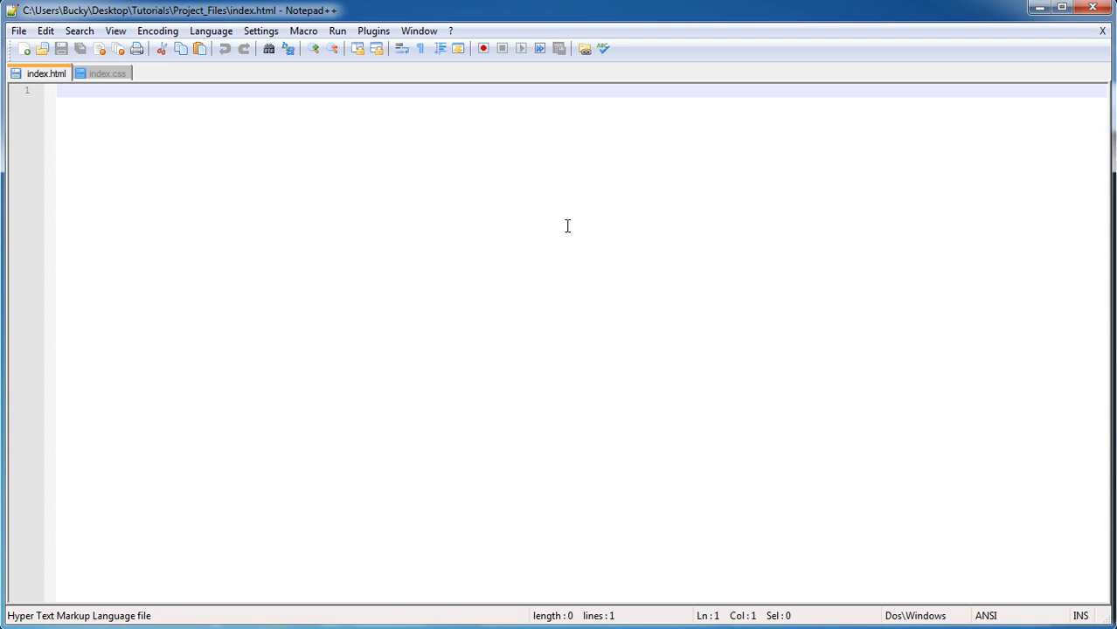
# Write the scratch note 1280 x 720 on line 1 of the empty index.html.
pyautogui.write('1280')
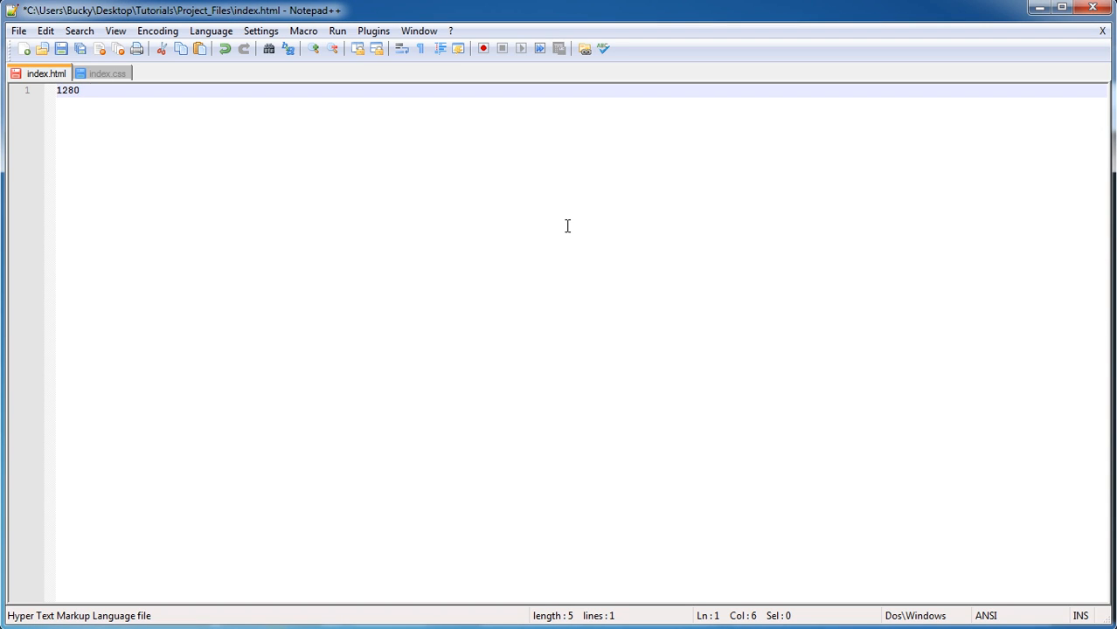
pyautogui.write('x 720')
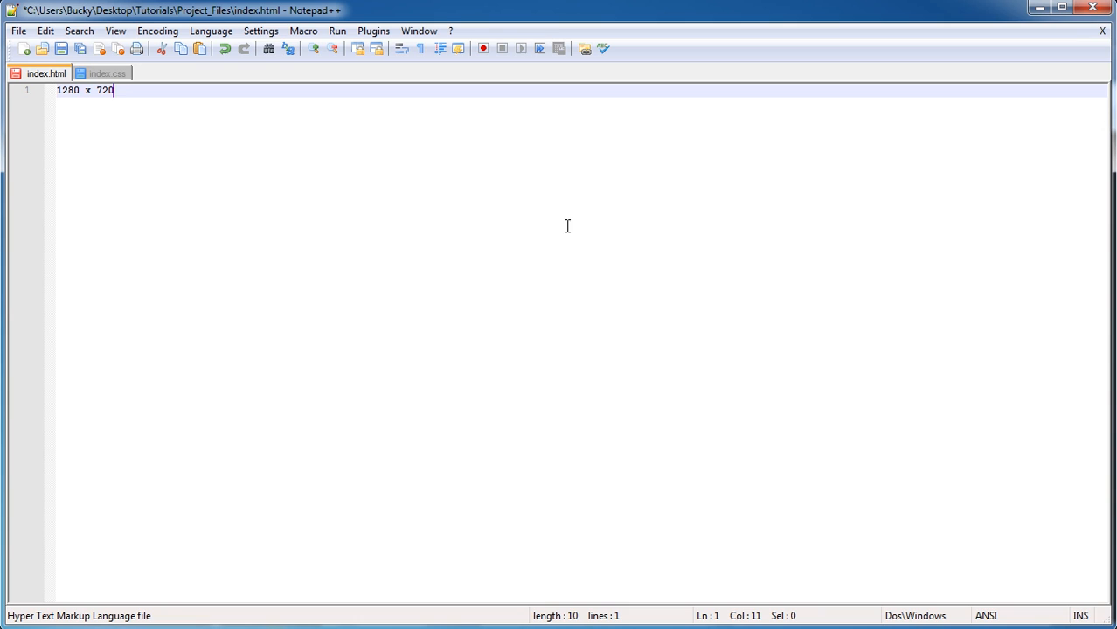
pyautogui.moveTo(324, 171)
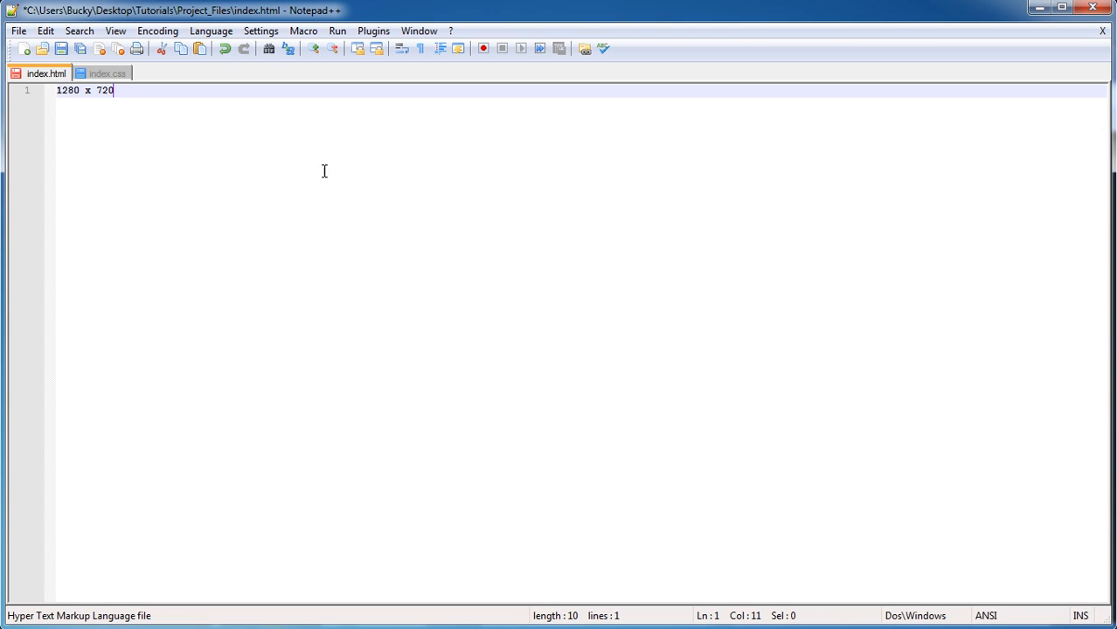
pyautogui.moveTo(147, 168)
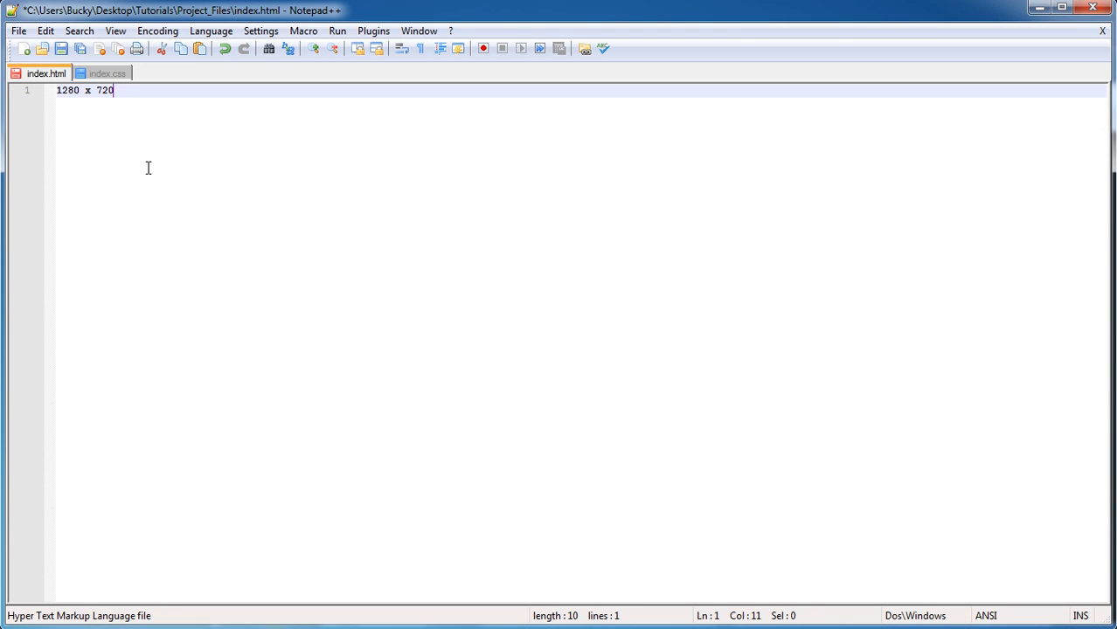
pyautogui.moveTo(372, 217)
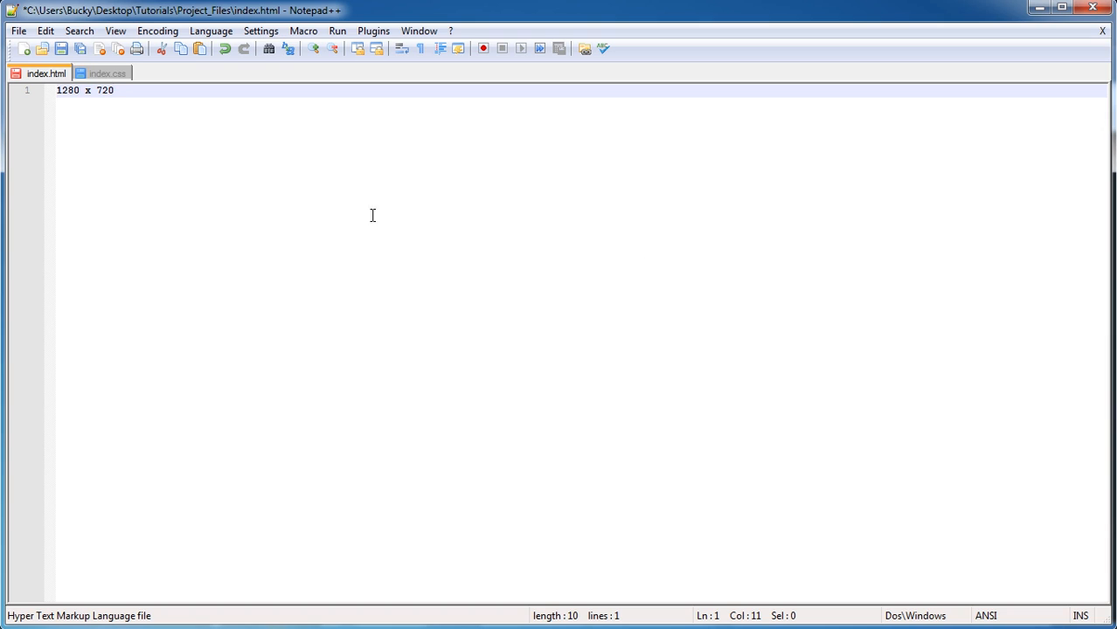
pyautogui.moveTo(172, 420)
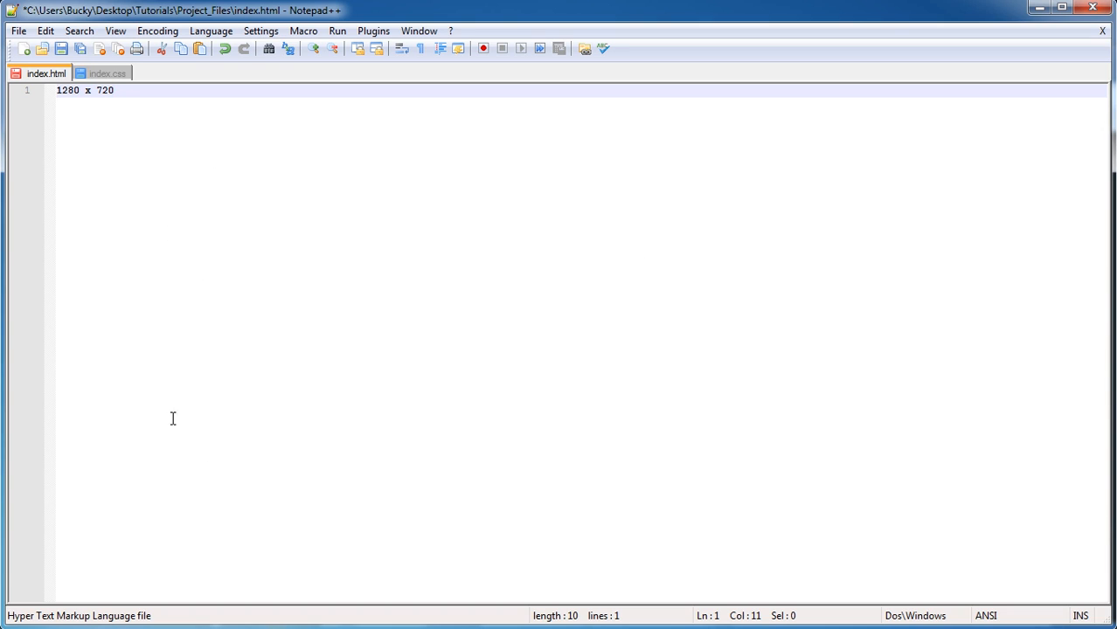
pyautogui.moveTo(274, 339)
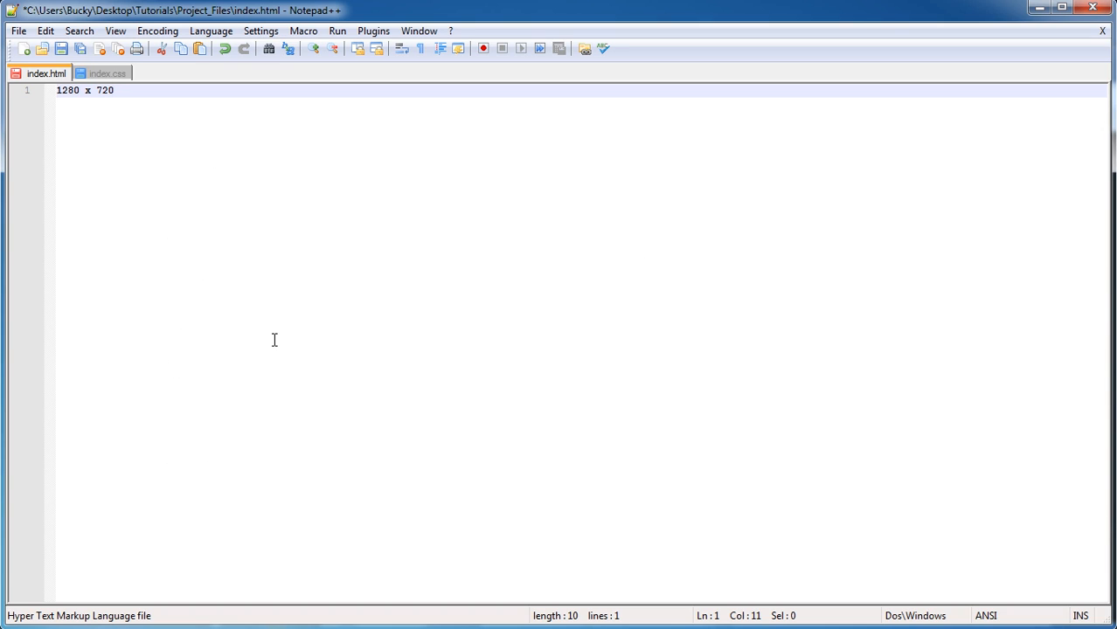
pyautogui.moveTo(341, 360)
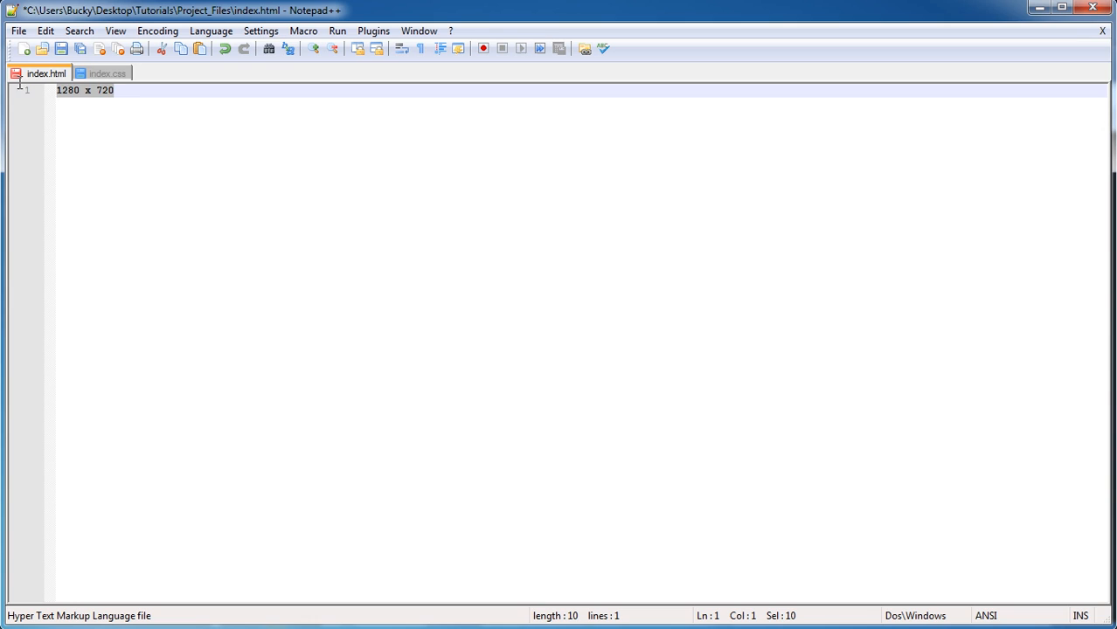
pyautogui.click(148, 99)
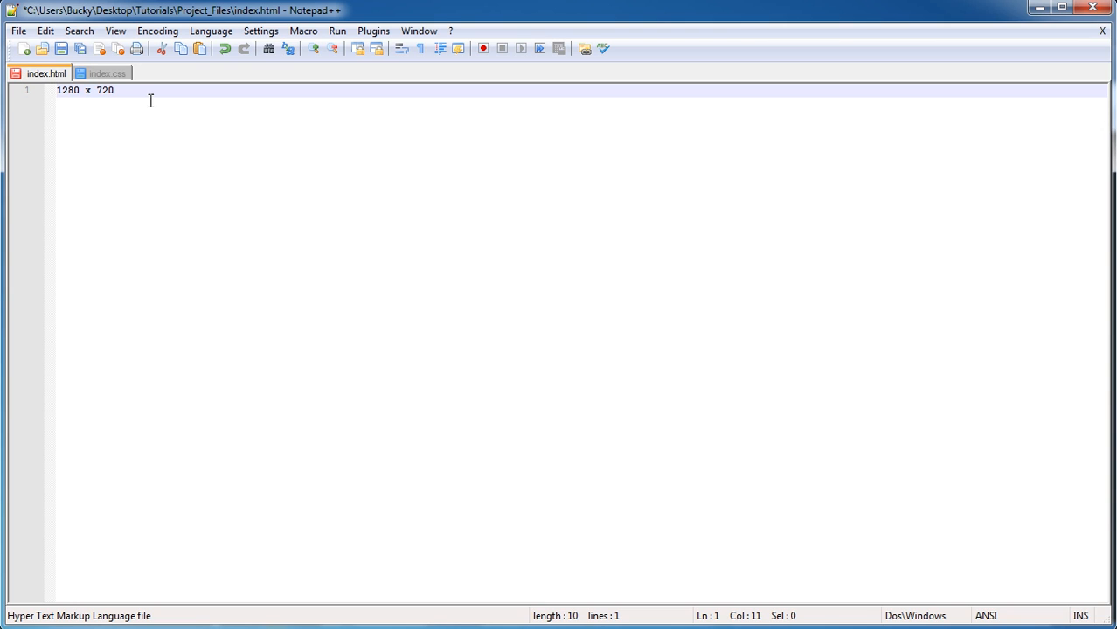
pyautogui.moveTo(180, 136)
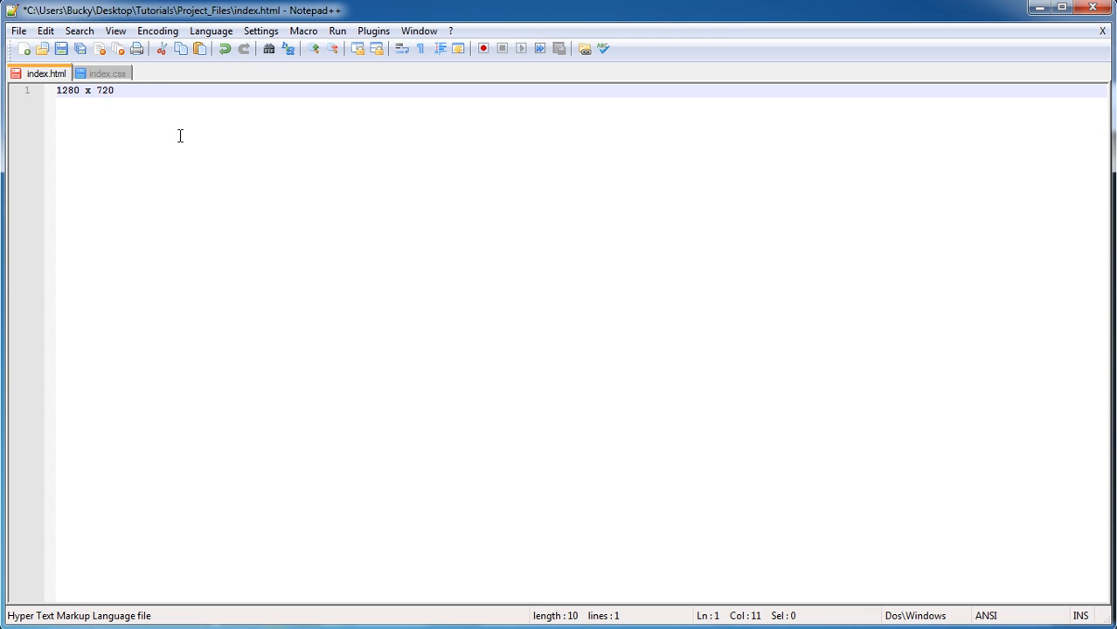
pyautogui.moveTo(1019, 472)
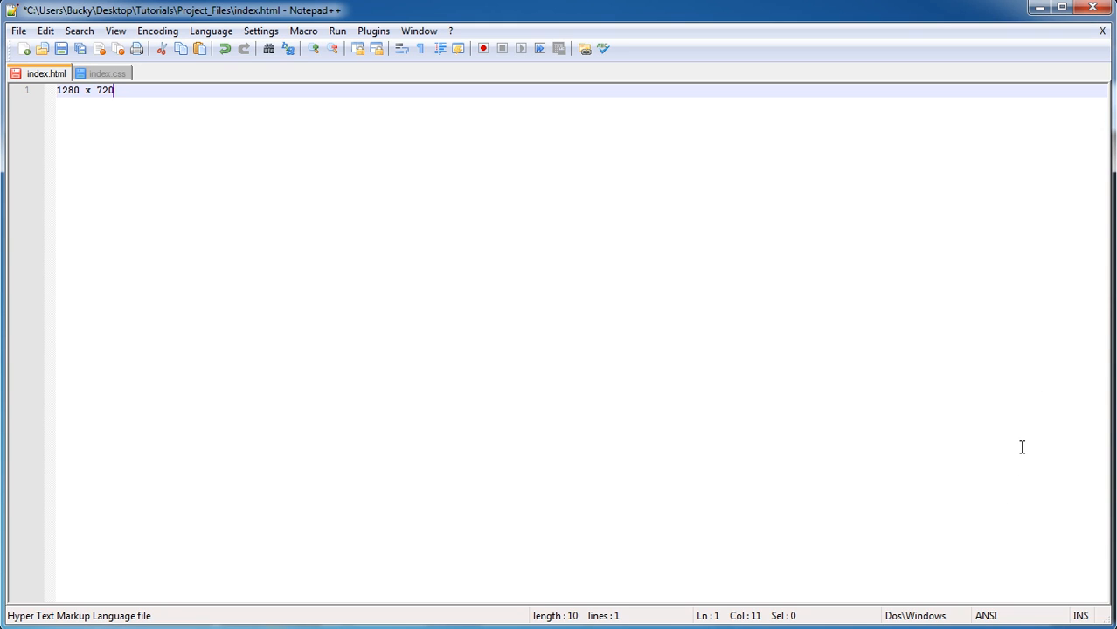
pyautogui.moveTo(50, 141)
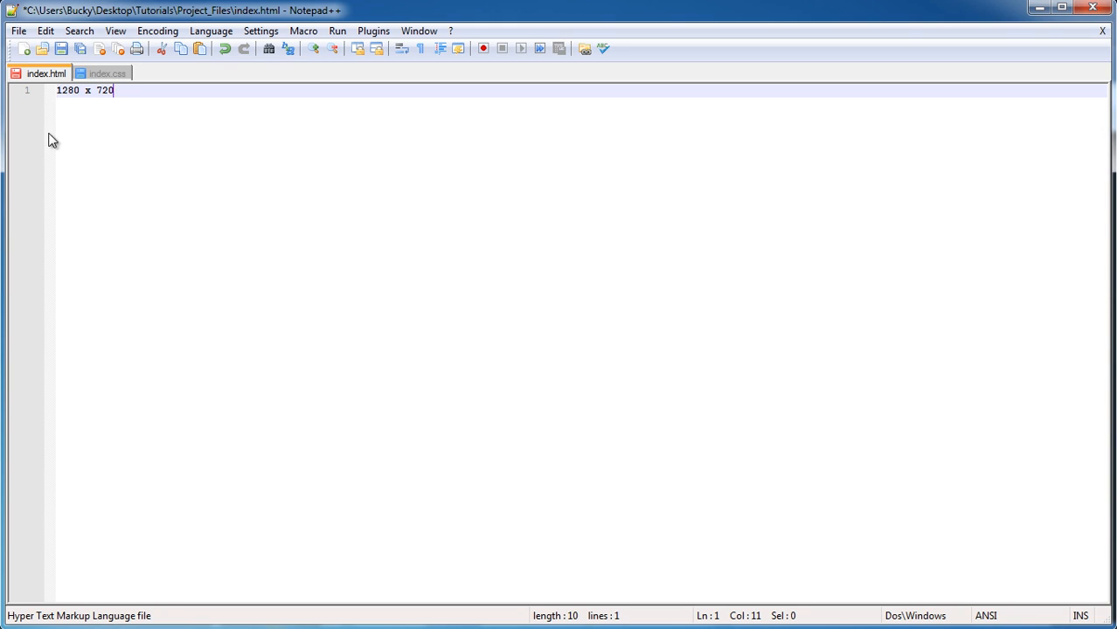
pyautogui.moveTo(249, 245)
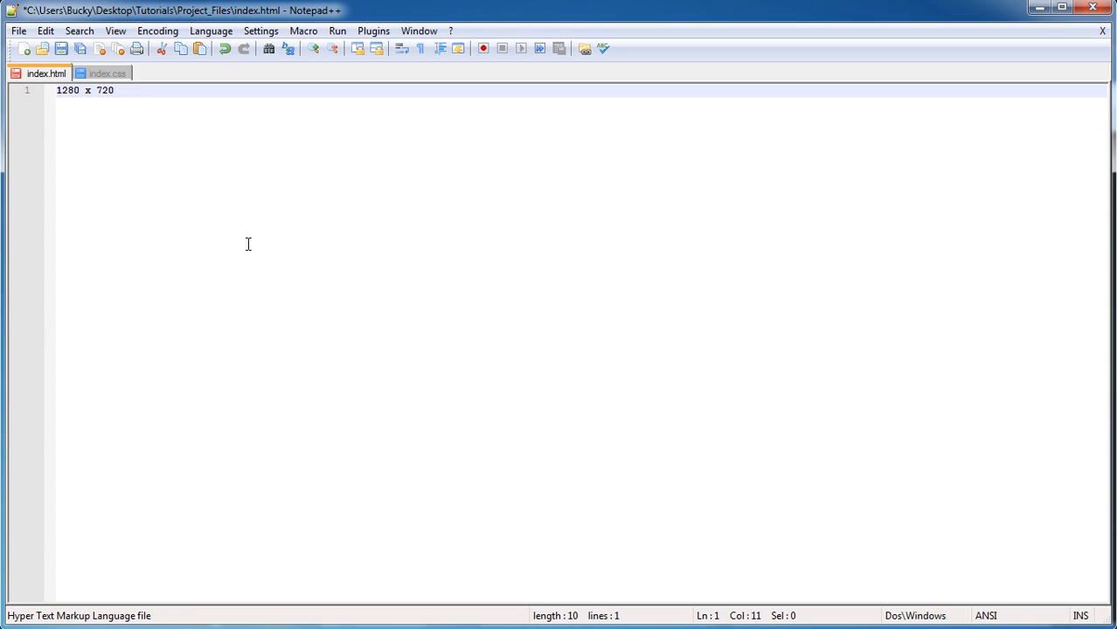
pyautogui.click(112, 91)
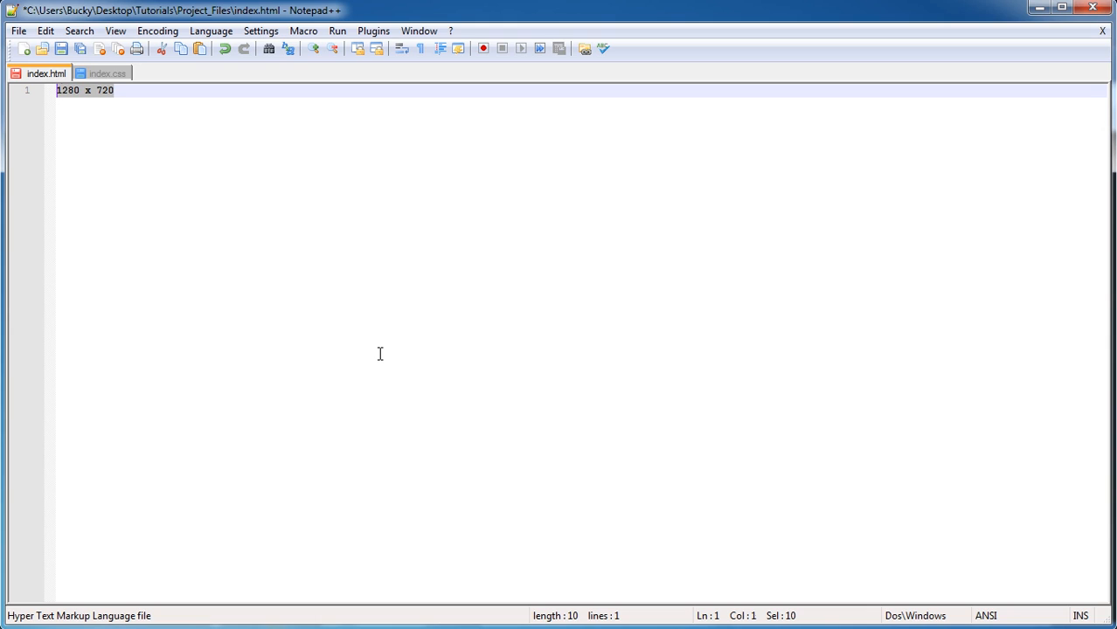
# Replace the note with 14px font, then select everything to clear it.
pyautogui.write('14px')
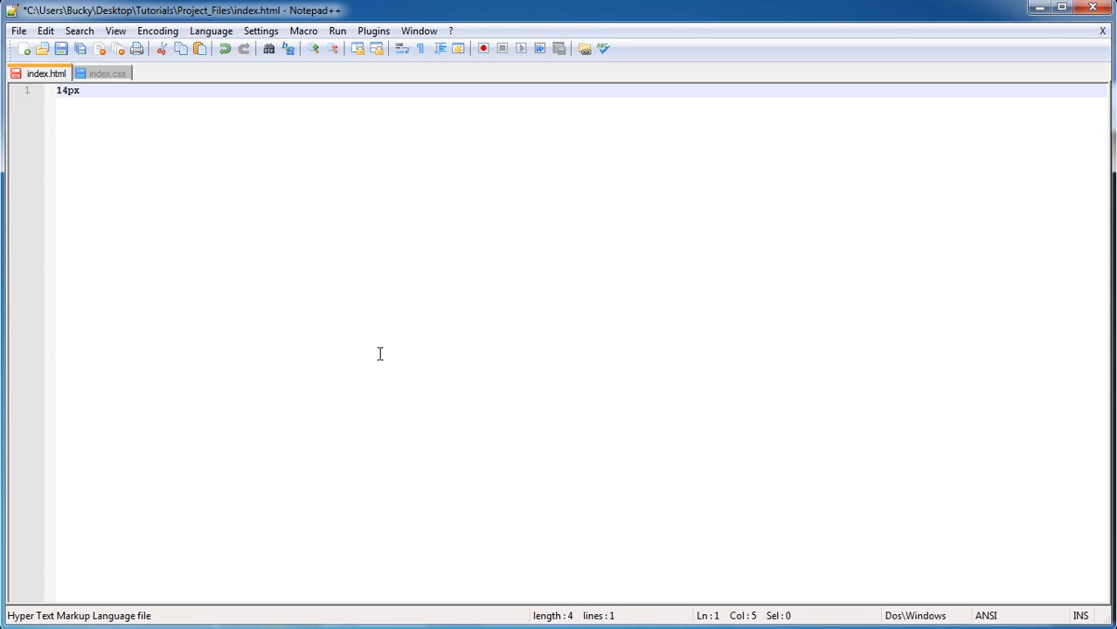
pyautogui.write('font')
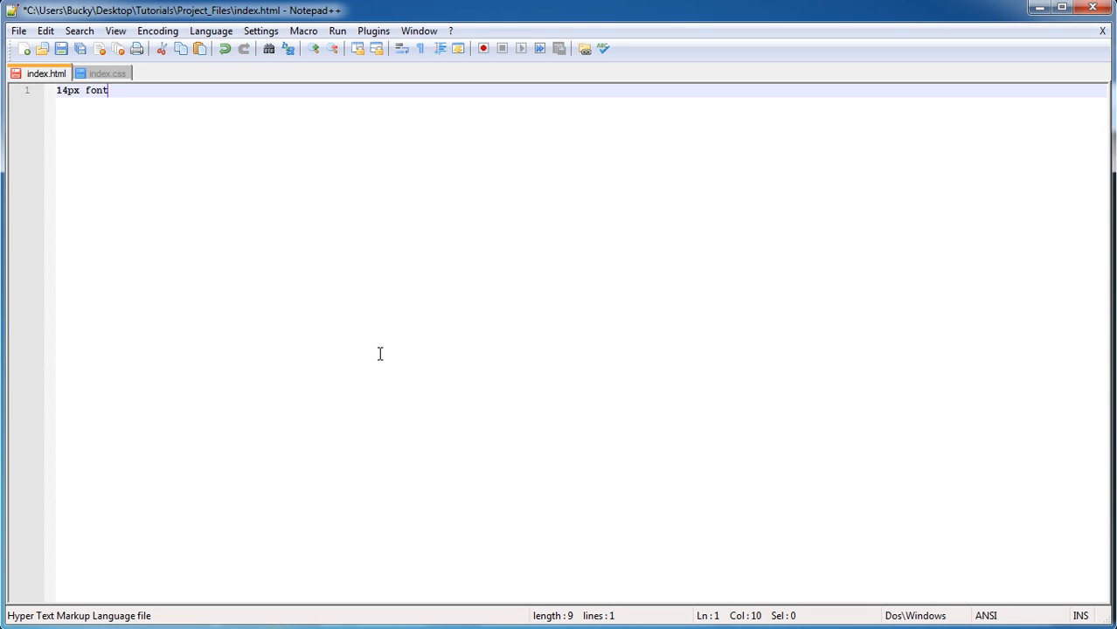
pyautogui.moveTo(820, 364)
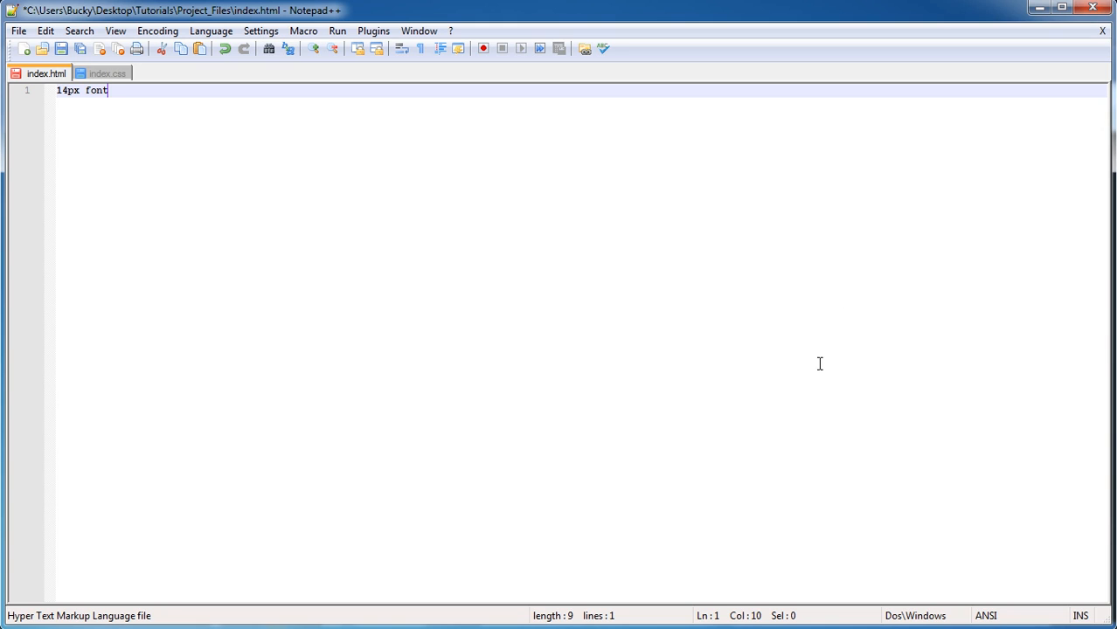
pyautogui.moveTo(610, 327)
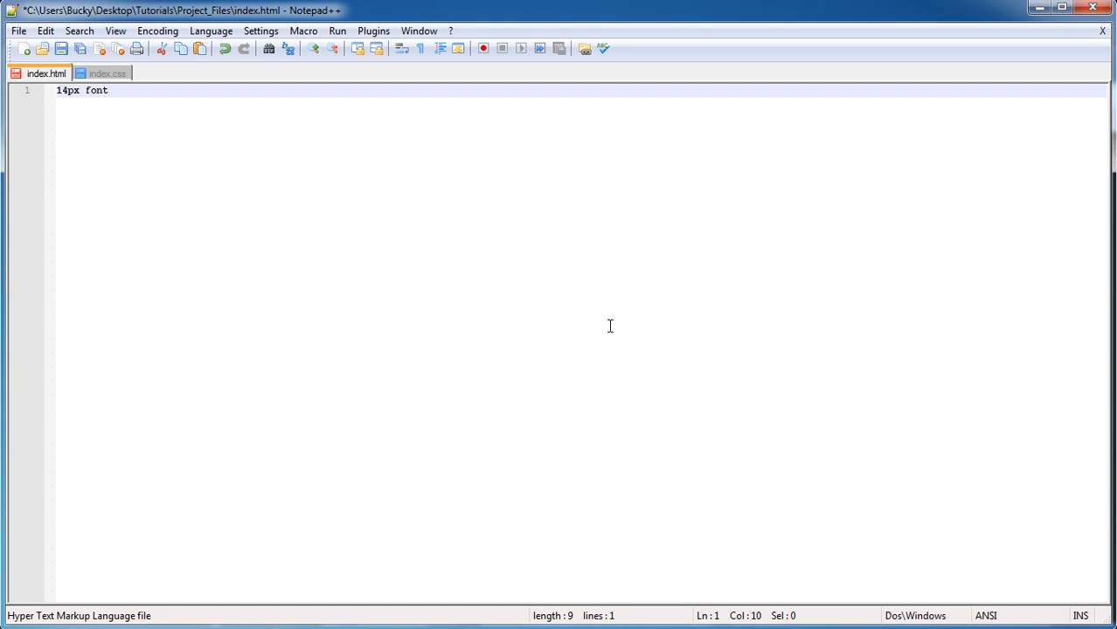
pyautogui.doubleClick(94, 91)
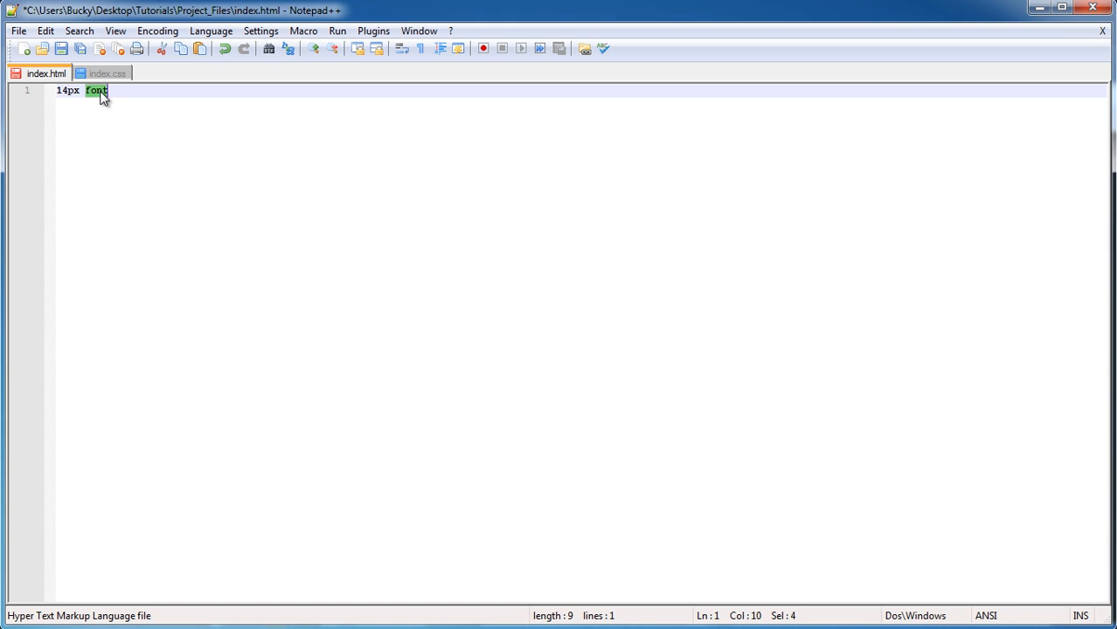
pyautogui.click(136, 91)
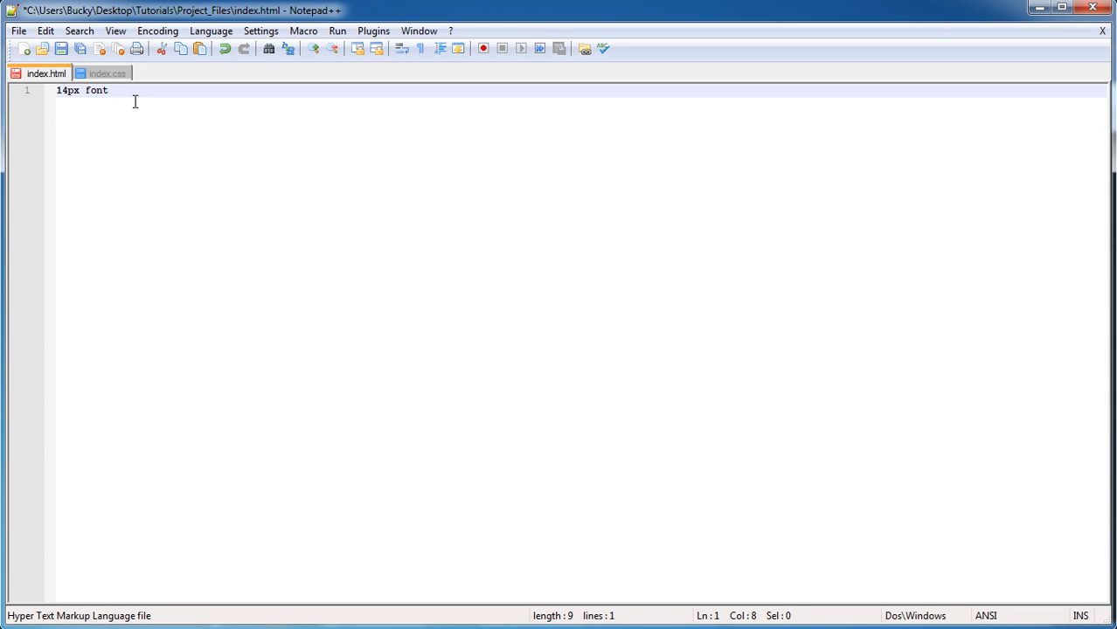
pyautogui.press('ctrl+a')
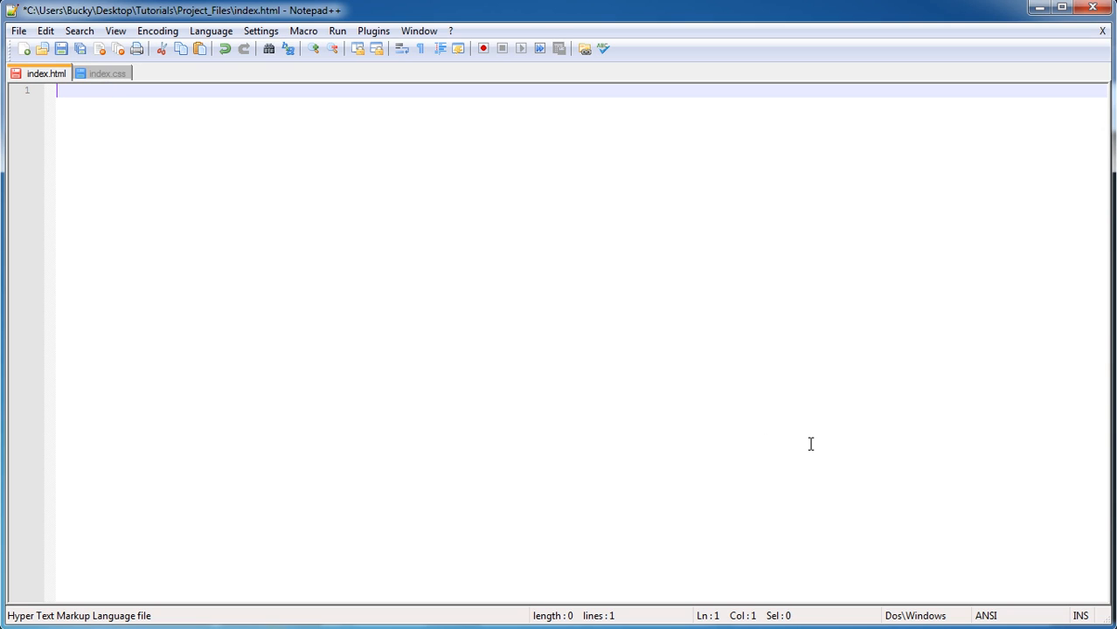
# Jot em and px as scratch notes and erase them, leaving index.html empty.
pyautogui.write('e')
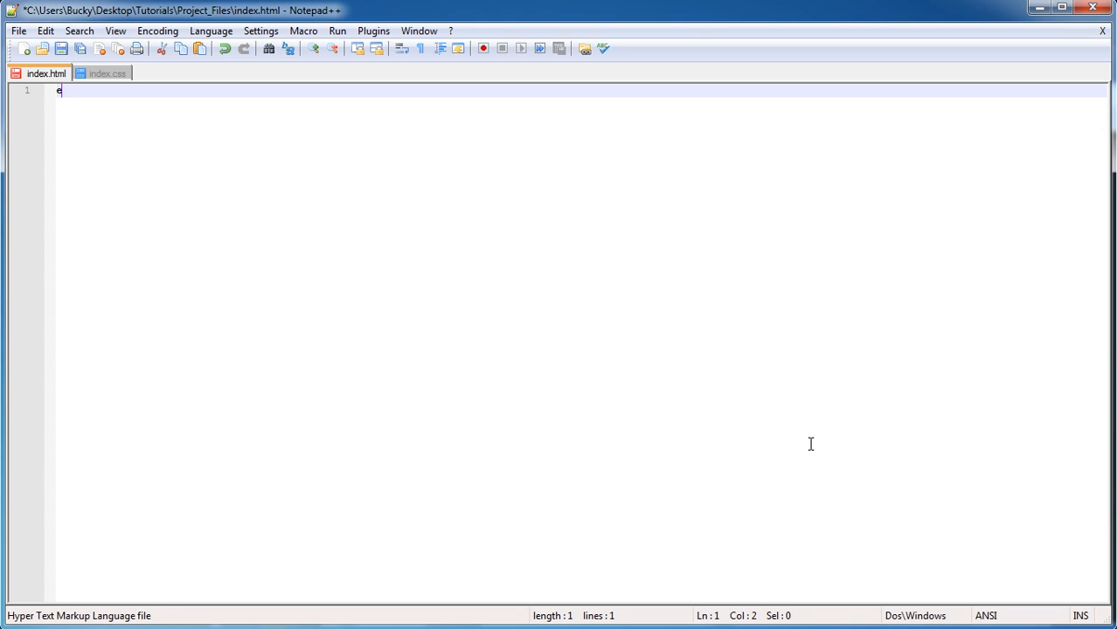
pyautogui.write('m')
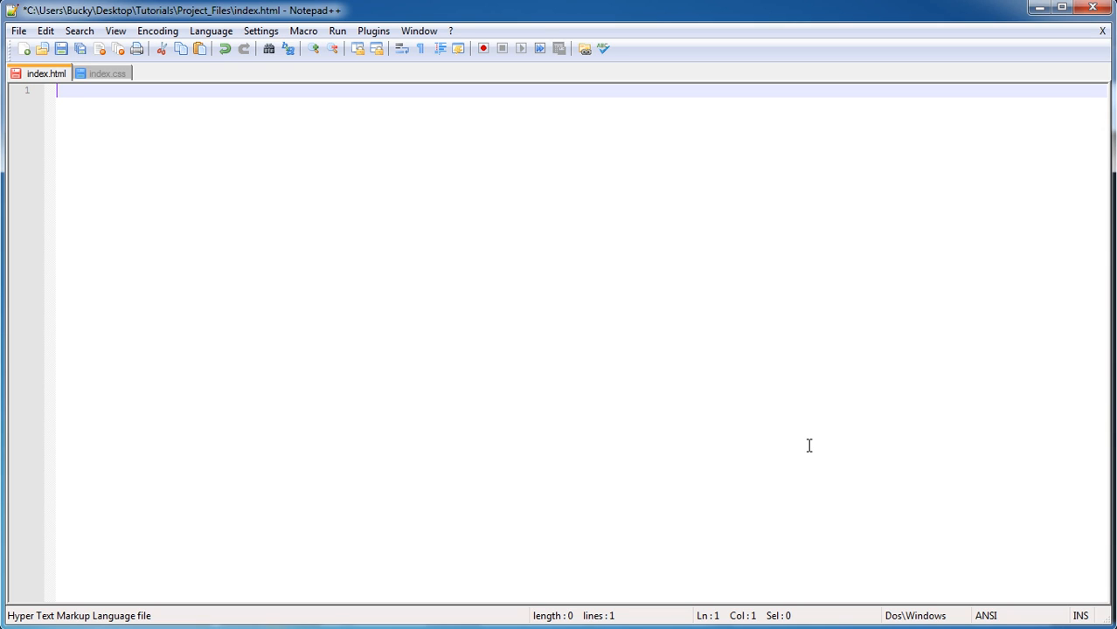
pyautogui.write('px')
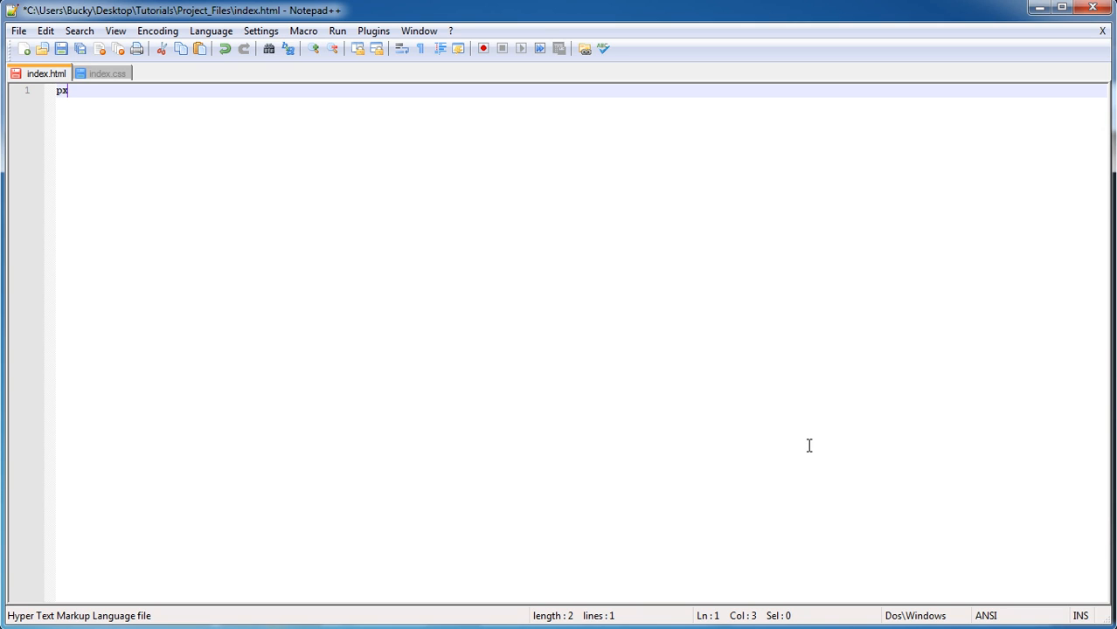
pyautogui.press('Backspace')
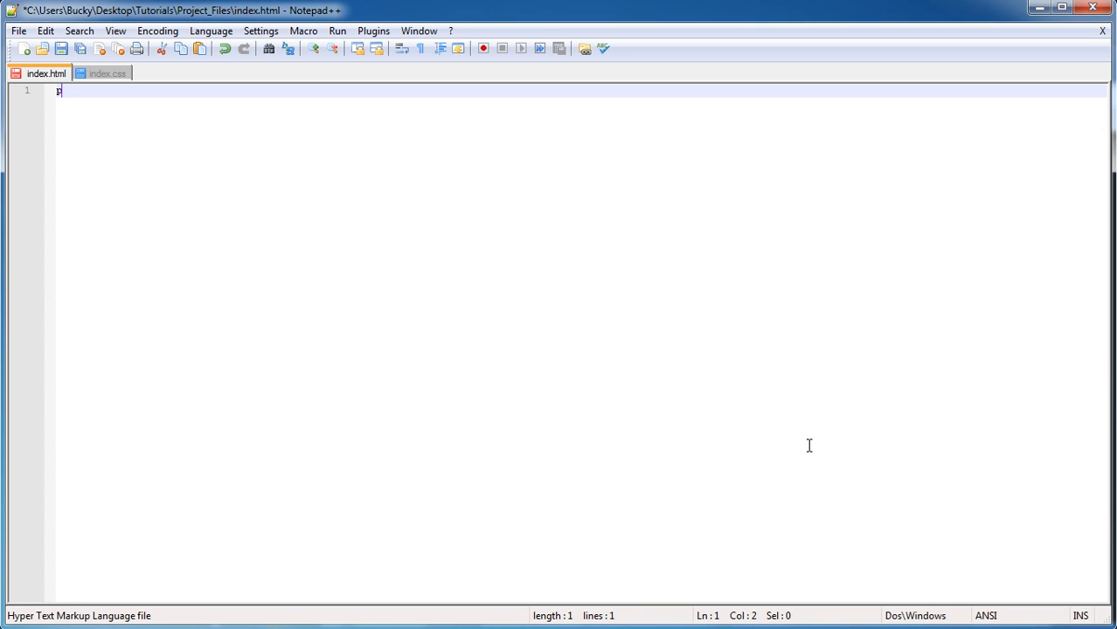
pyautogui.press('Backspace')
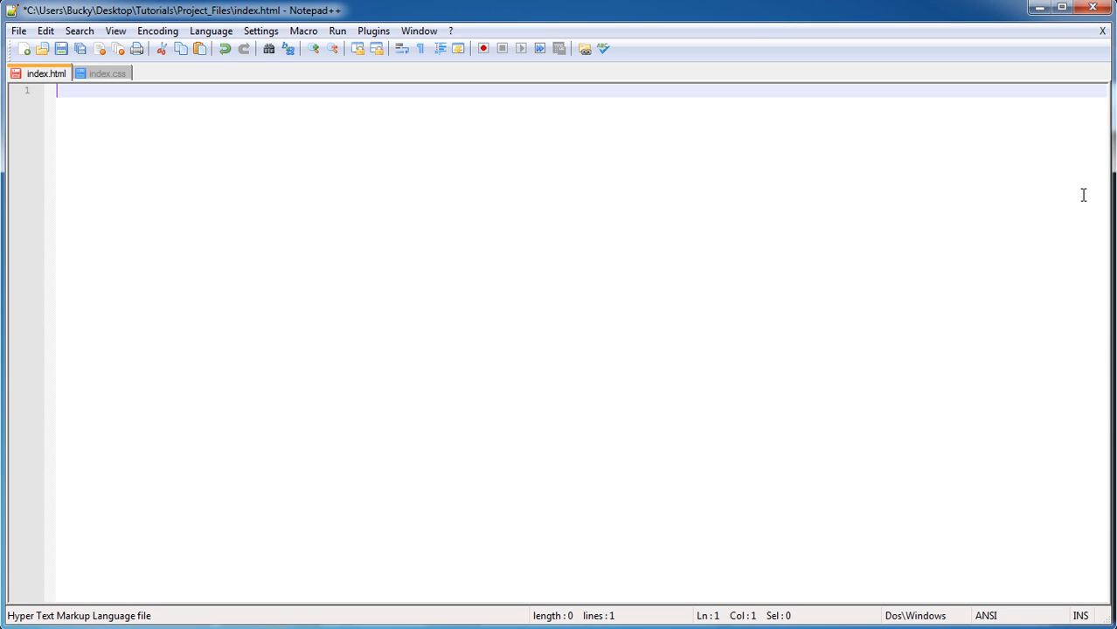
pyautogui.moveTo(122, 91)
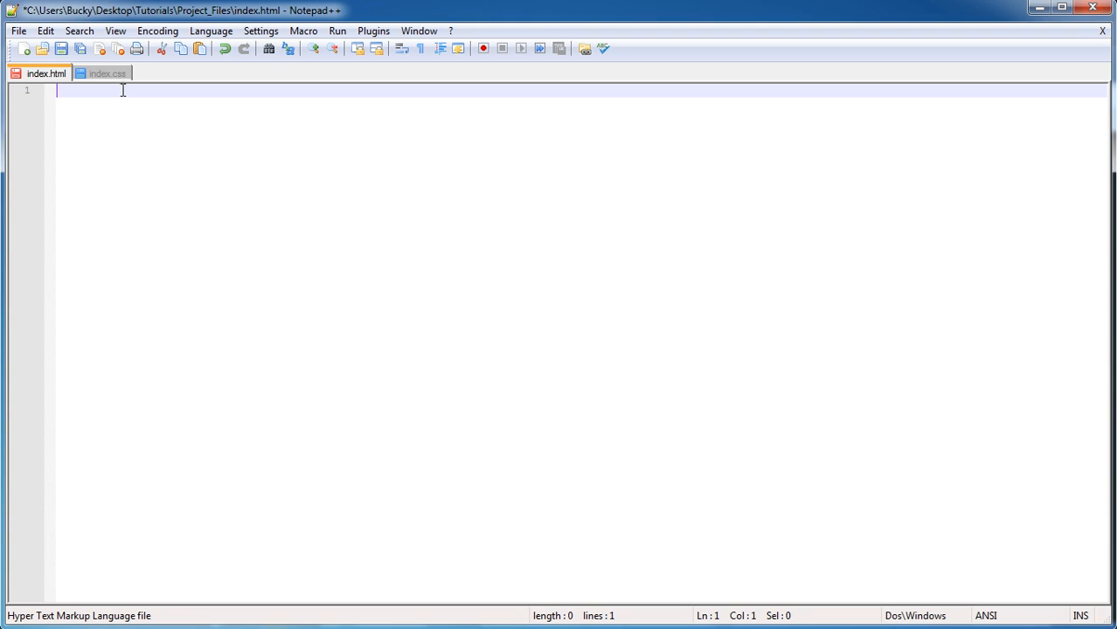
pyautogui.moveTo(100, 73)
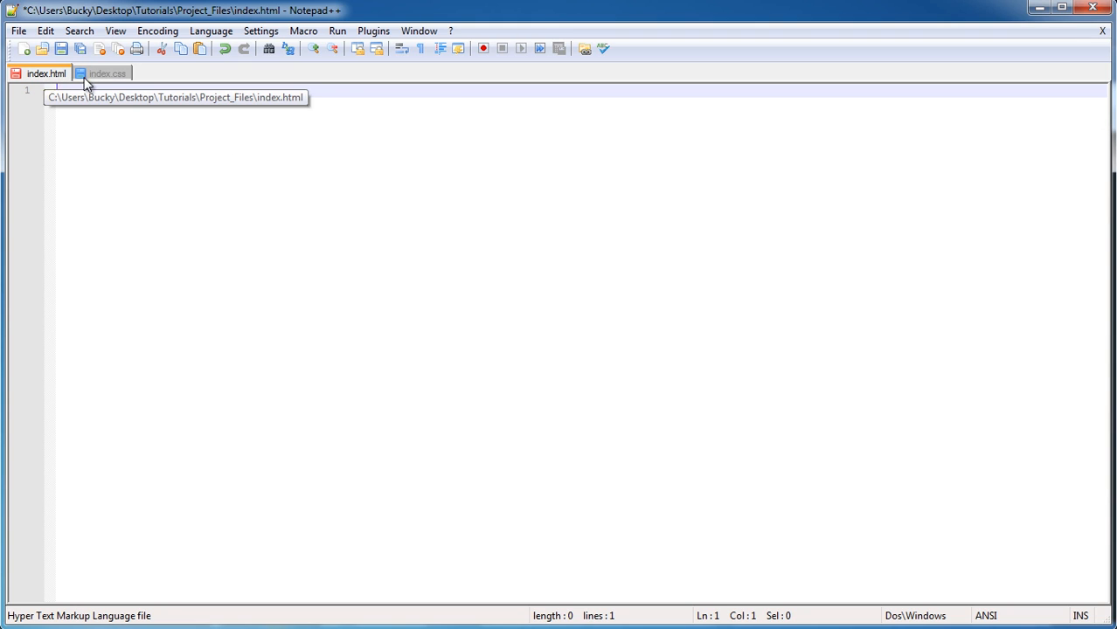
pyautogui.click(108, 73)
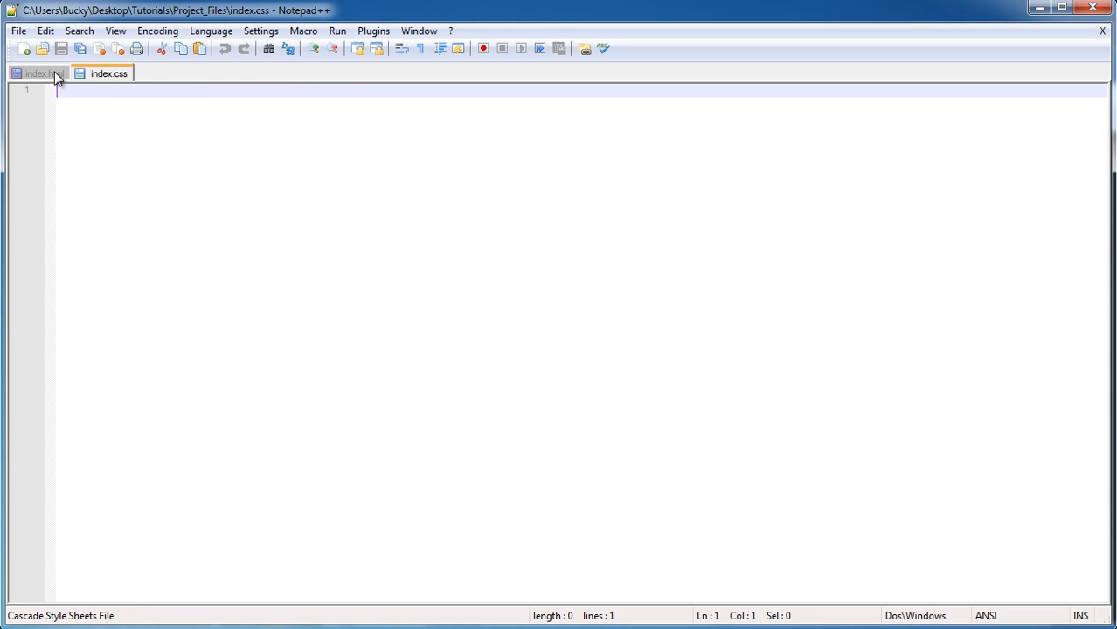
pyautogui.click(38, 74)
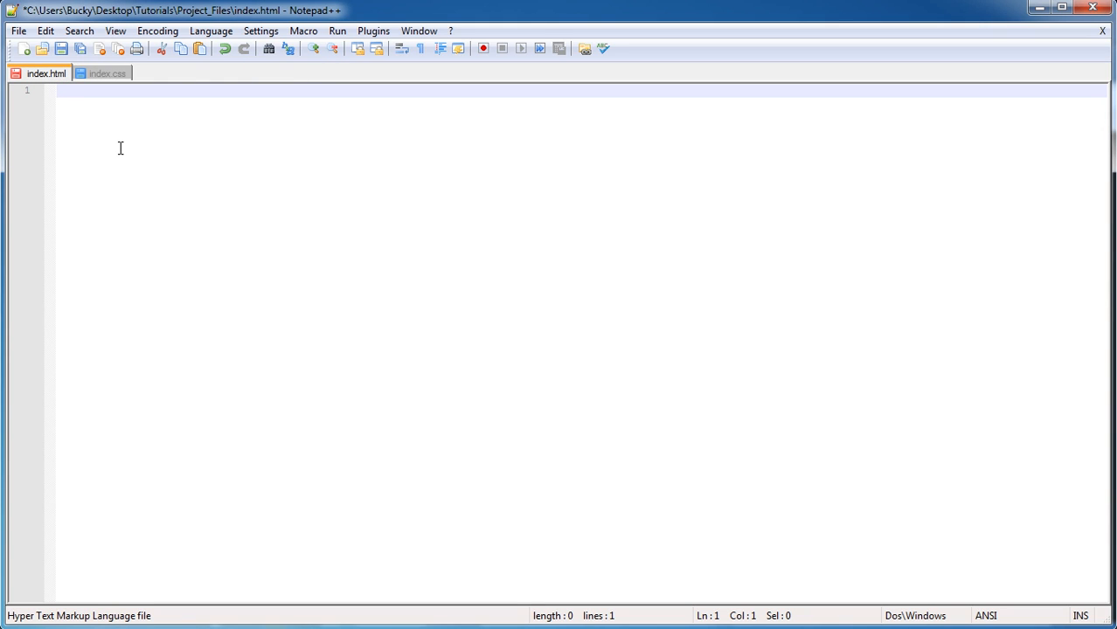
pyautogui.moveTo(212, 159)
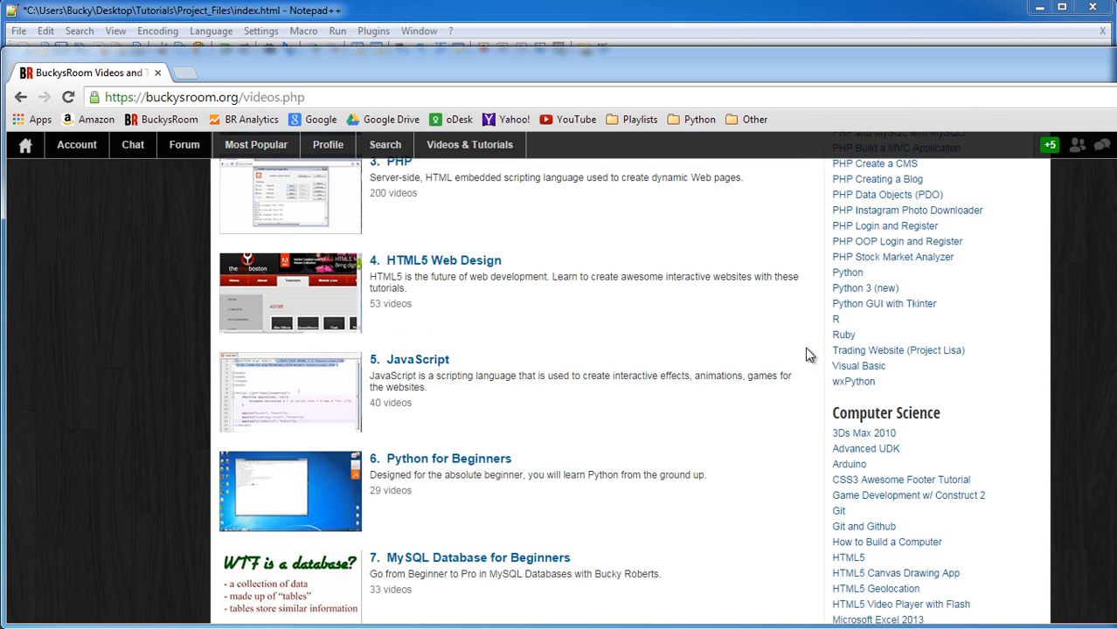
pyautogui.scroll(-3)
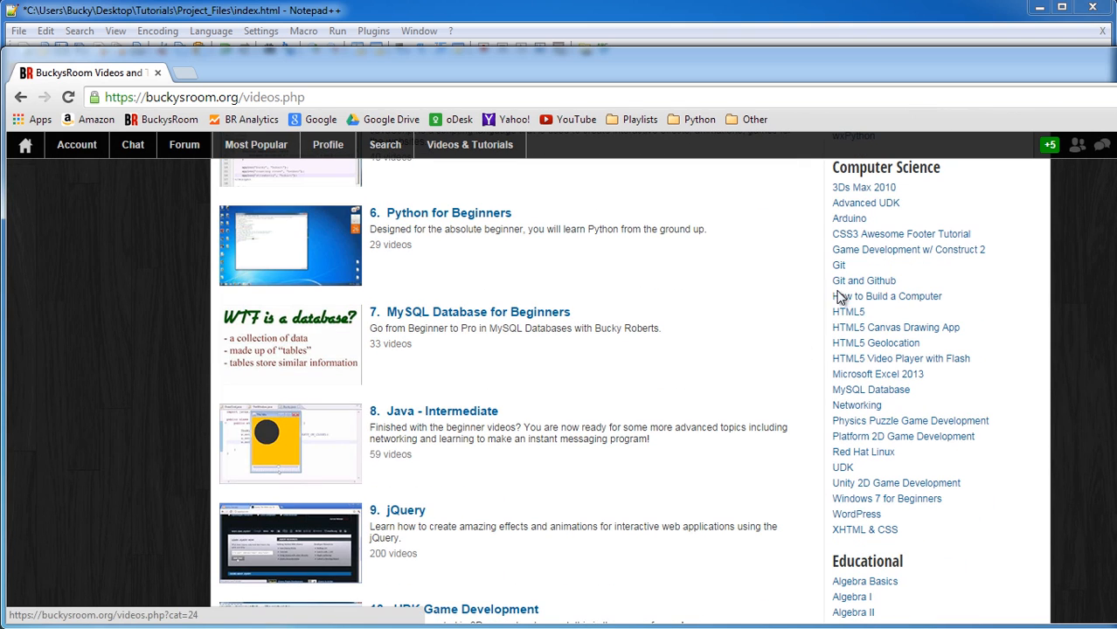
pyautogui.moveTo(933, 300)
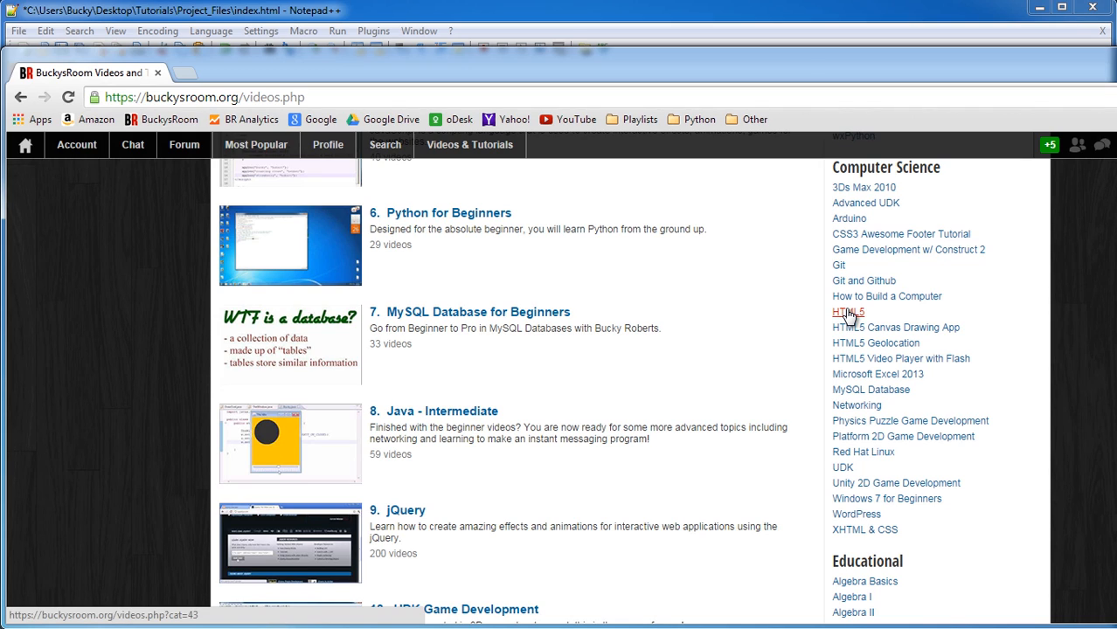
pyautogui.moveTo(848, 315)
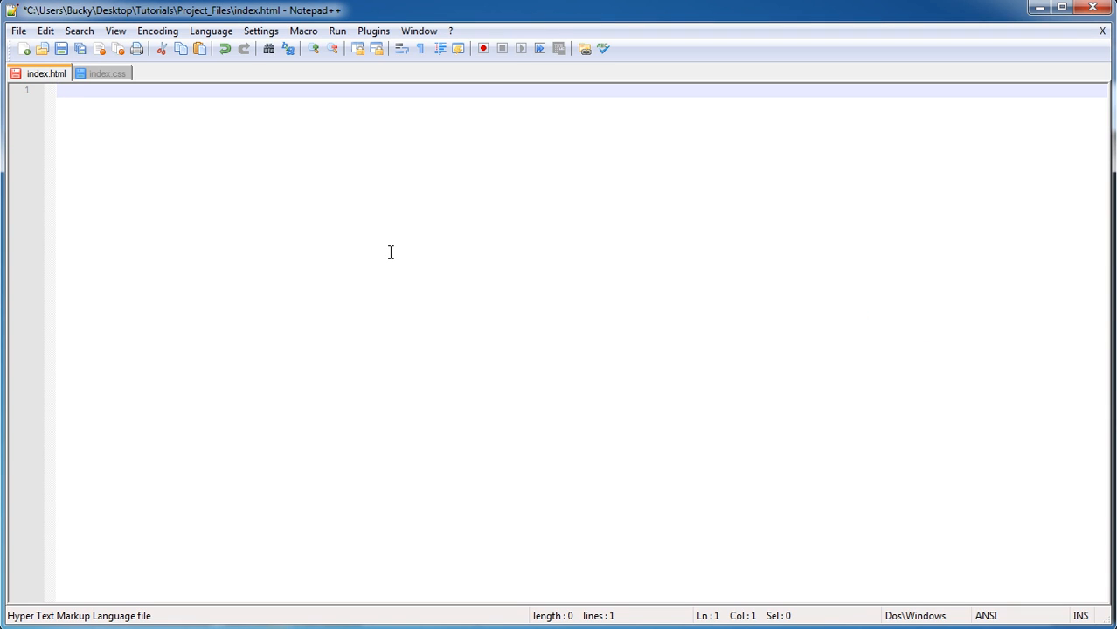
pyautogui.moveTo(466, 248)
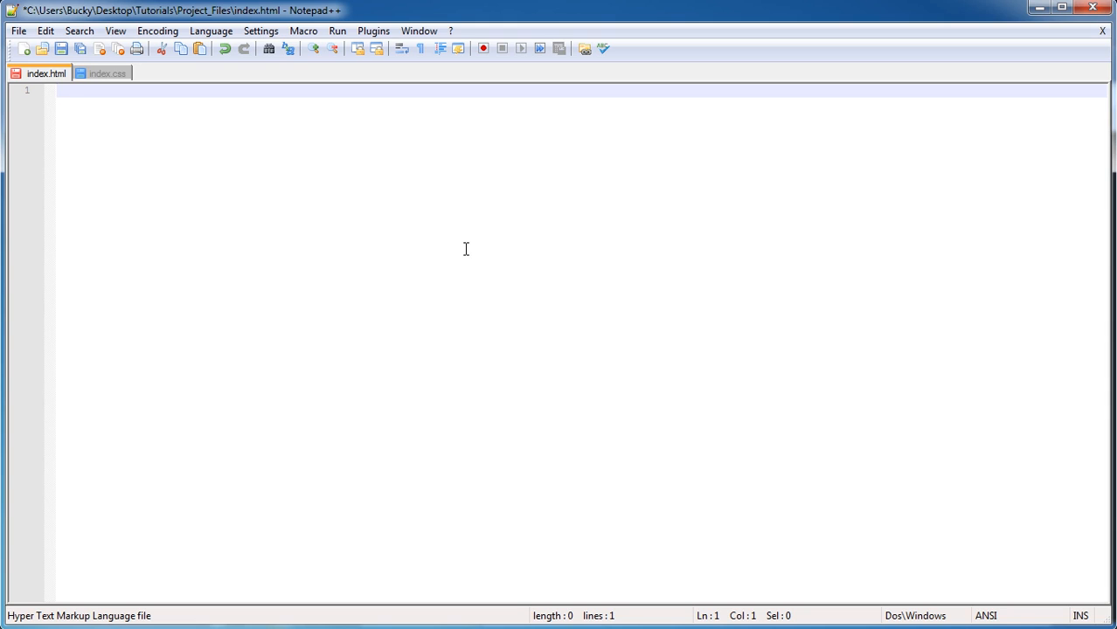
# Write the <!doctype html> declaration and begin the closing html tag.
pyautogui.write('<>')
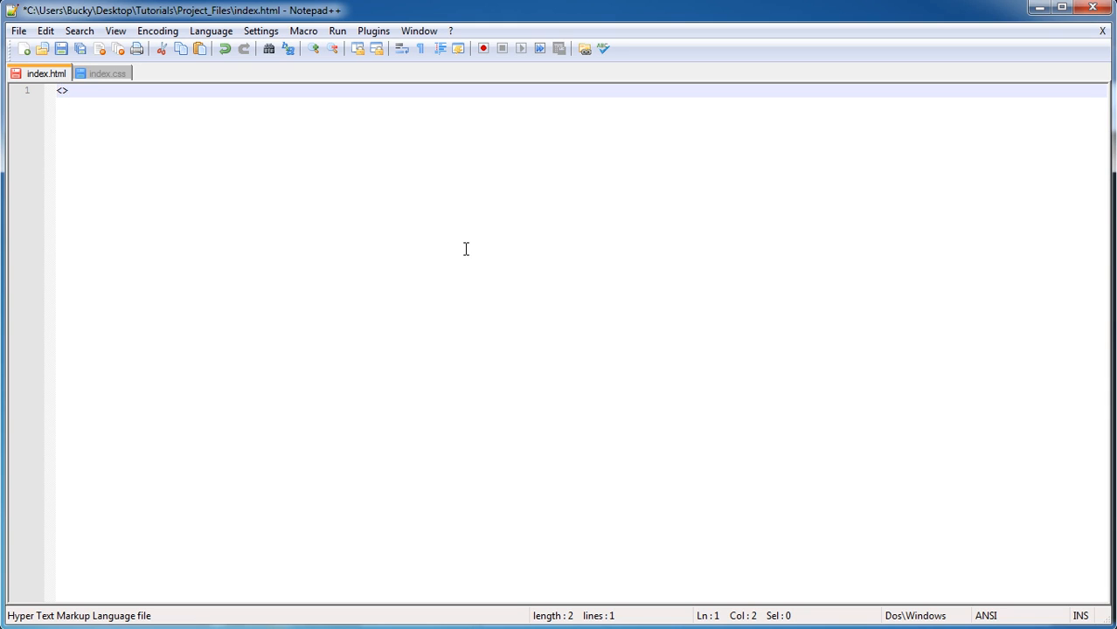
pyautogui.write('!')
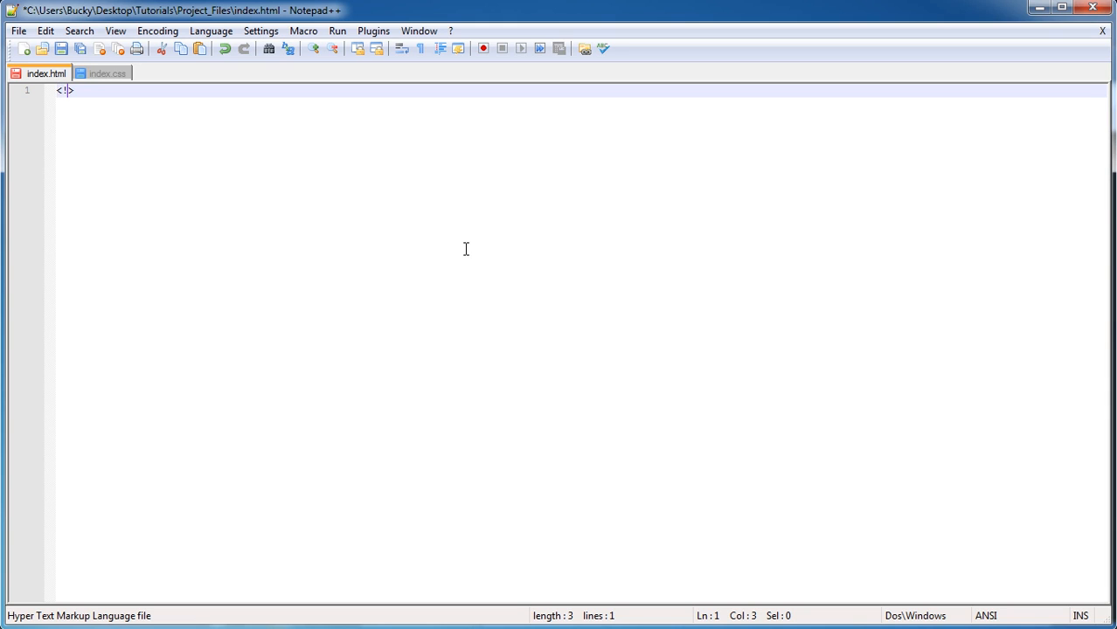
pyautogui.write('doctype')
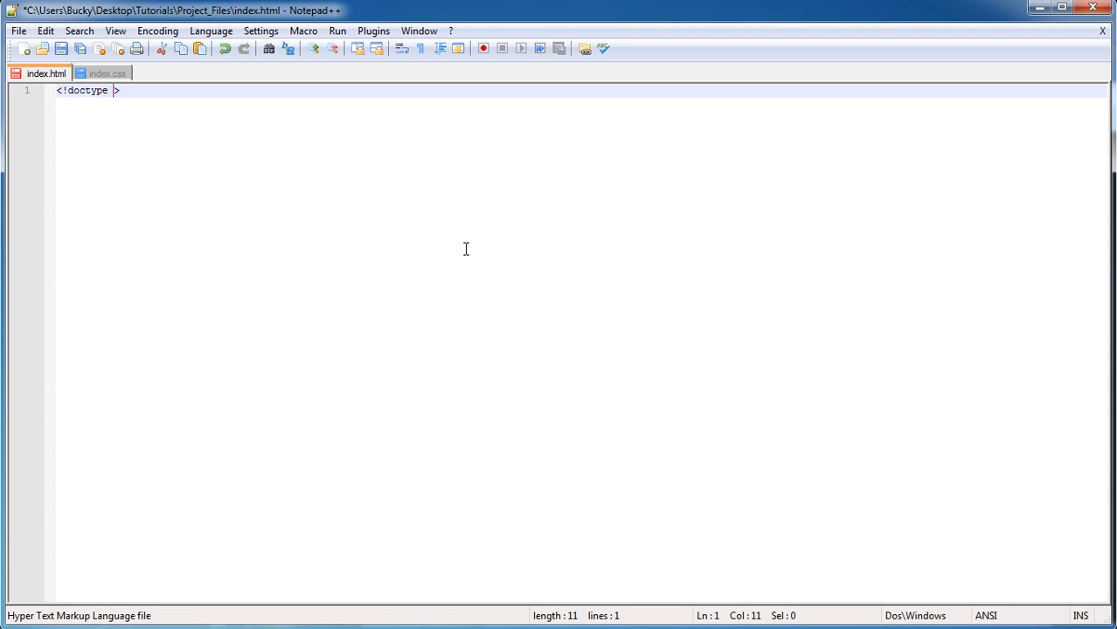
pyautogui.write('html')
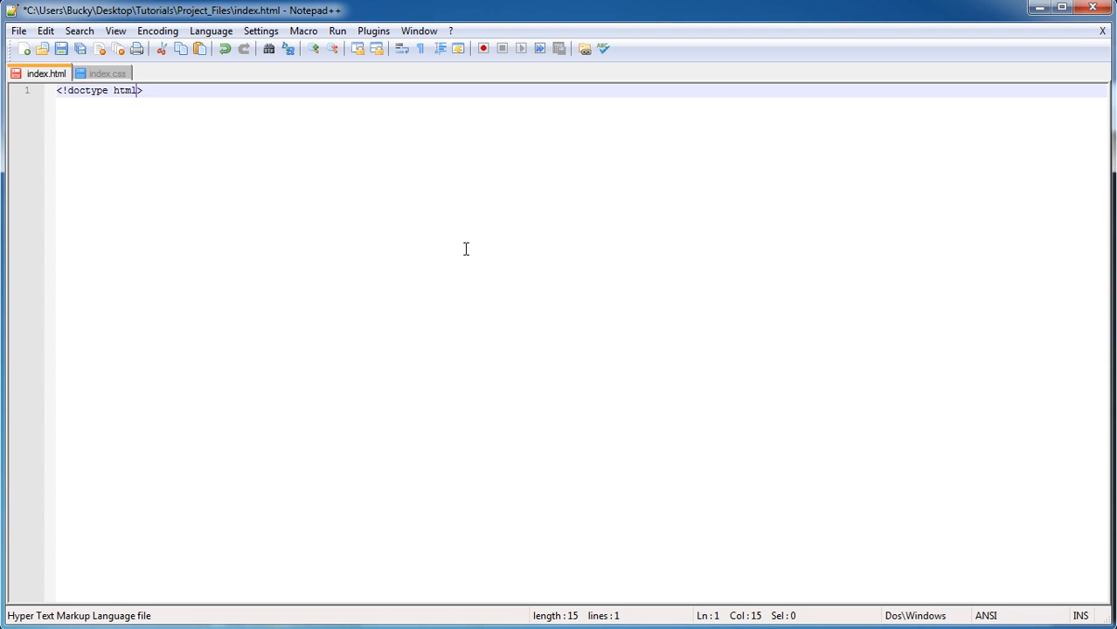
pyautogui.write('</html>')
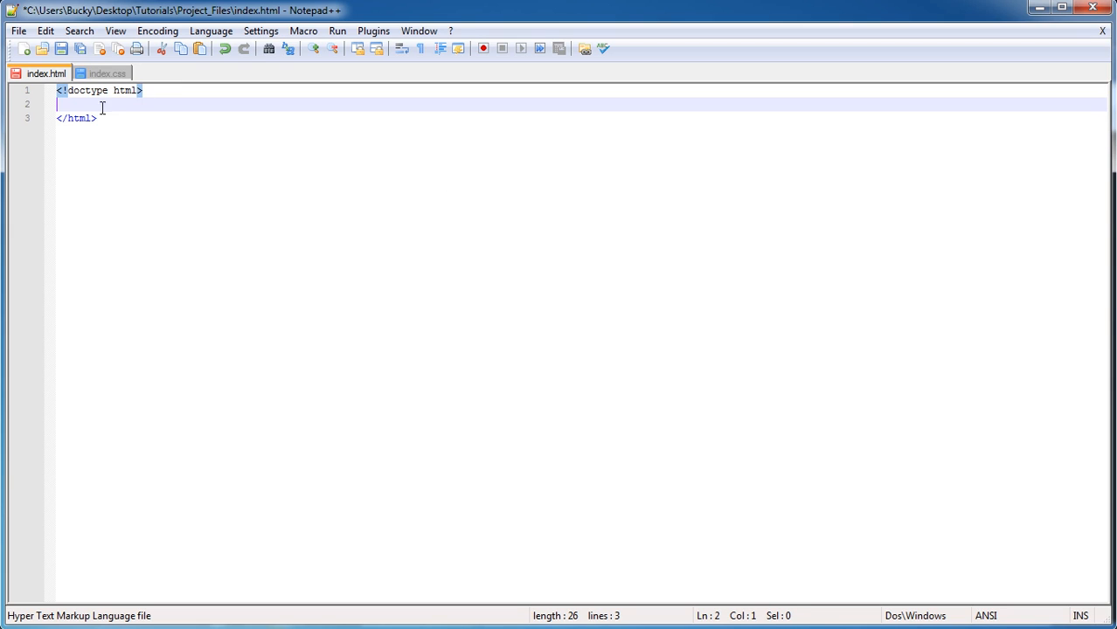
pyautogui.moveTo(266, 154)
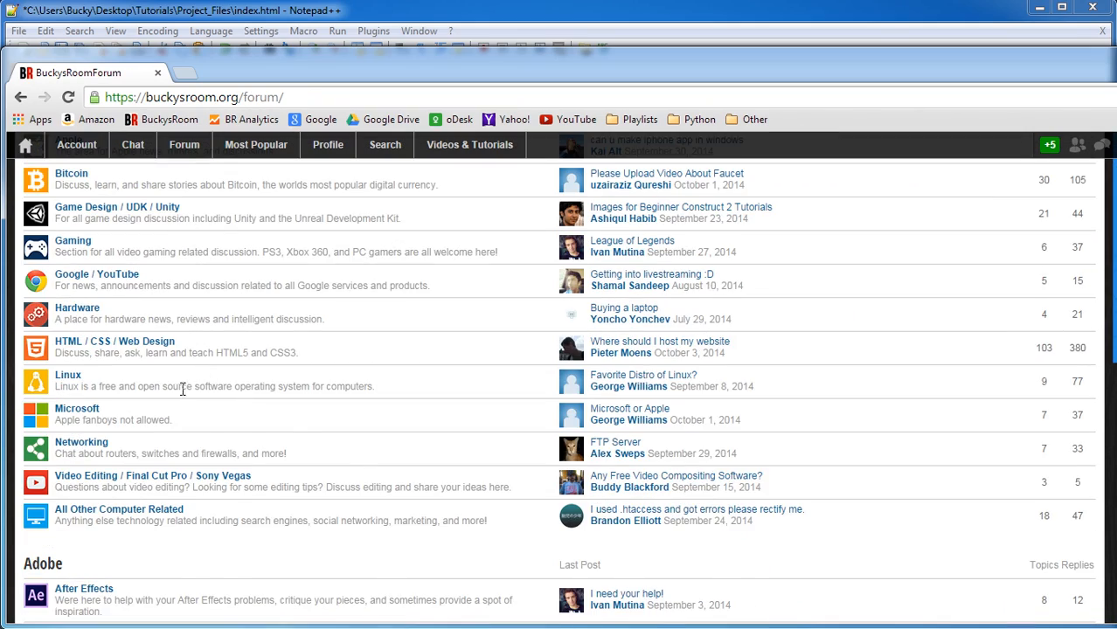
# Scroll up the buckysroom.org forum page in Chrome.
pyautogui.scroll(3)
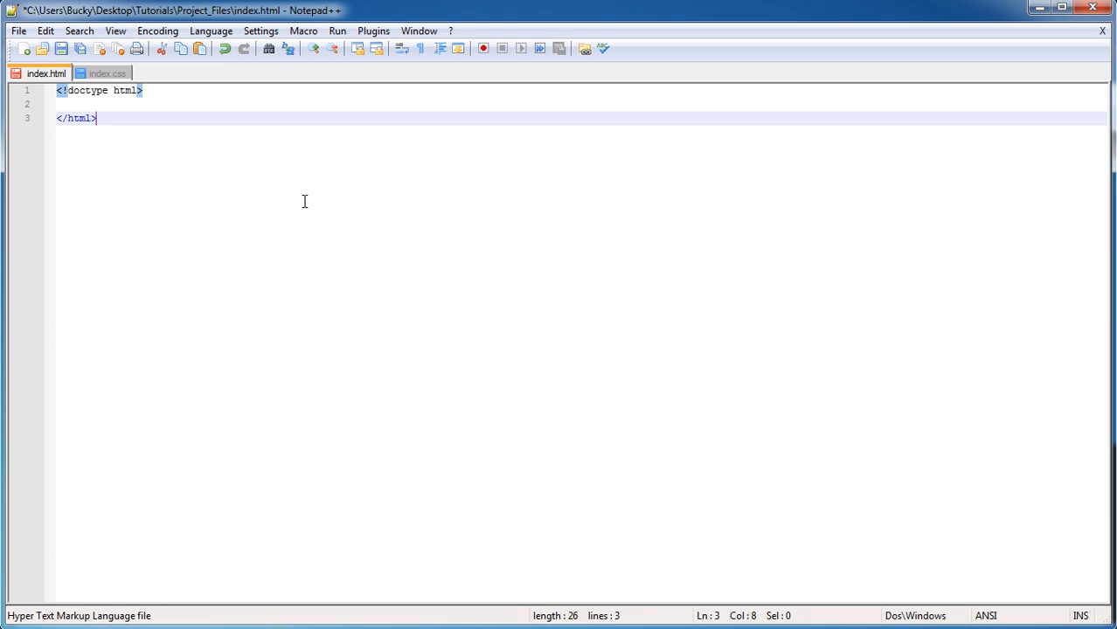
# Add <html lang="en"> with empty head and body sections below the doctype.
pyautogui.click(77, 105)
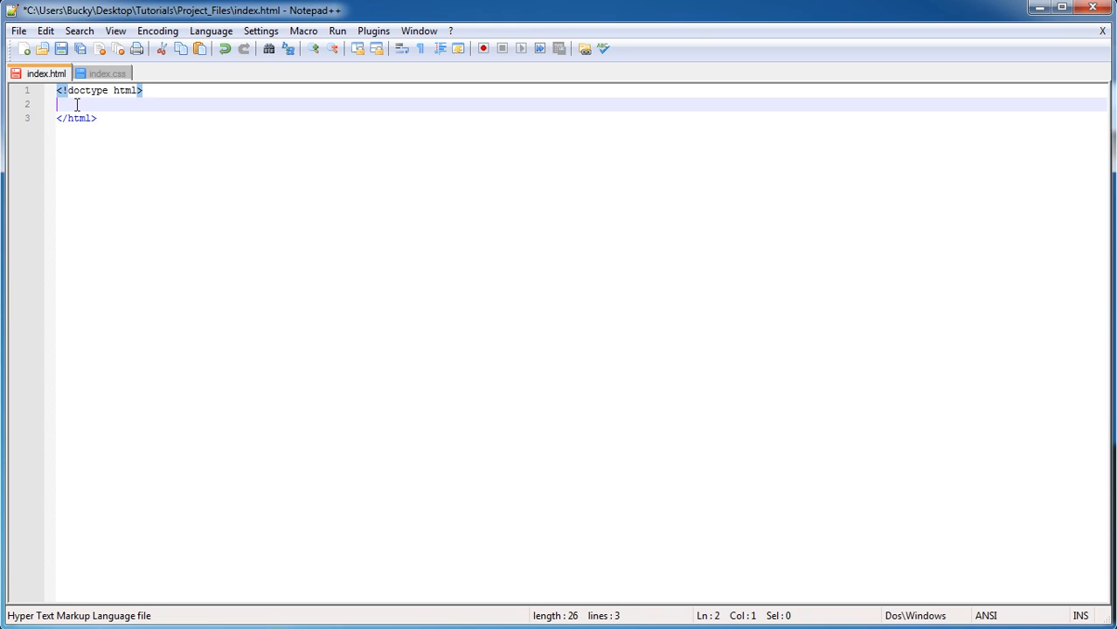
pyautogui.write('<>')
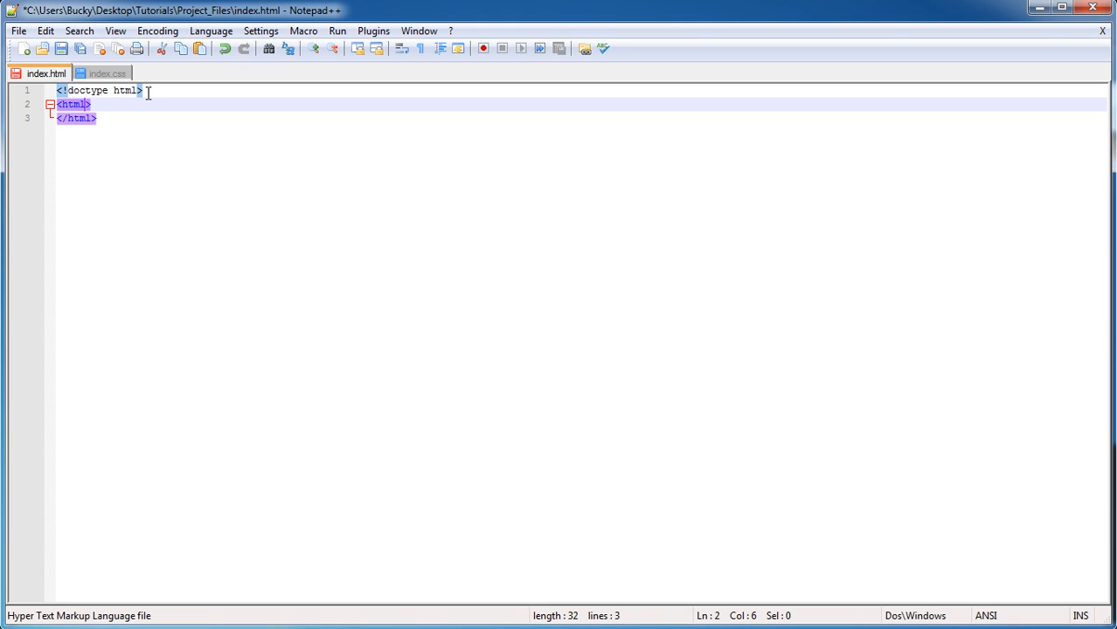
pyautogui.write('lw')
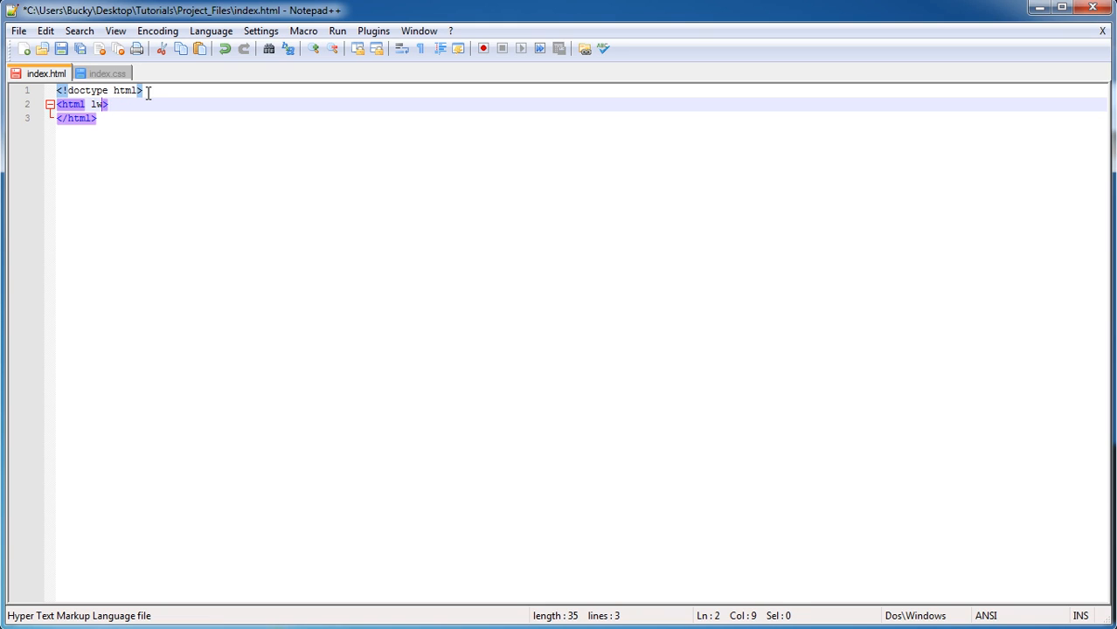
pyautogui.write('ang=')
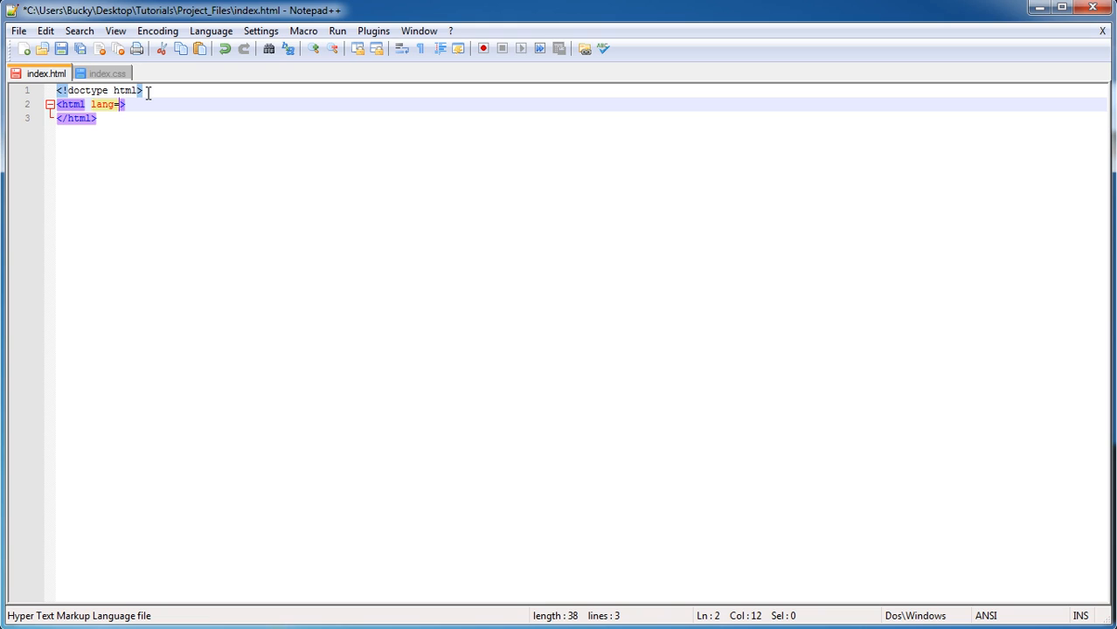
pyautogui.write('"en"')
pyautogui.write('<')
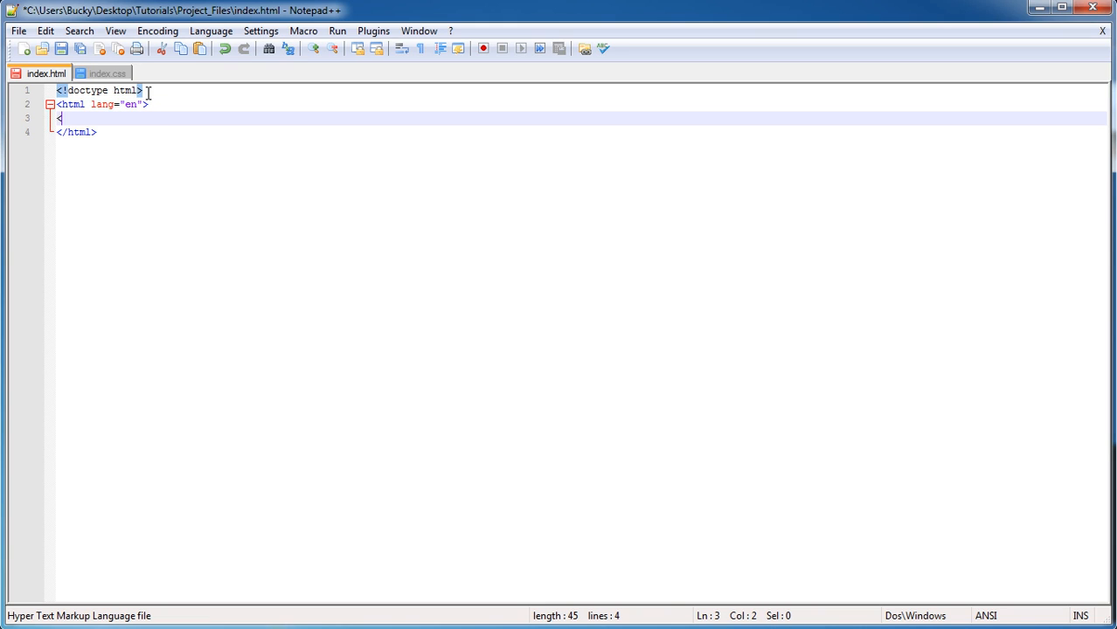
pyautogui.write('head>')
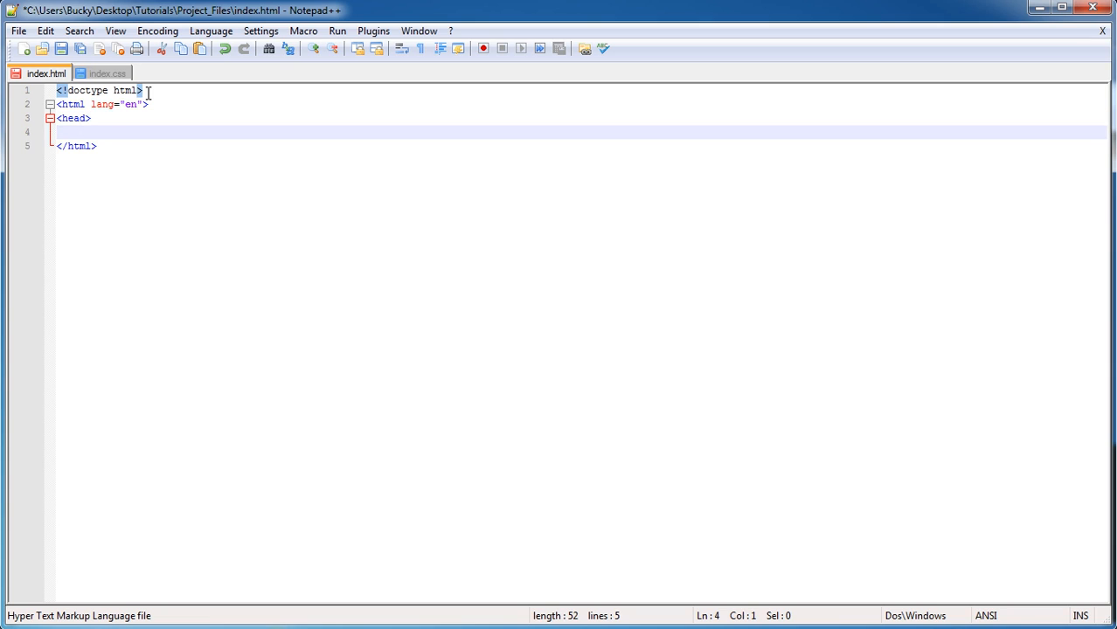
pyautogui.write('</head>')
pyautogui.write('<>')
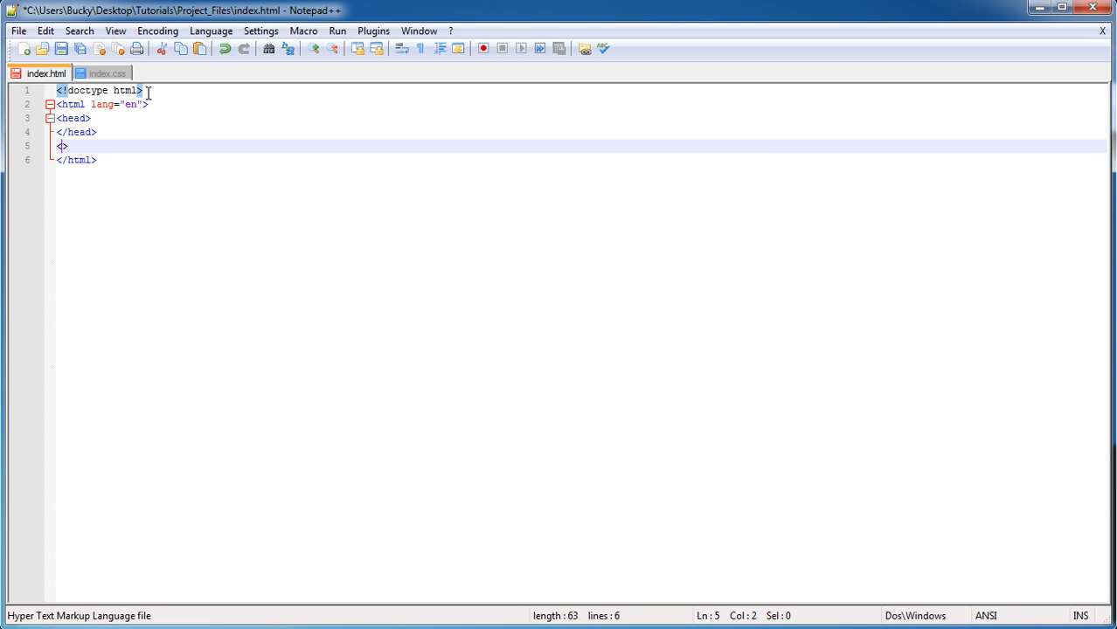
pyautogui.write('body')
pyautogui.write('</>')
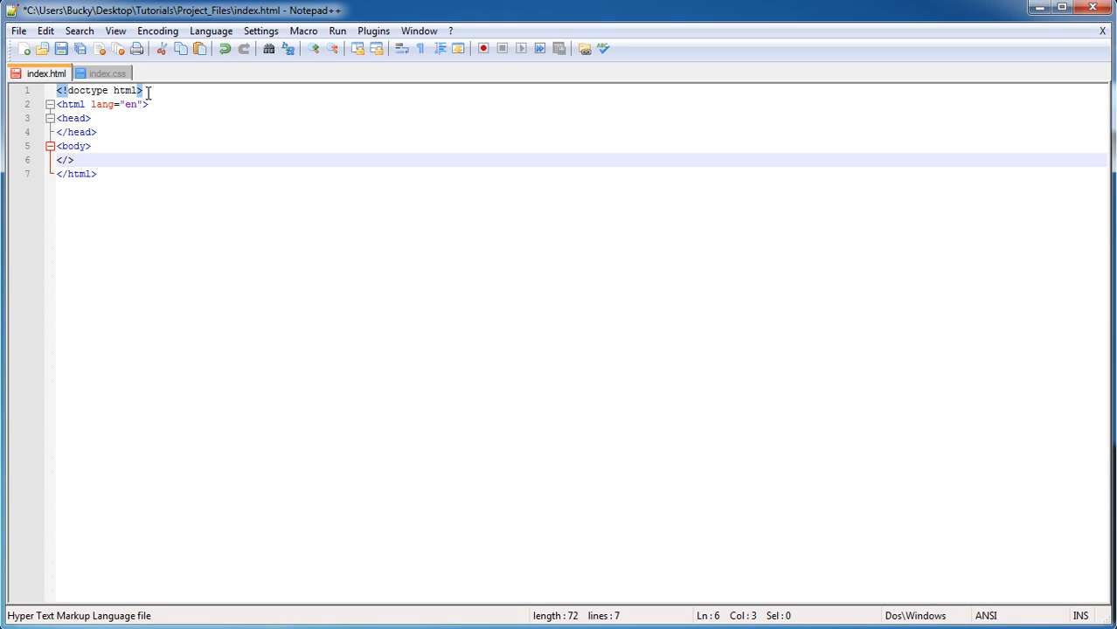
pyautogui.write('body')
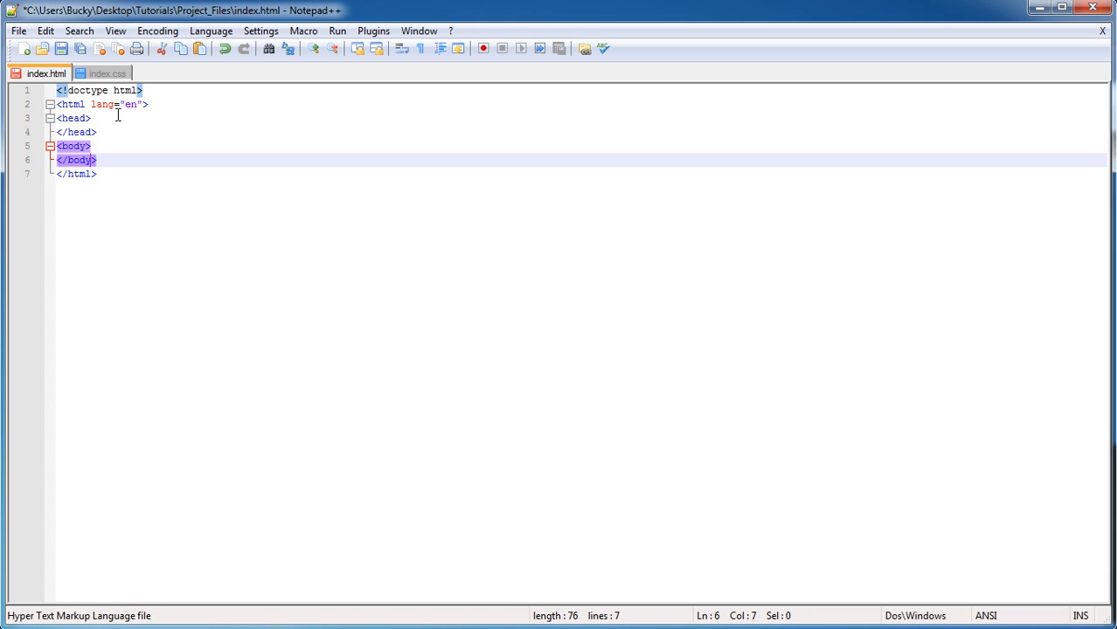
# Give the head a title reading BuckysRoom.
pyautogui.press('Enter')
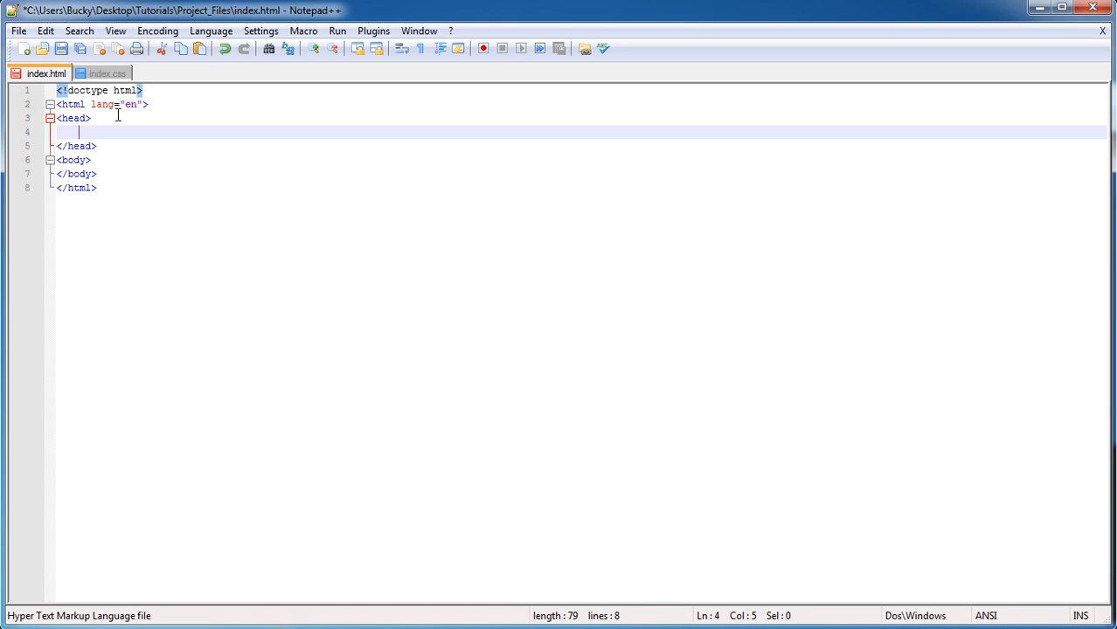
pyautogui.write('<tit>')
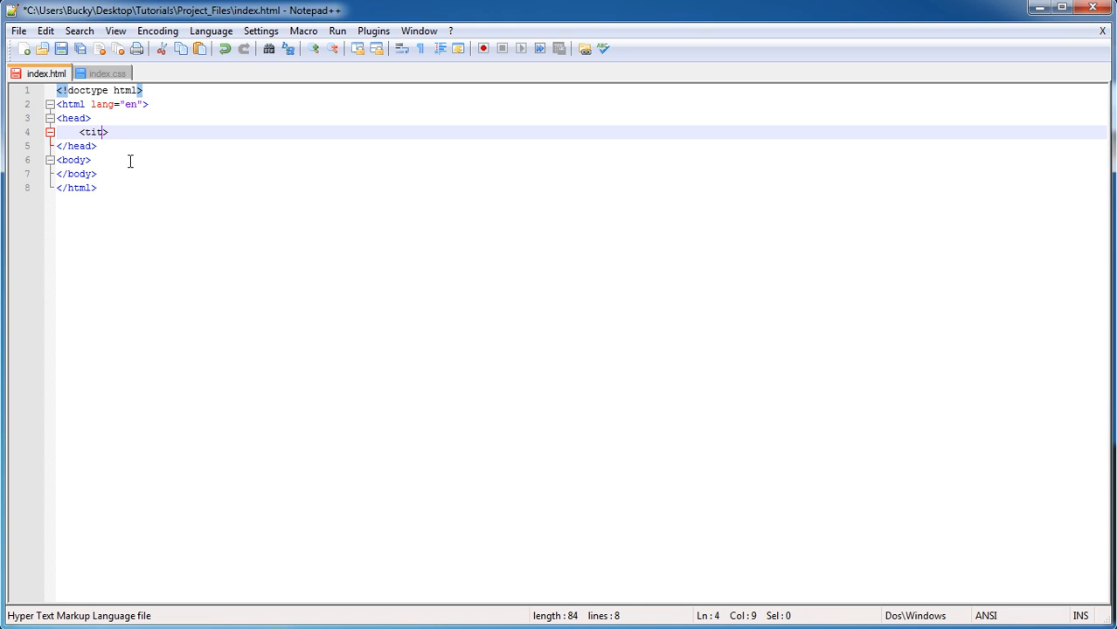
pyautogui.write('le')
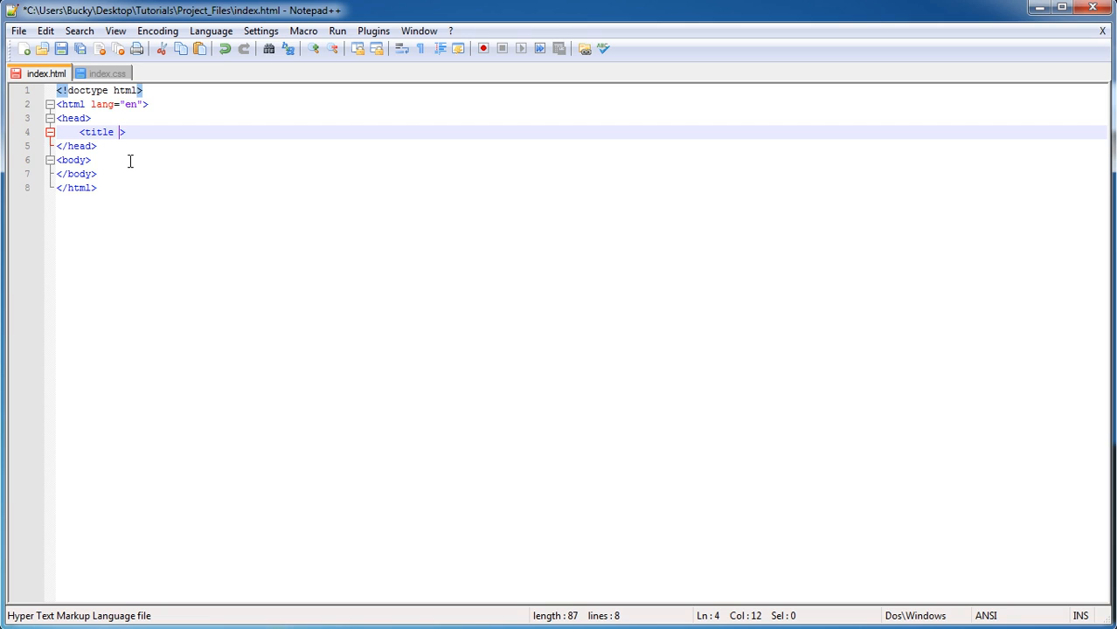
pyautogui.write('Buc')
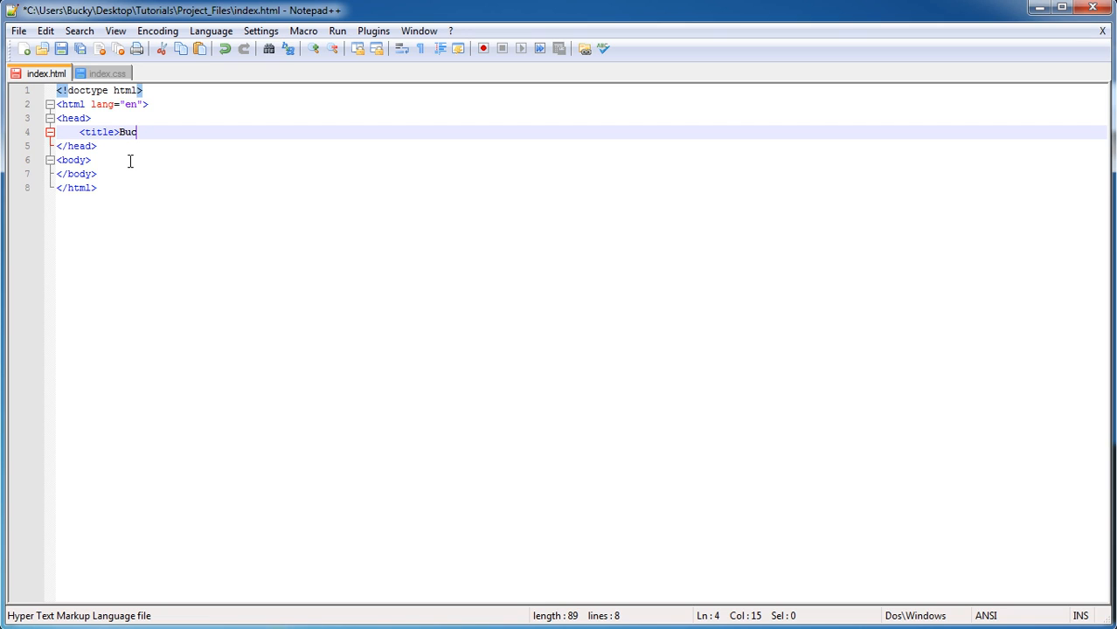
pyautogui.write('kysRoom<>')
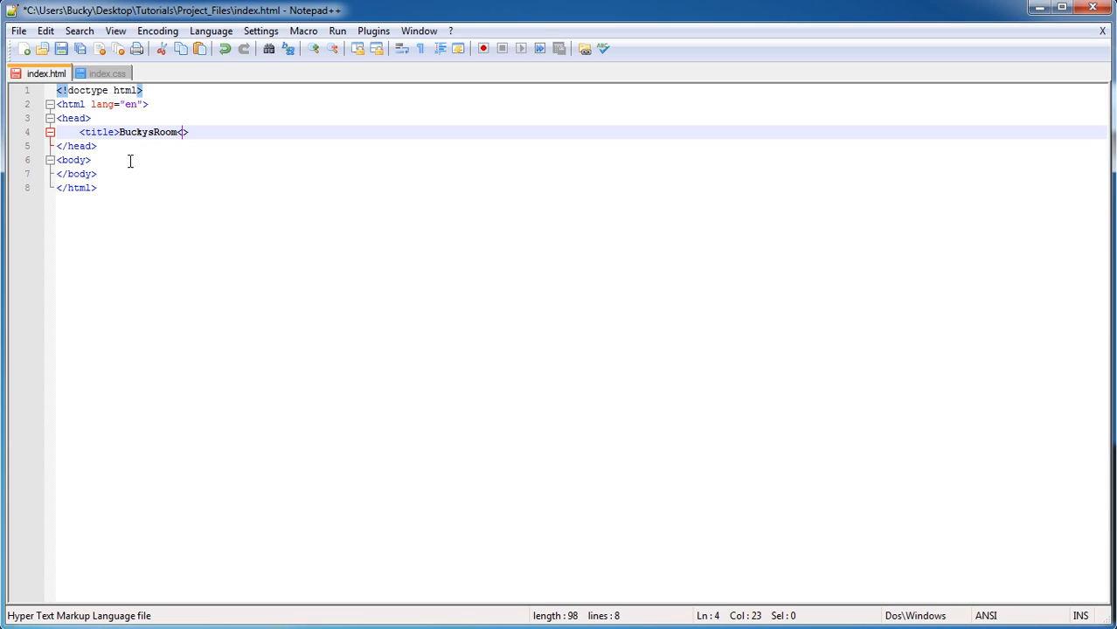
pyautogui.write('/title>')
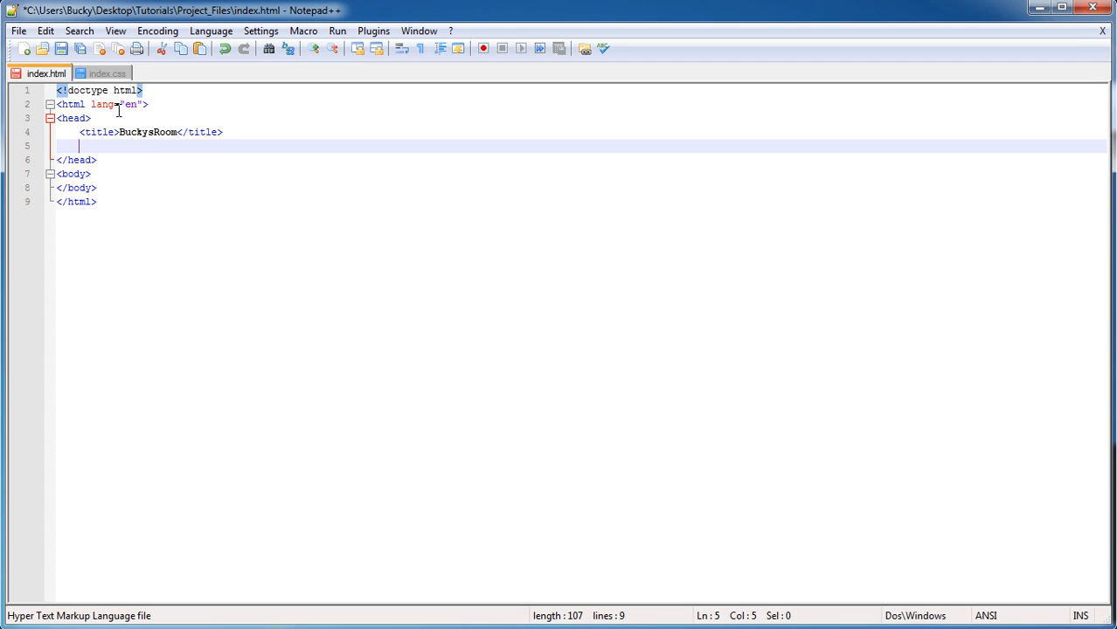
pyautogui.moveTo(131, 154)
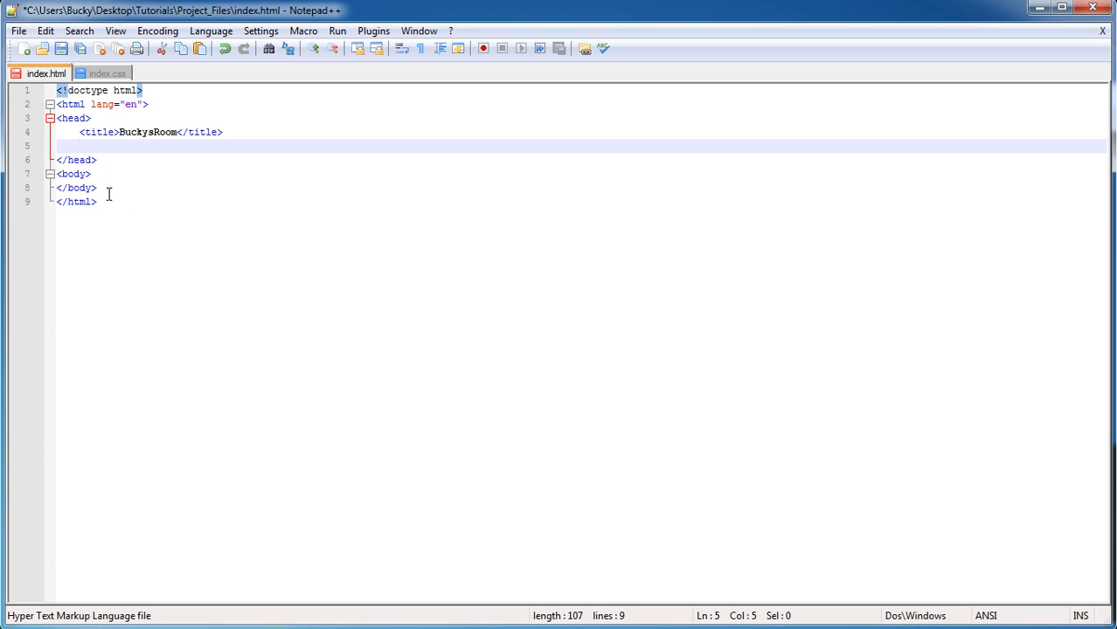
pyautogui.moveTo(203, 189)
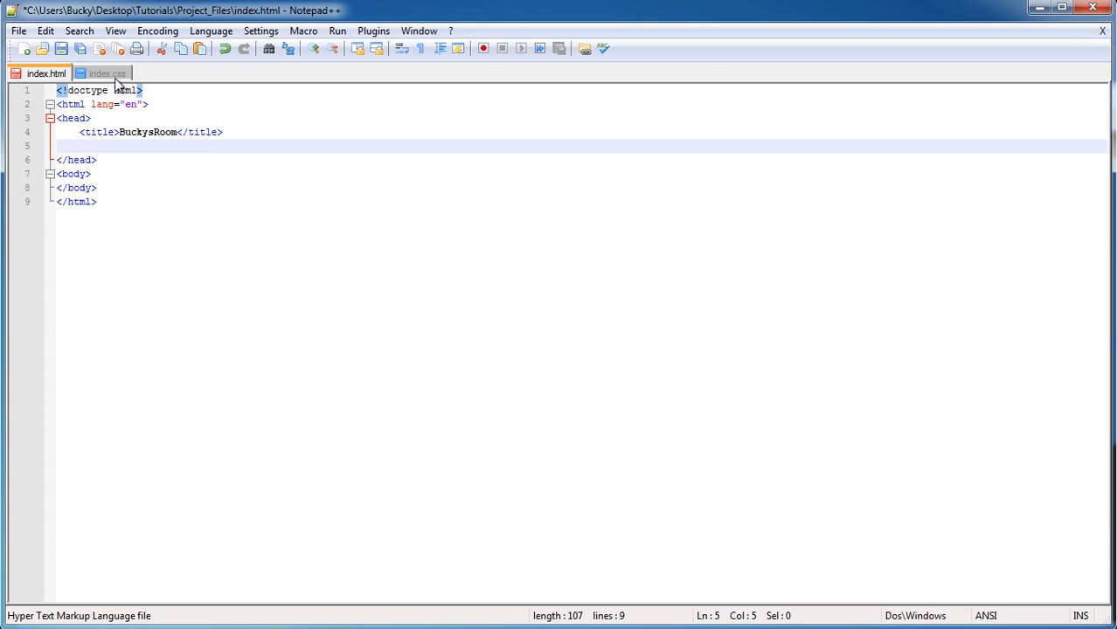
pyautogui.moveTo(103, 73)
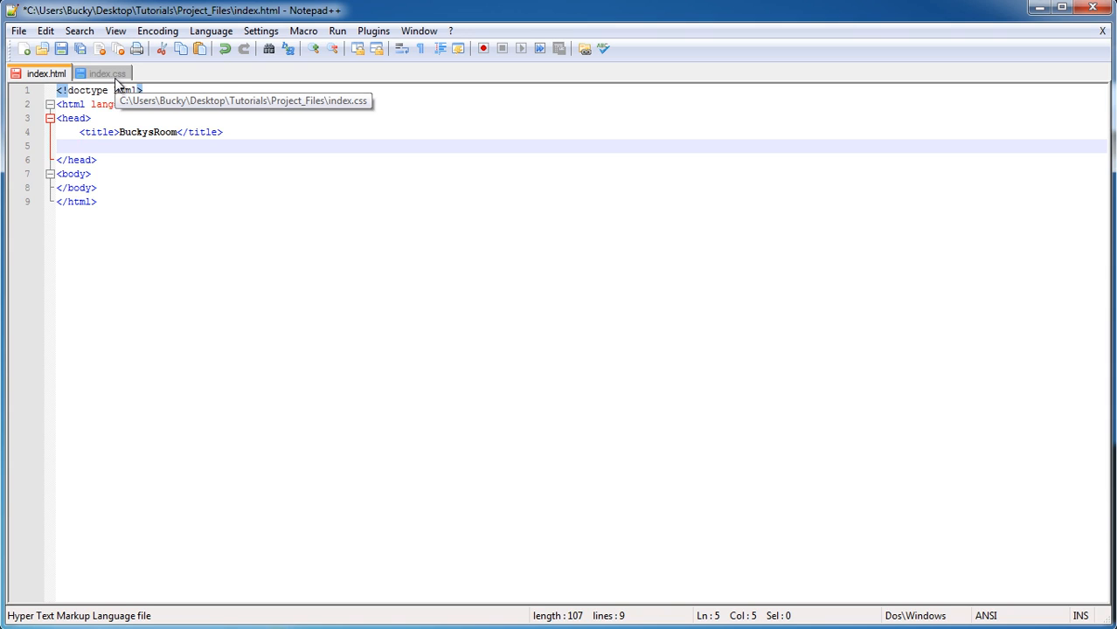
# Link the stylesheet with <link rel="stylesheet" href="index.css"> inside head.
pyautogui.write('<link>')
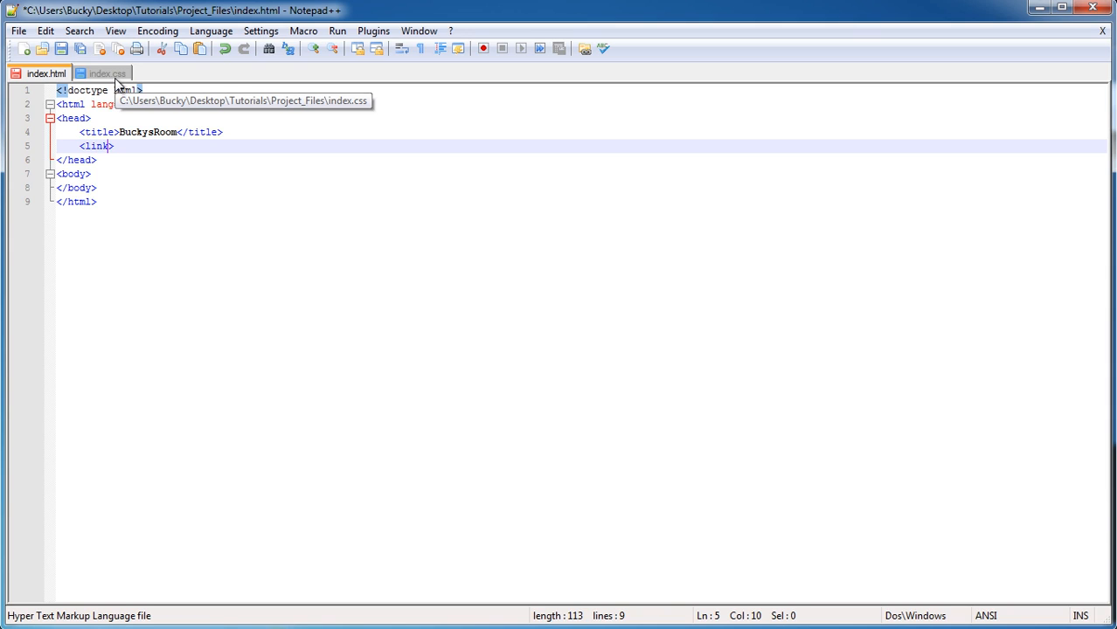
pyautogui.write('rel="')
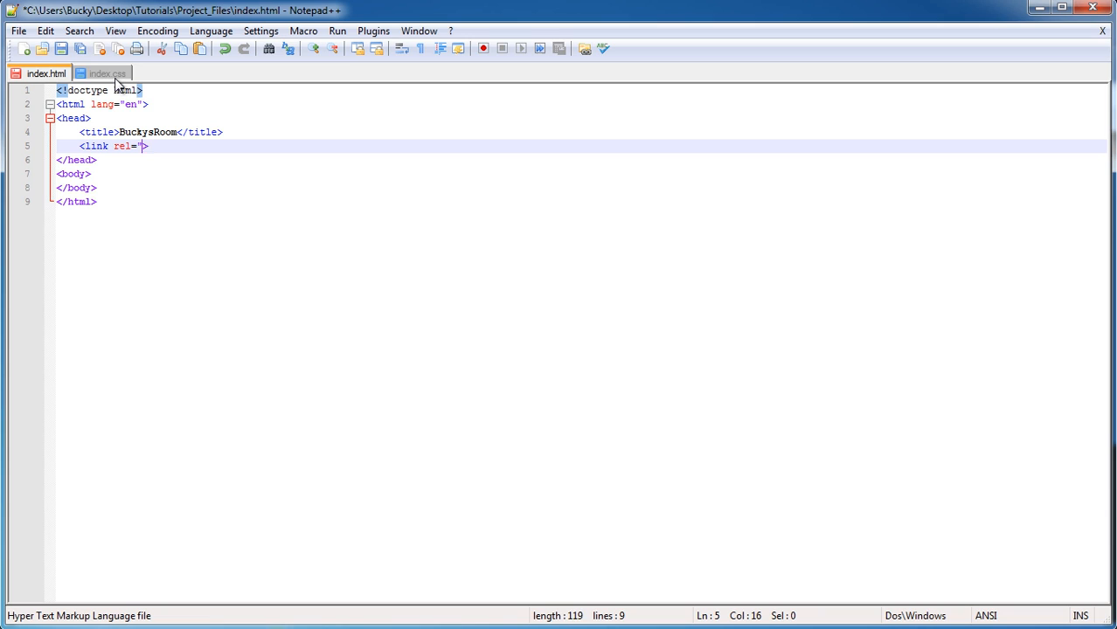
pyautogui.write('stylesheet')
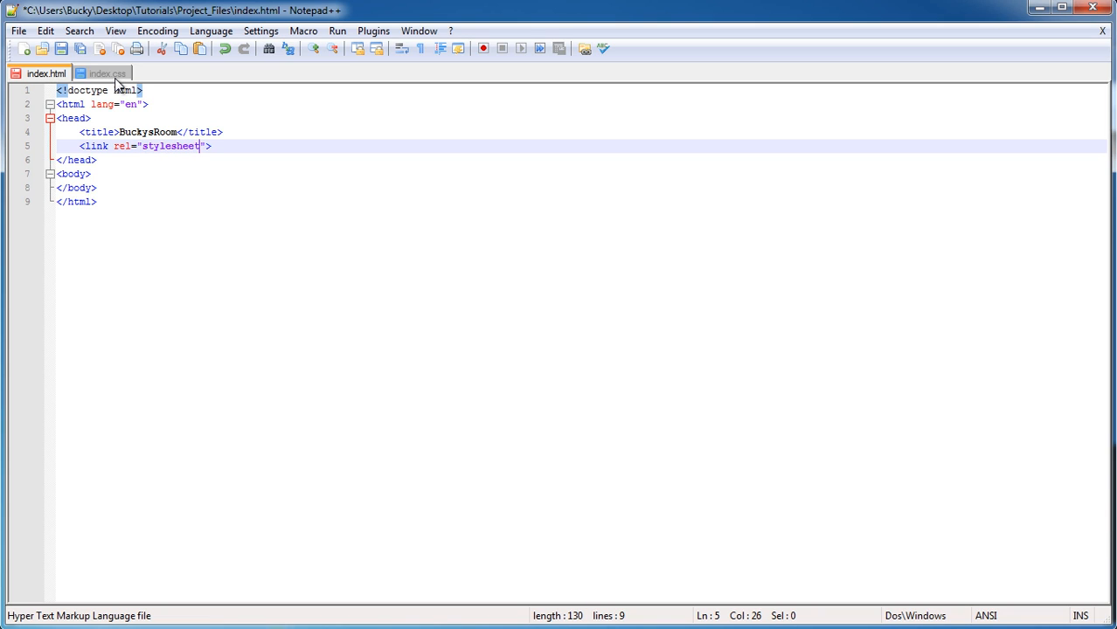
pyautogui.write('href')
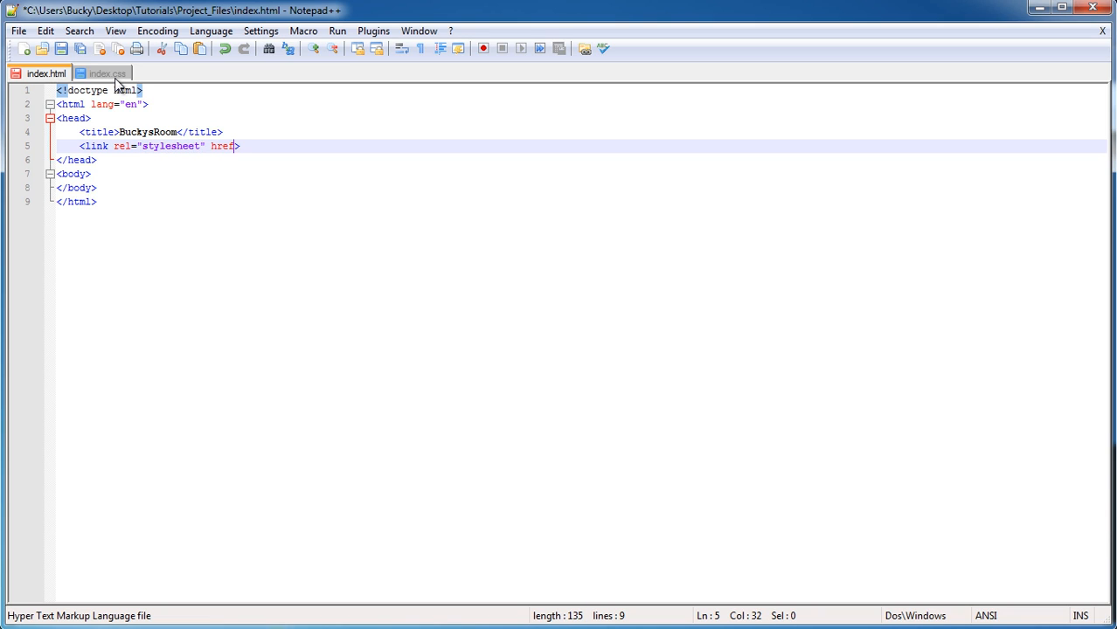
pyautogui.write('="index."')
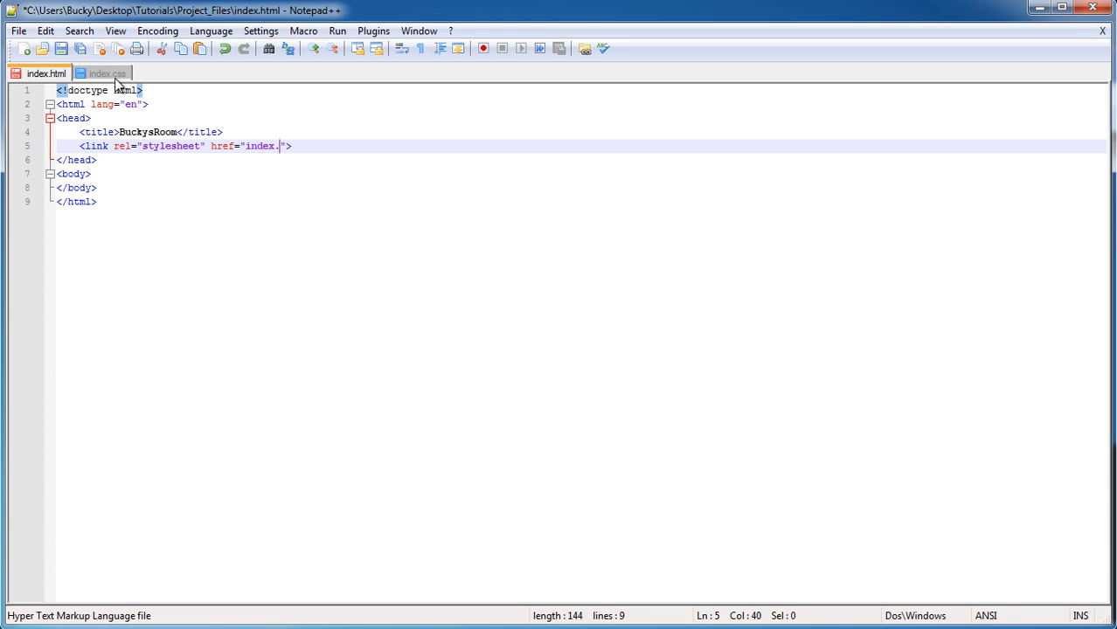
pyautogui.write('css')
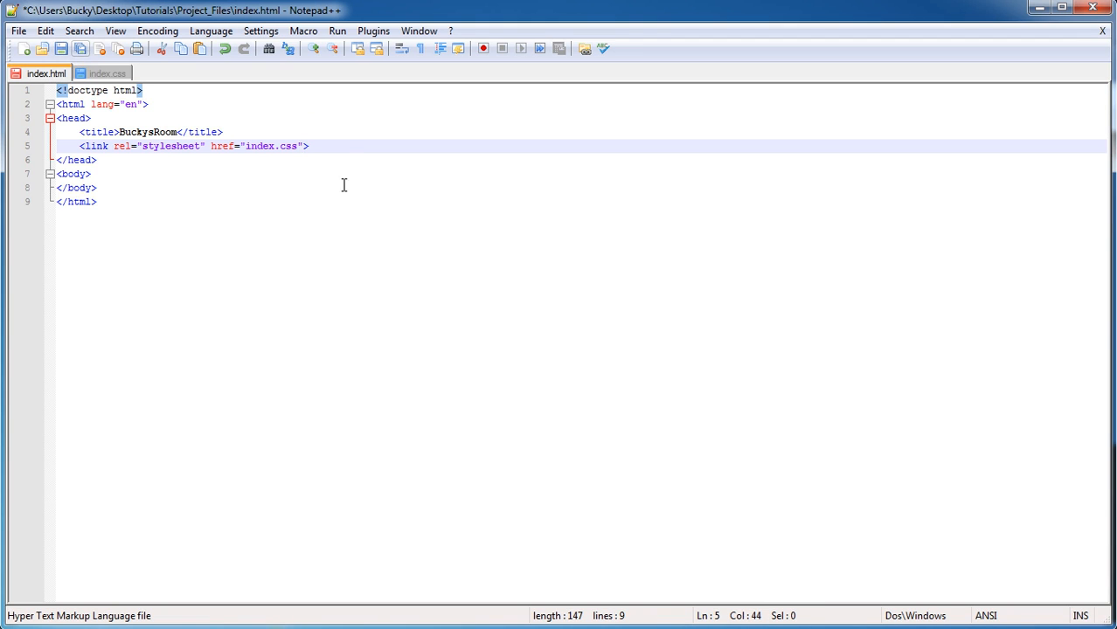
pyautogui.click(124, 175)
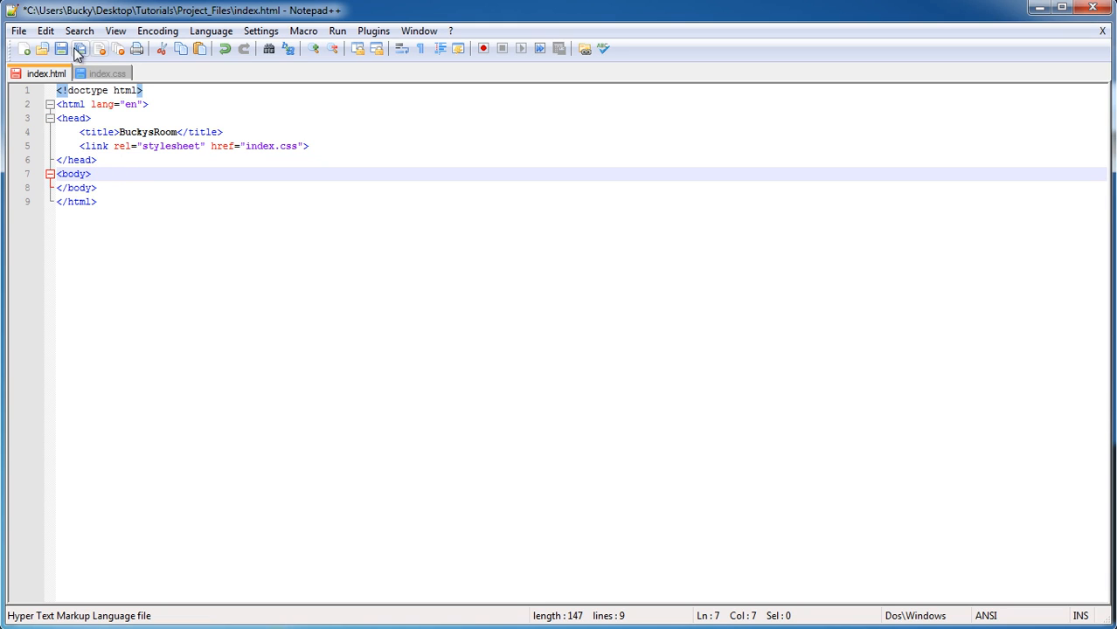
# Save index.html, glance at the empty index.css, and return to index.html.
pyautogui.click(80, 49)
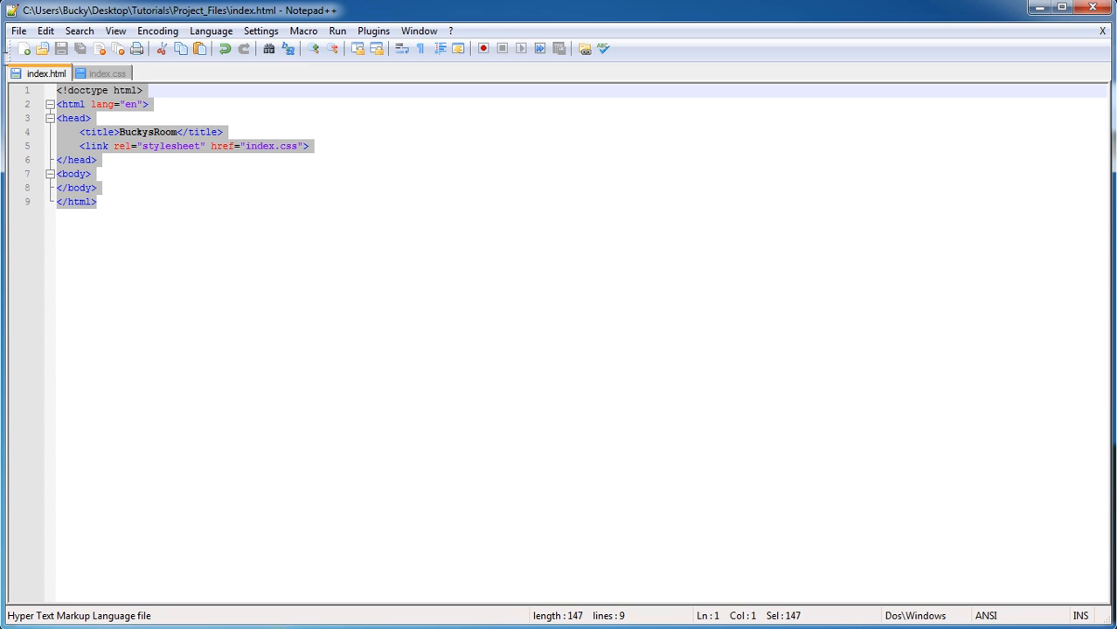
pyautogui.click(109, 74)
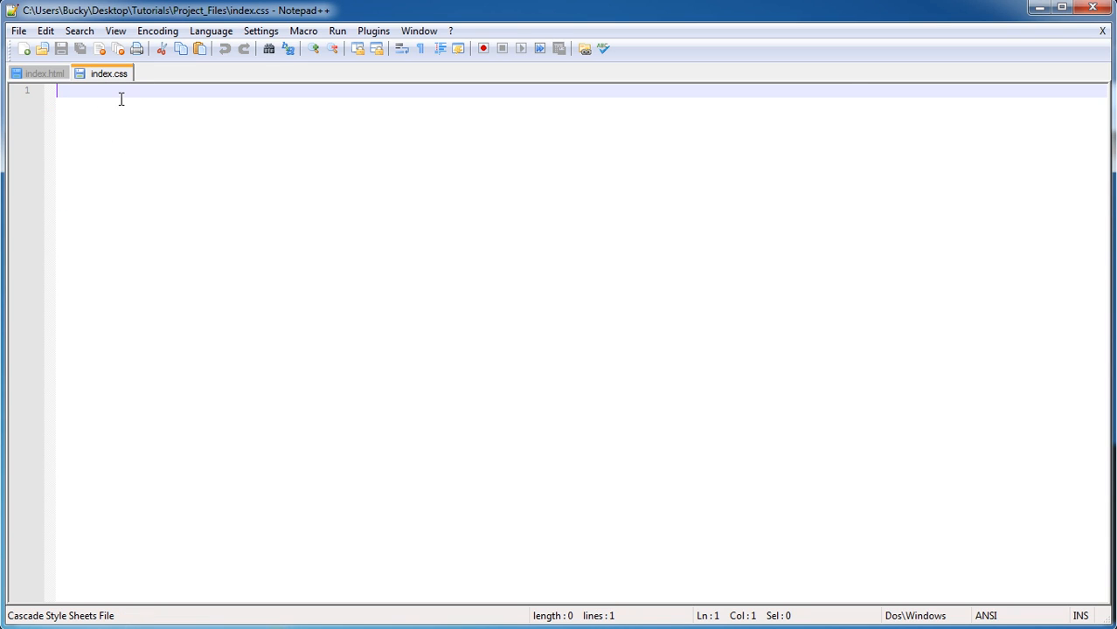
pyautogui.moveTo(45, 73)
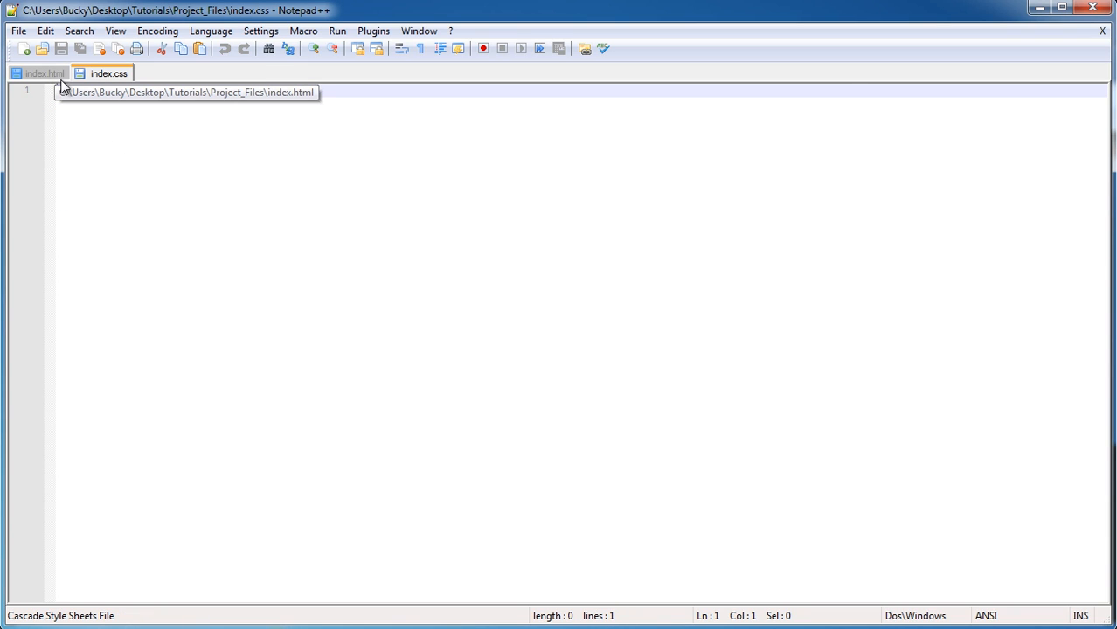
pyautogui.moveTo(119, 159)
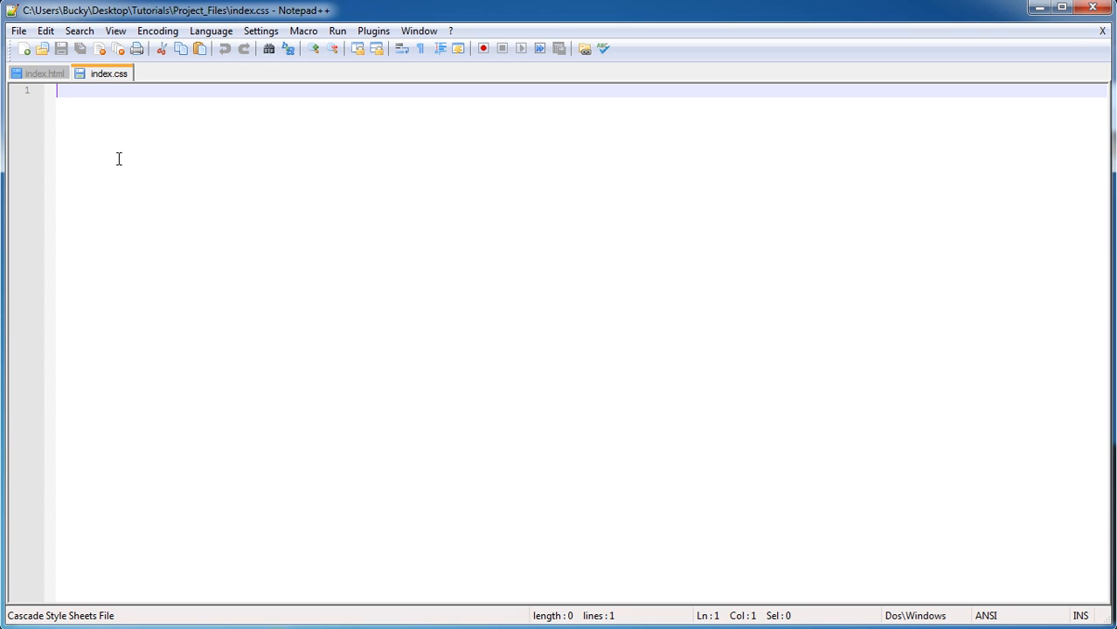
pyautogui.moveTo(44, 73)
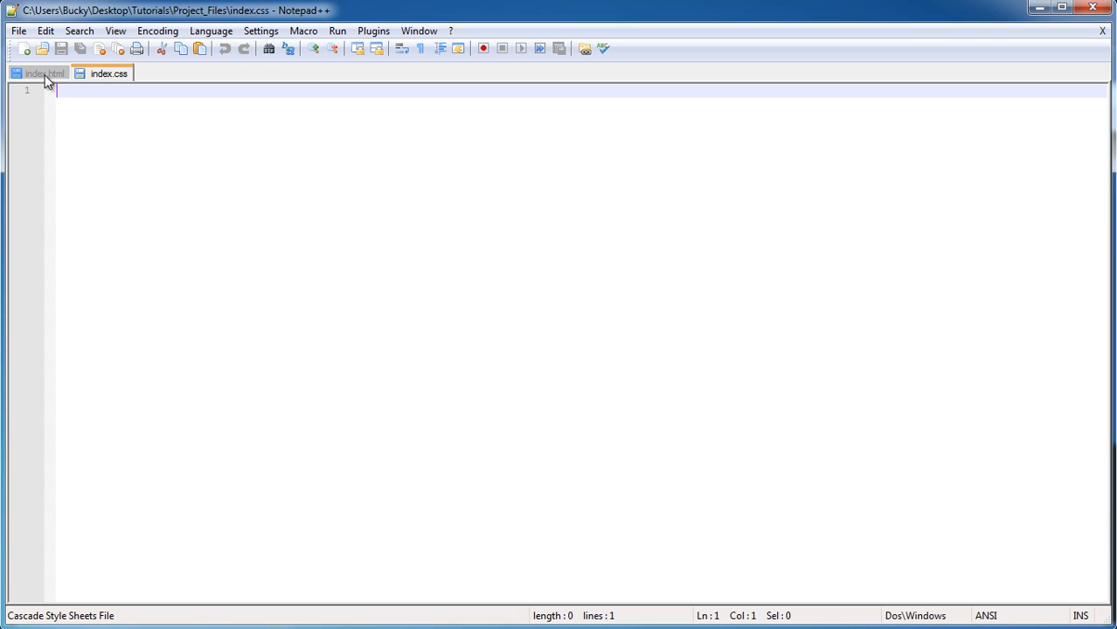
pyautogui.click(38, 74)
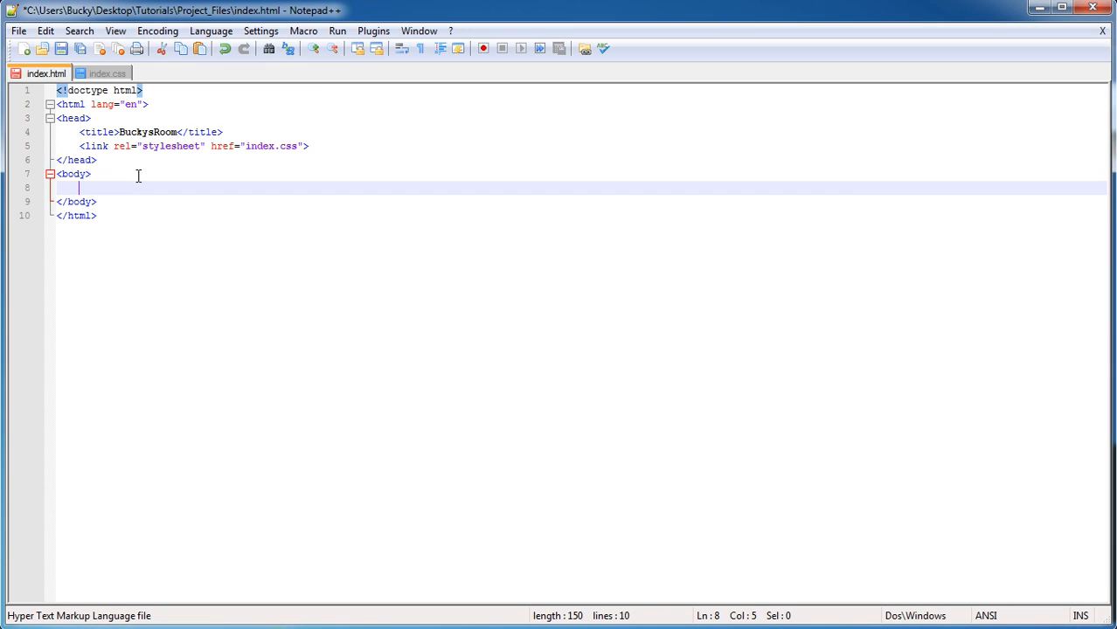
# Write a div reading This is normal text and duplicate it into four divs.
pyautogui.write('<>')
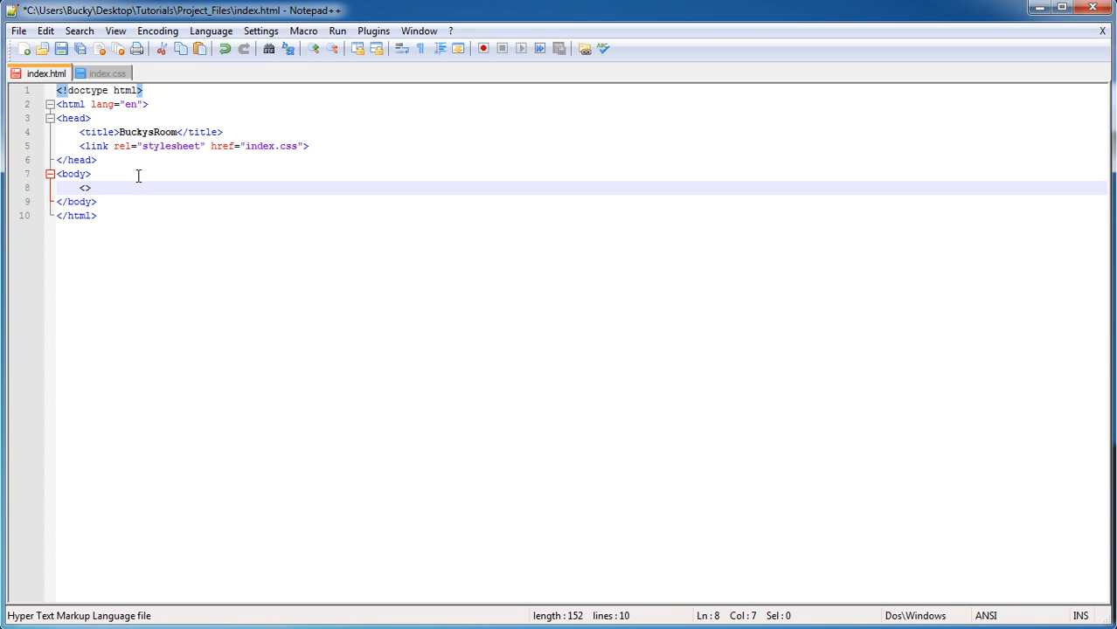
pyautogui.write('div')
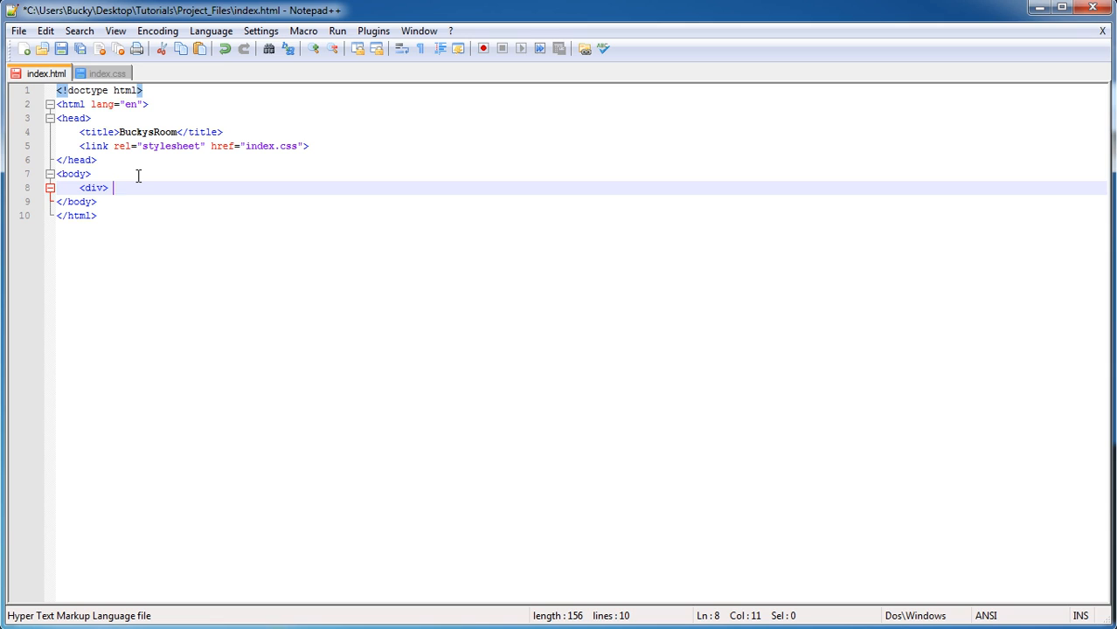
pyautogui.write('</div>')
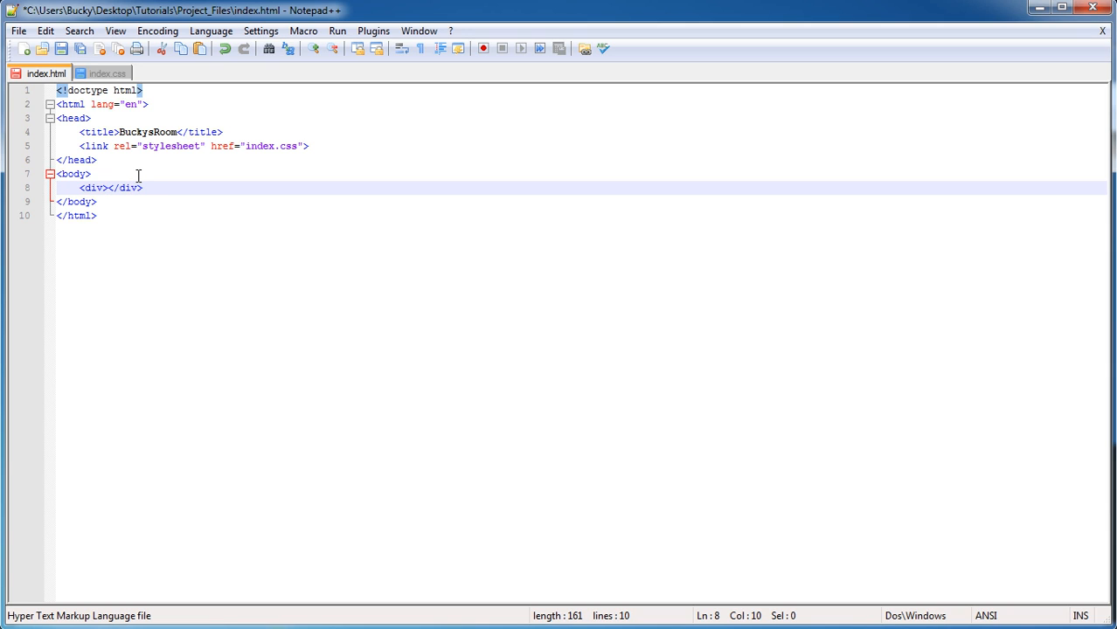
pyautogui.write('This is')
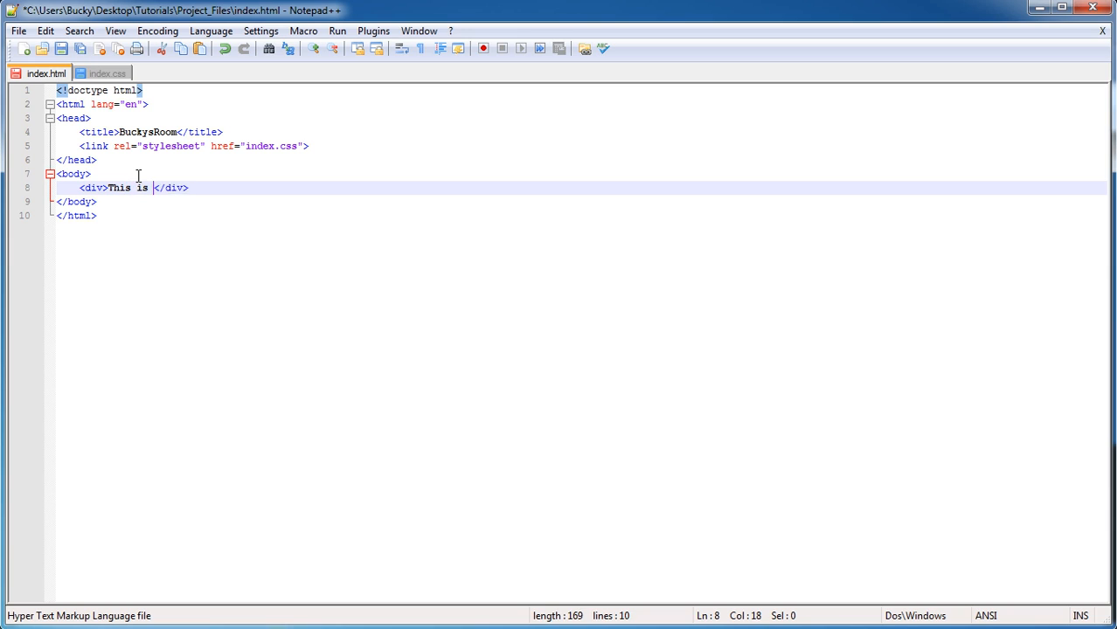
pyautogui.write('normal text')
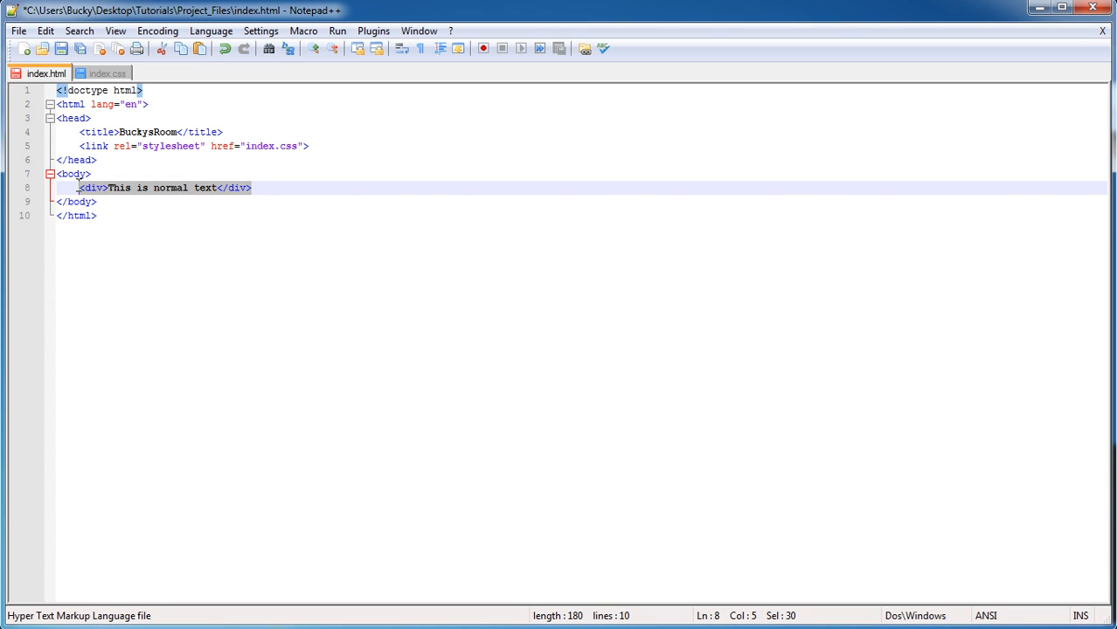
pyautogui.click(290, 189)
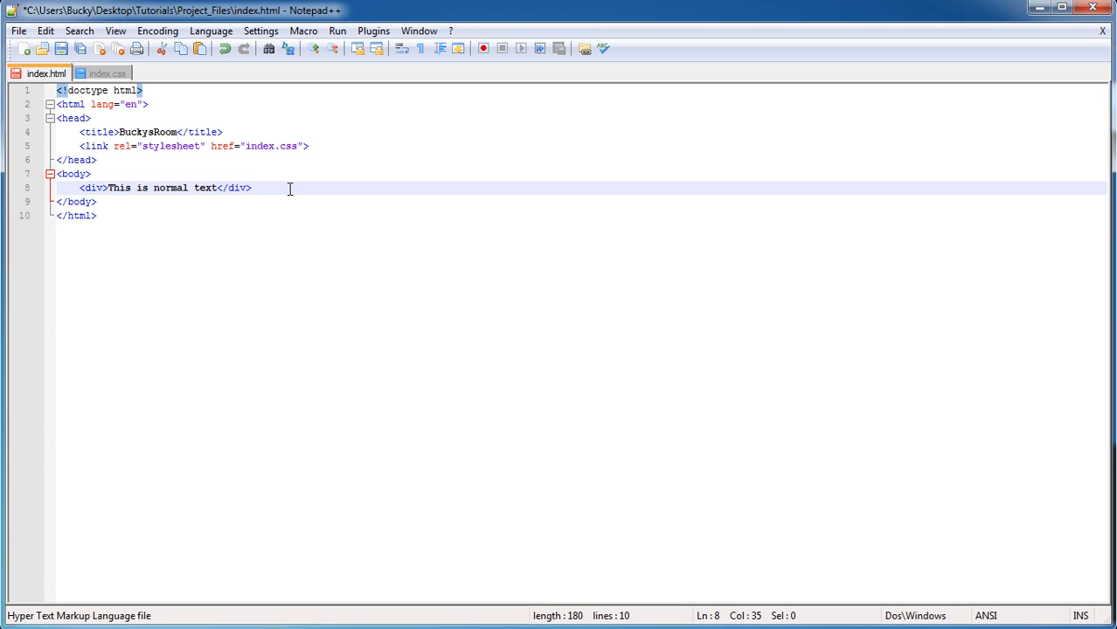
pyautogui.moveTo(172, 189)
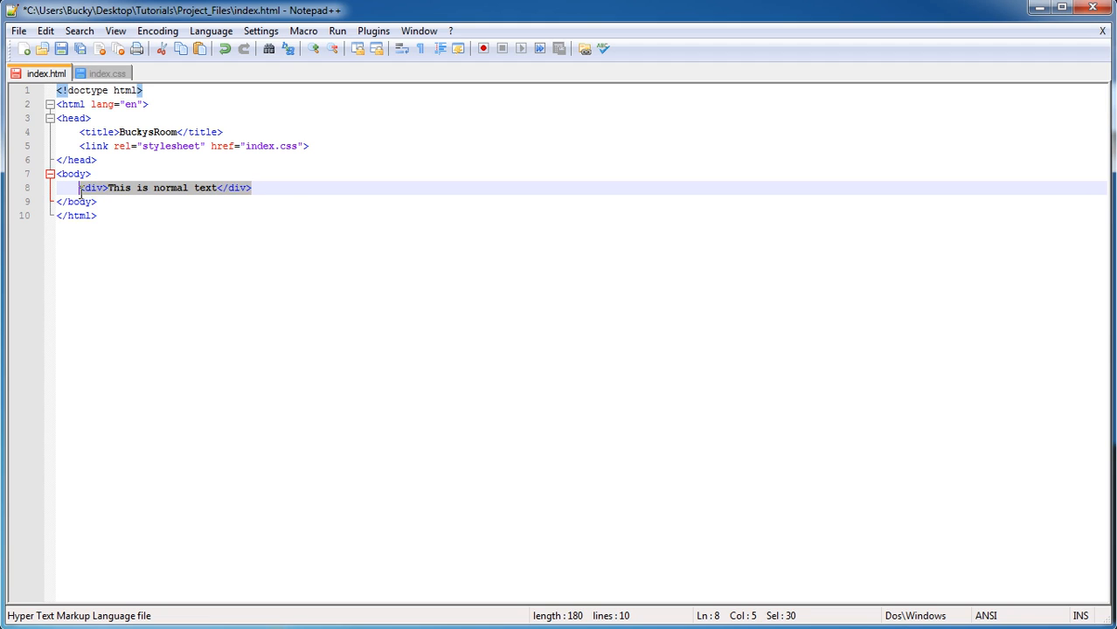
pyautogui.click(252, 187)
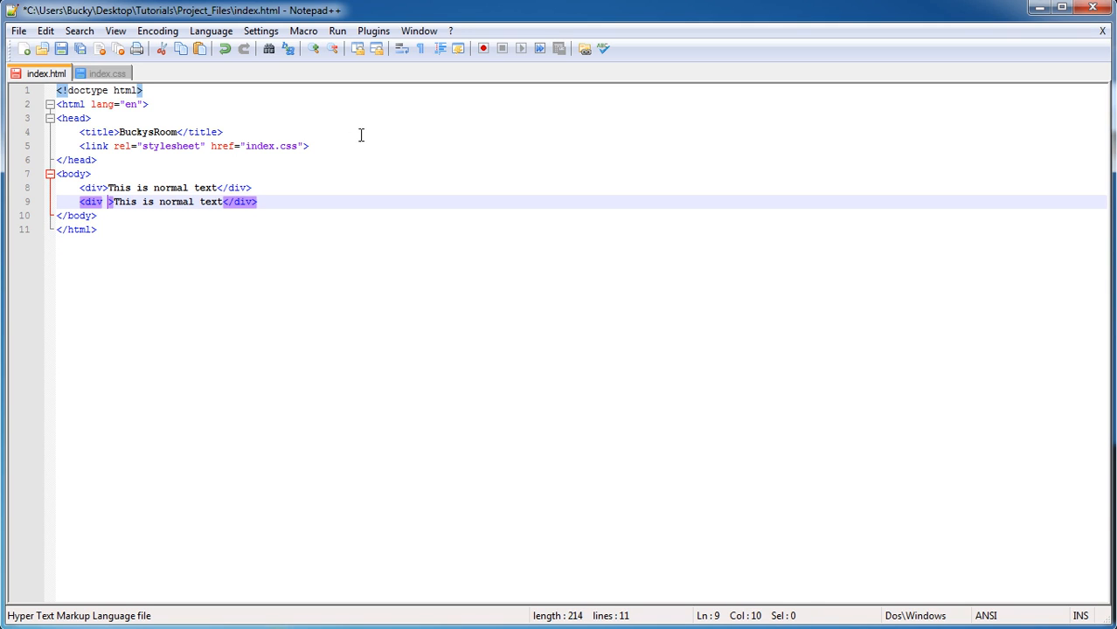
# Class the three lower divs as one, two and three.
pyautogui.write('class=""')
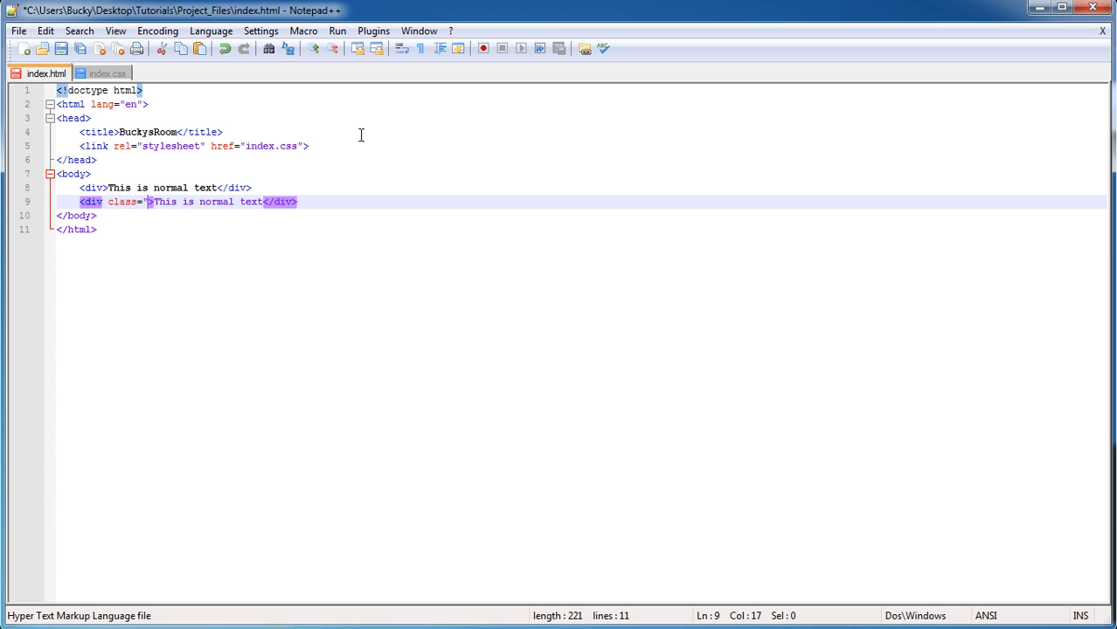
pyautogui.write('one')
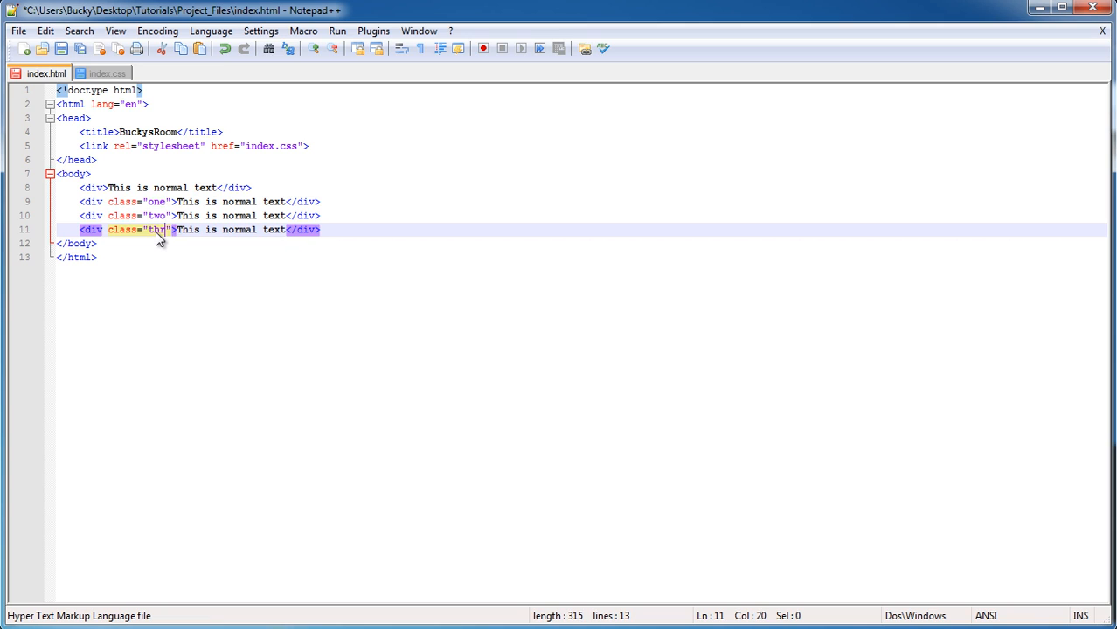
pyautogui.write('ee')
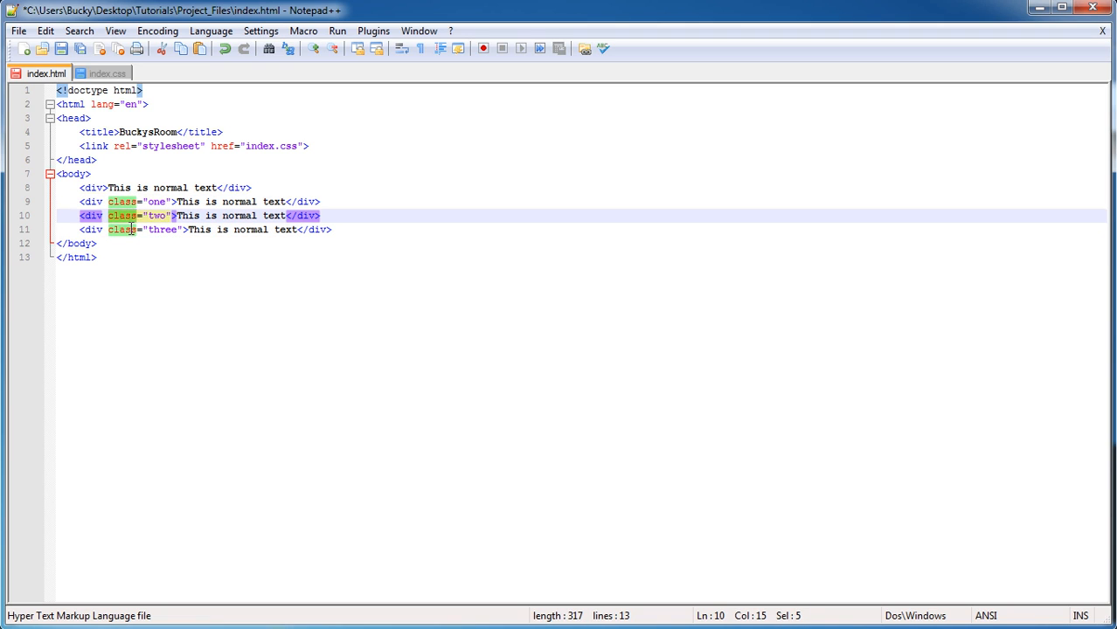
# In index.css write a body rule with font-size: 100%.
pyautogui.click(108, 74)
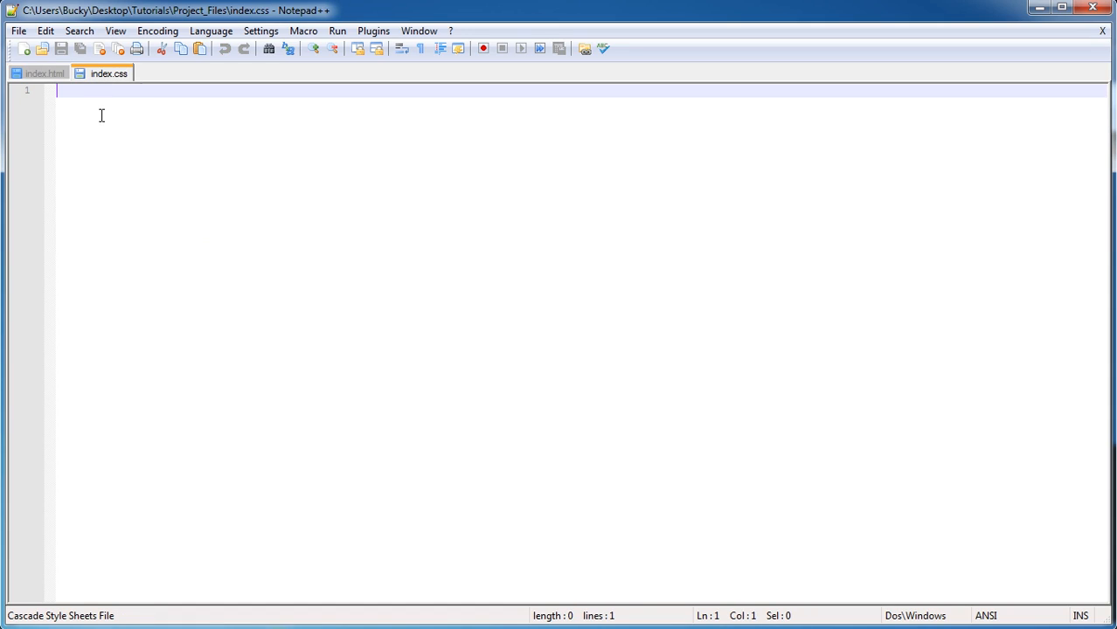
pyautogui.moveTo(199, 284)
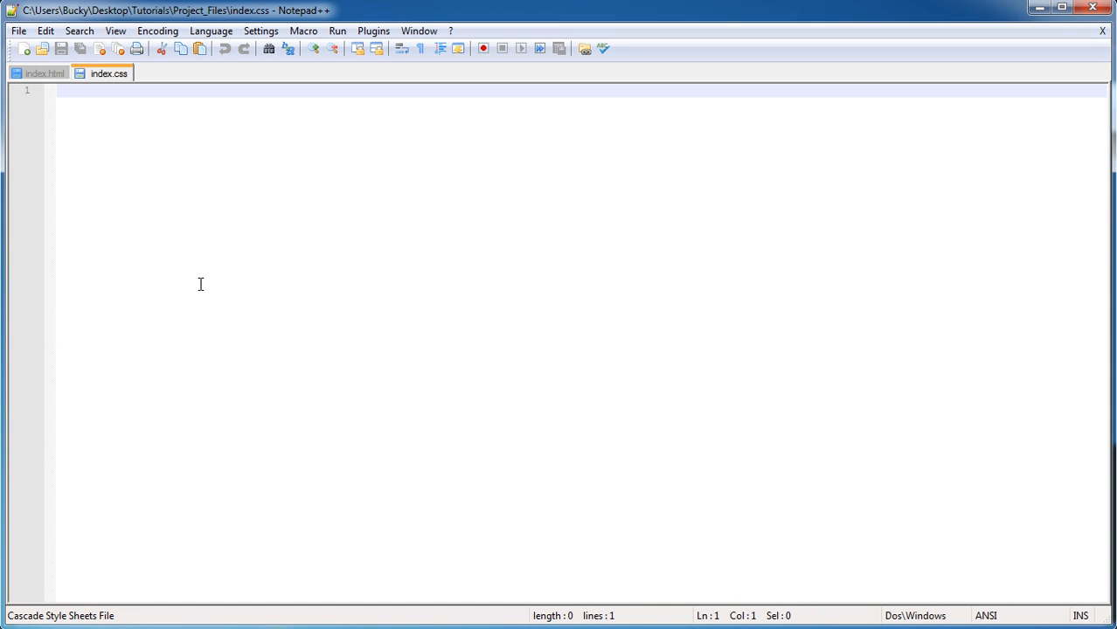
pyautogui.write('body{}')
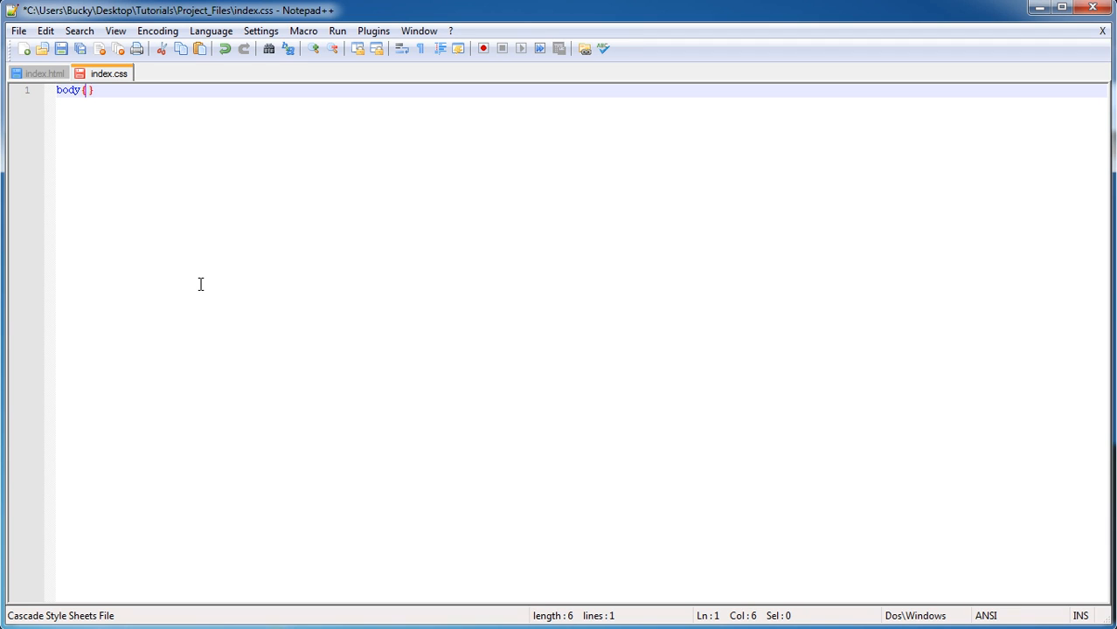
pyautogui.press('enter')
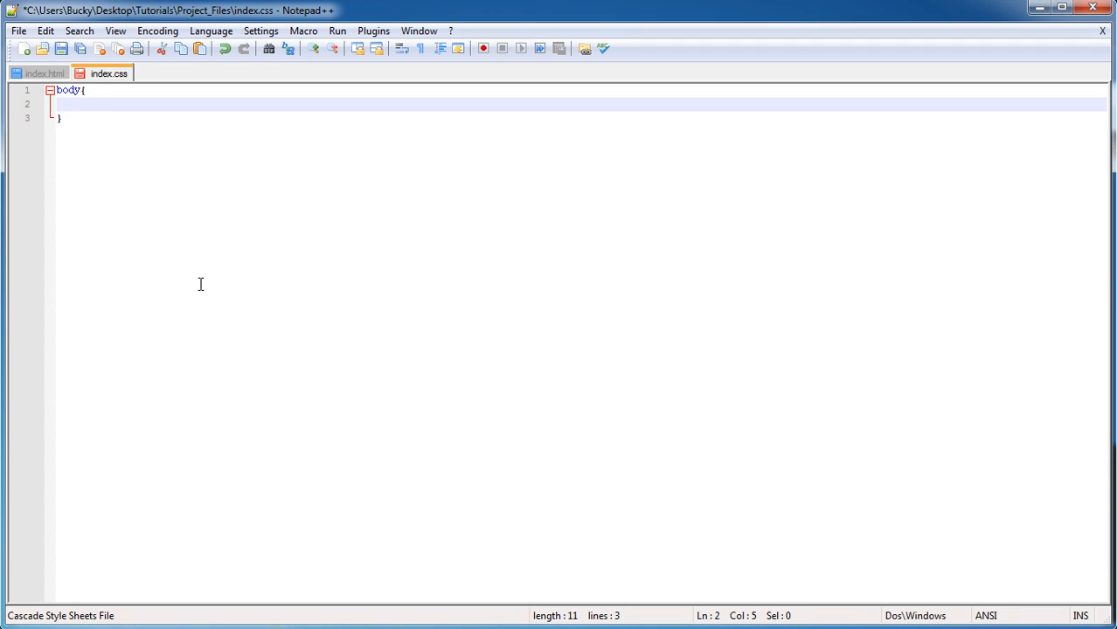
pyautogui.write('font-size: 1')
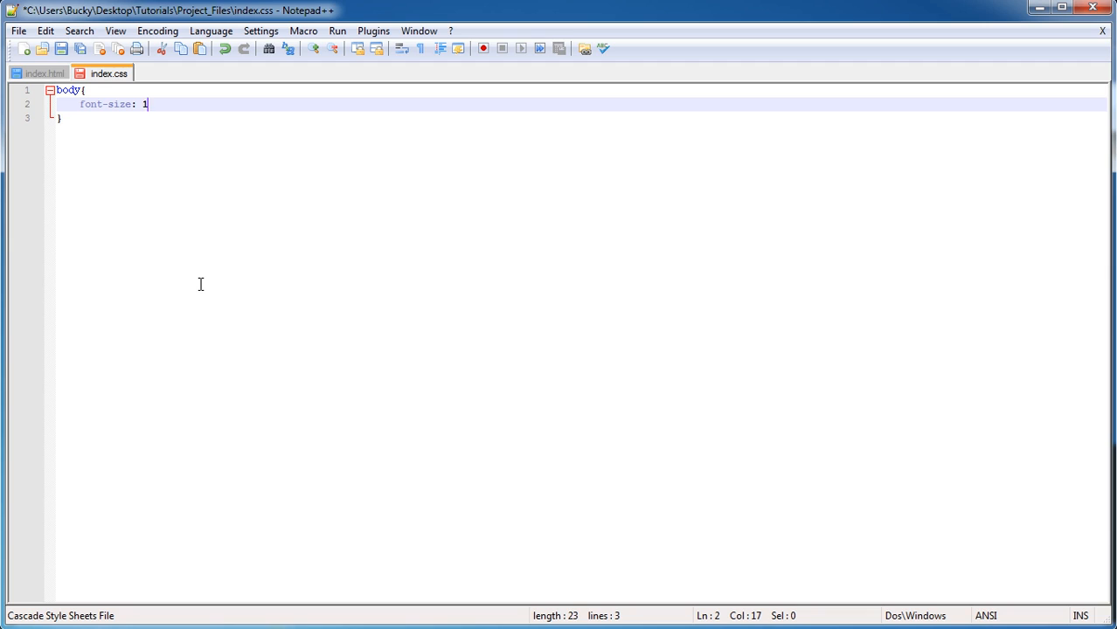
pyautogui.write('00%')
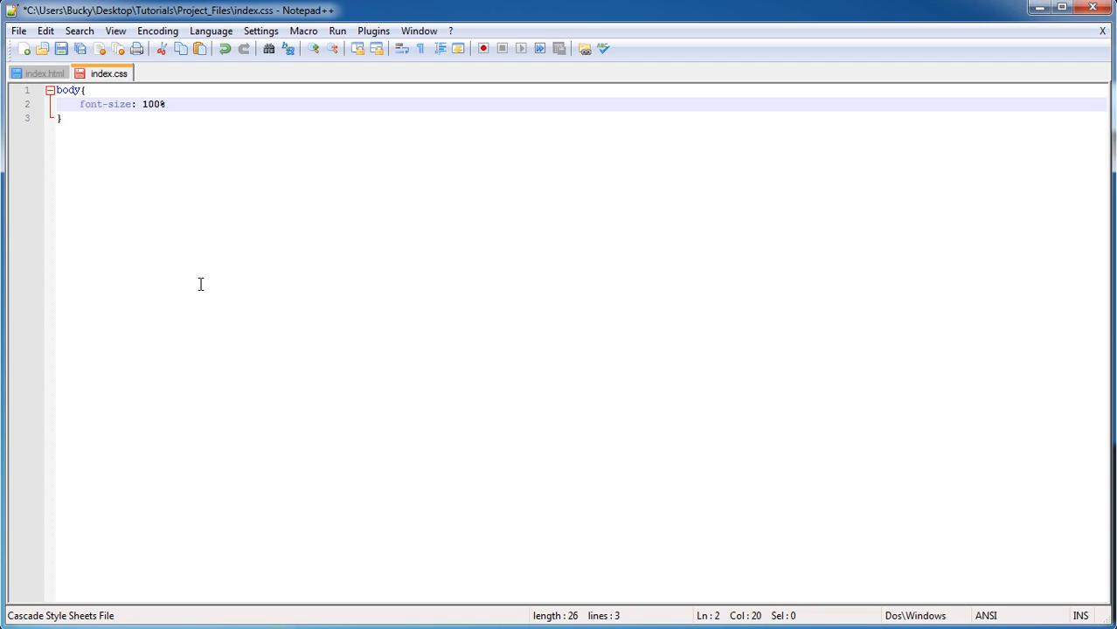
pyautogui.write(';')
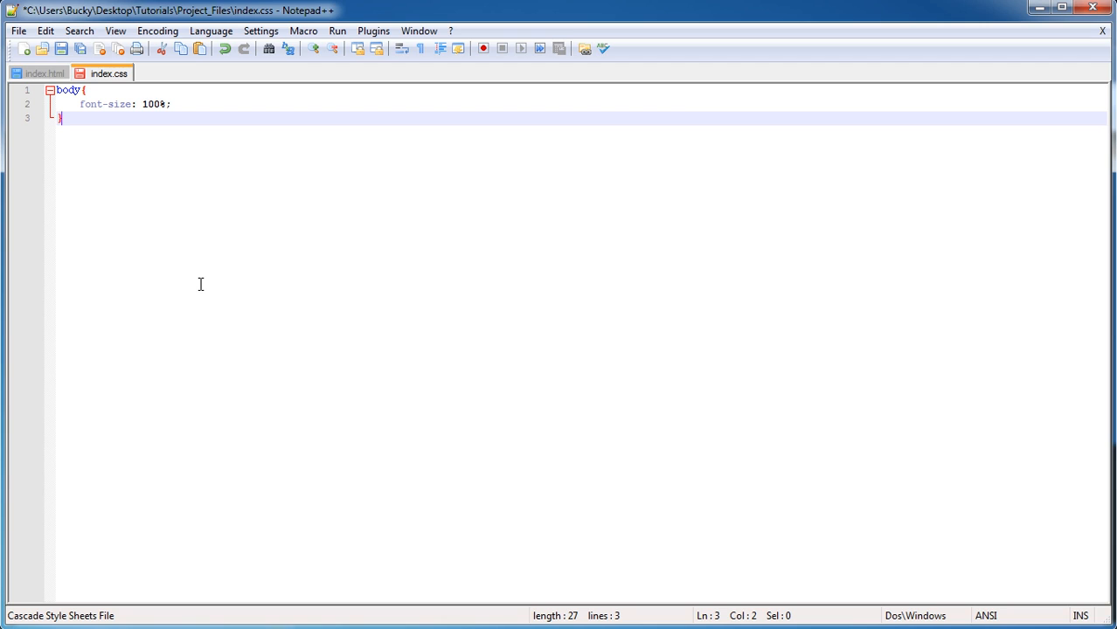
pyautogui.moveTo(83, 124)
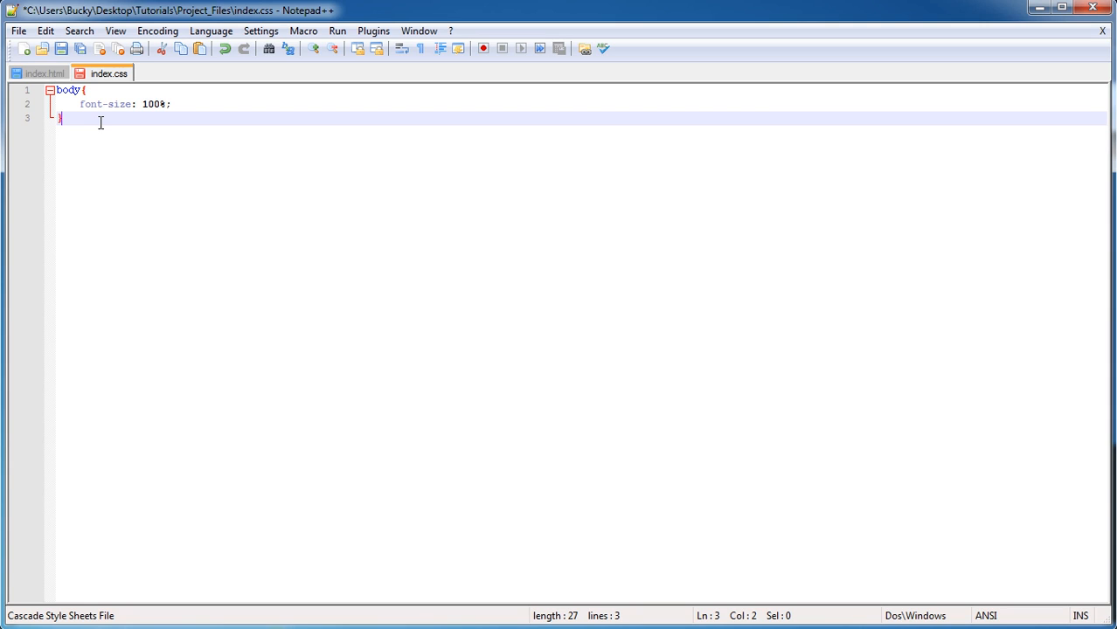
pyautogui.press('Return')
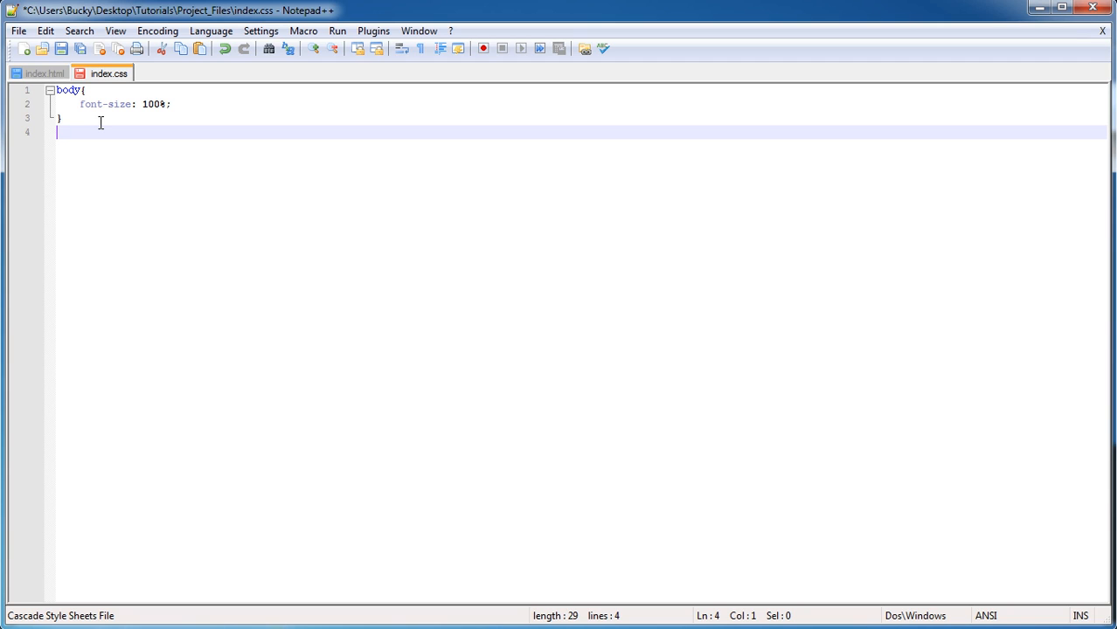
pyautogui.moveTo(21, 125)
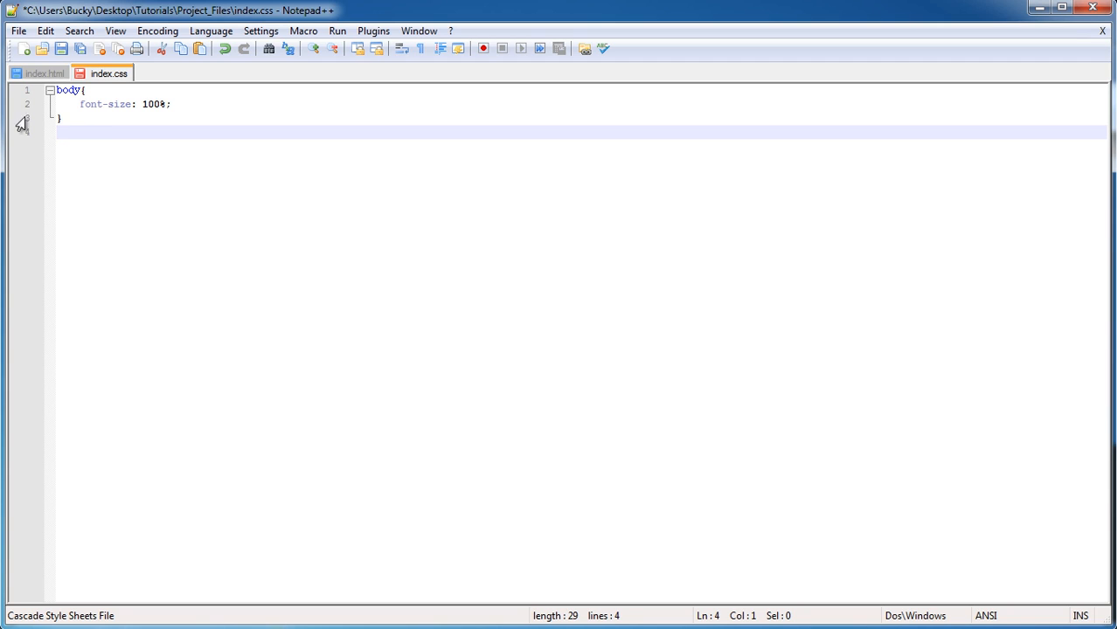
# Add .one, .two, .three rules at 1em, 1.5em and 2em, then save the stylesheet.
pyautogui.click(46, 74)
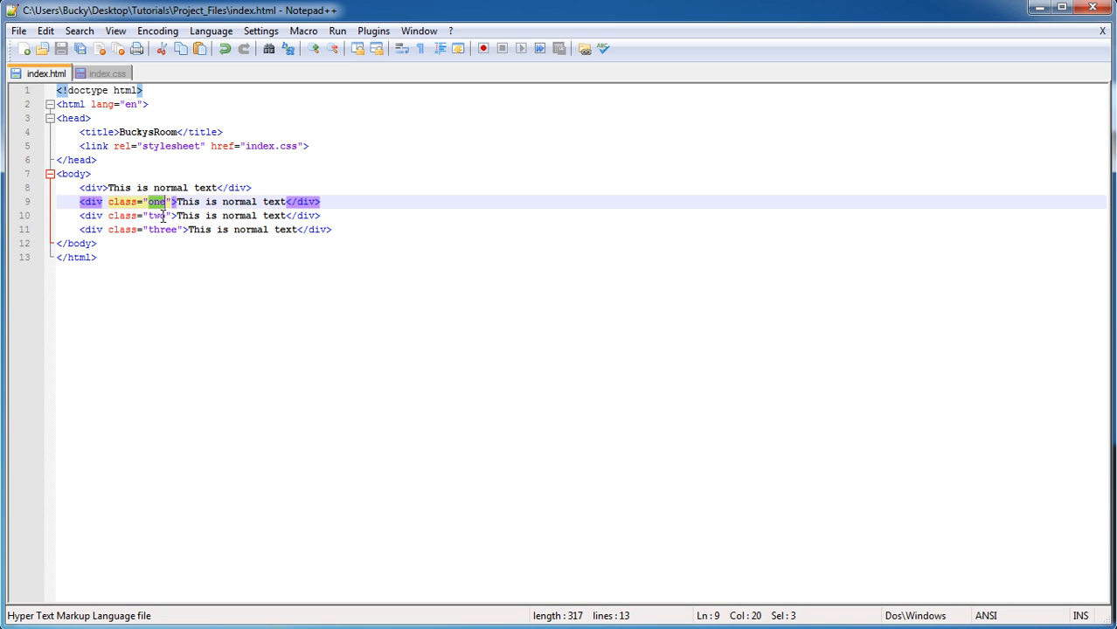
pyautogui.click(108, 74)
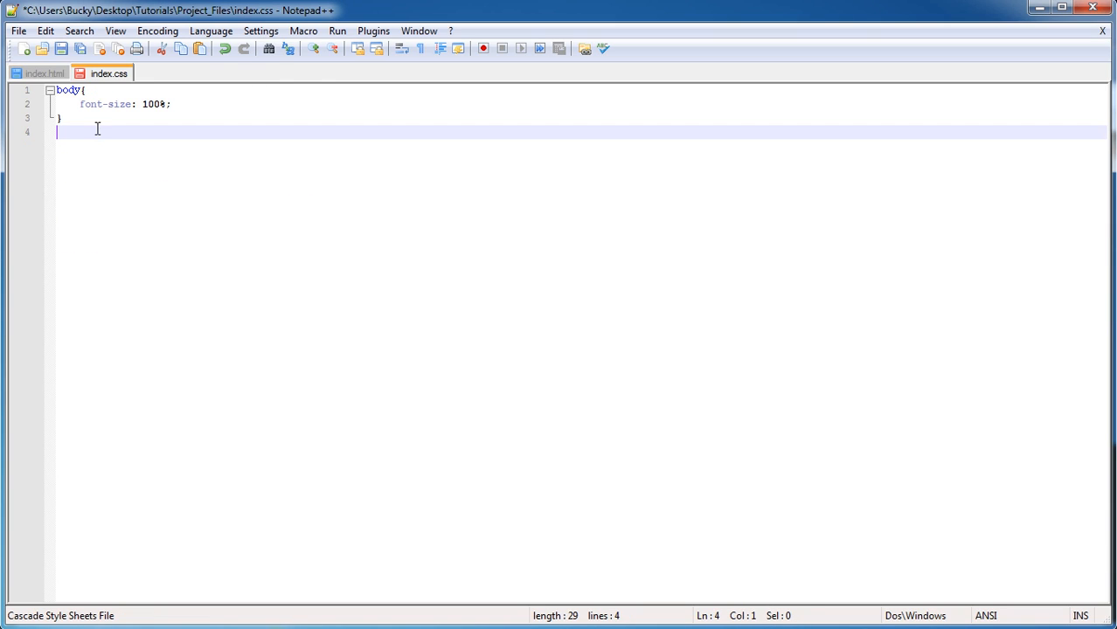
pyautogui.write('.or')
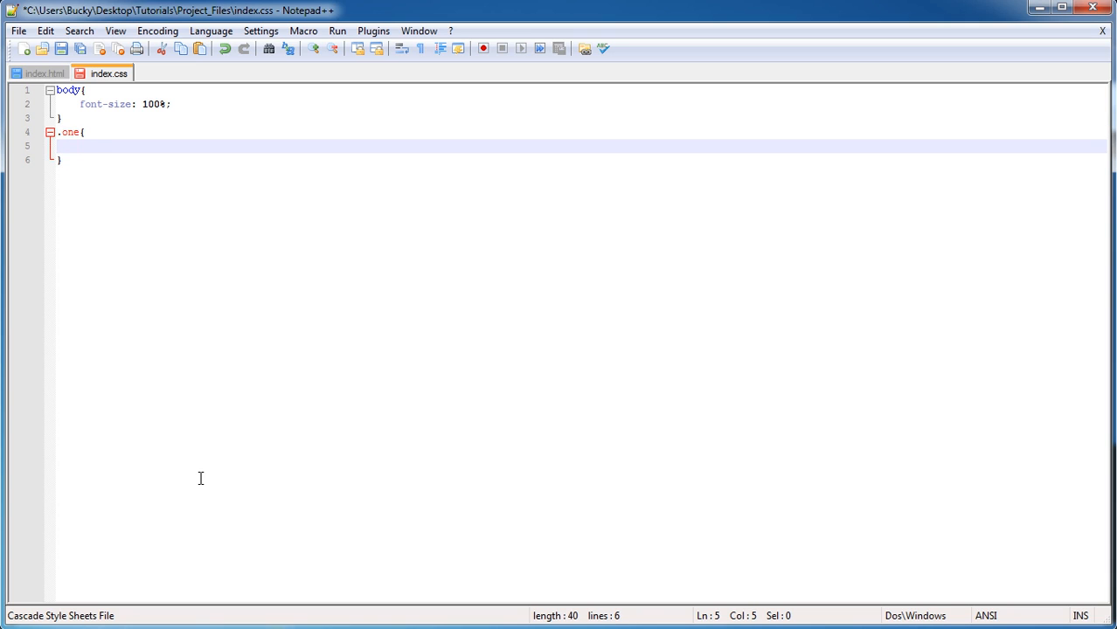
pyautogui.write('font-size:')
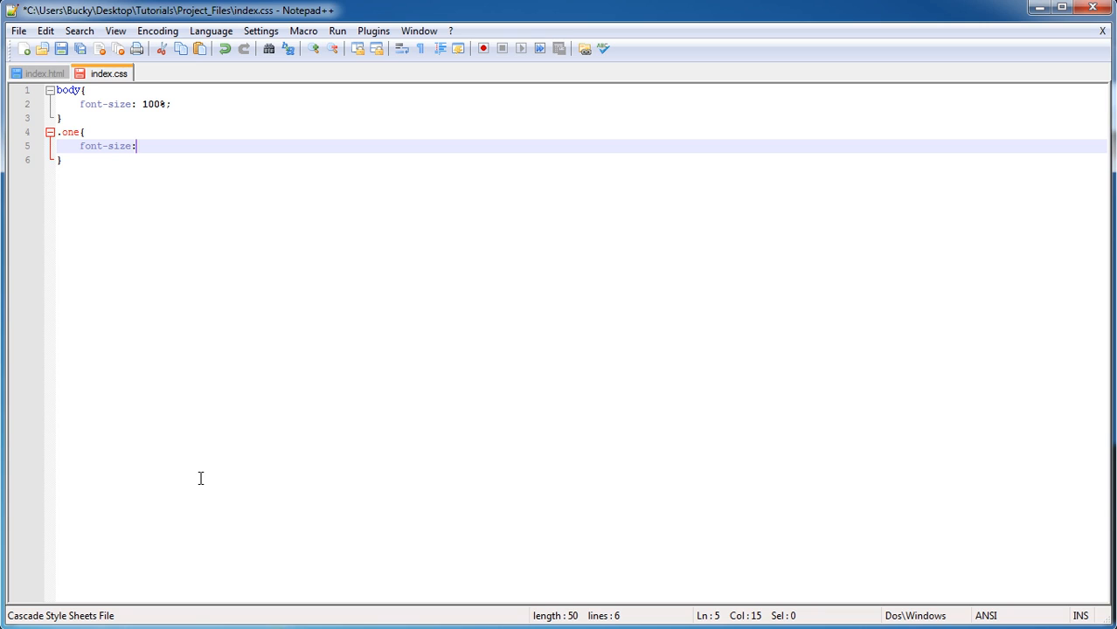
pyautogui.write('1em;')
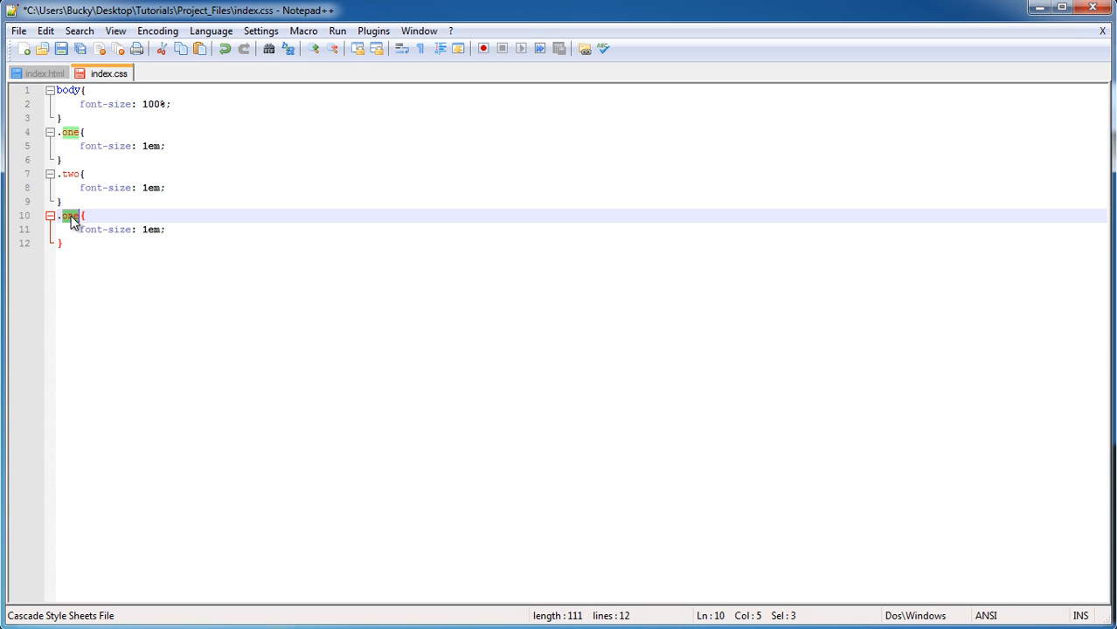
pyautogui.write('three')
pyautogui.click(581, 187)
pyautogui.write('.5')
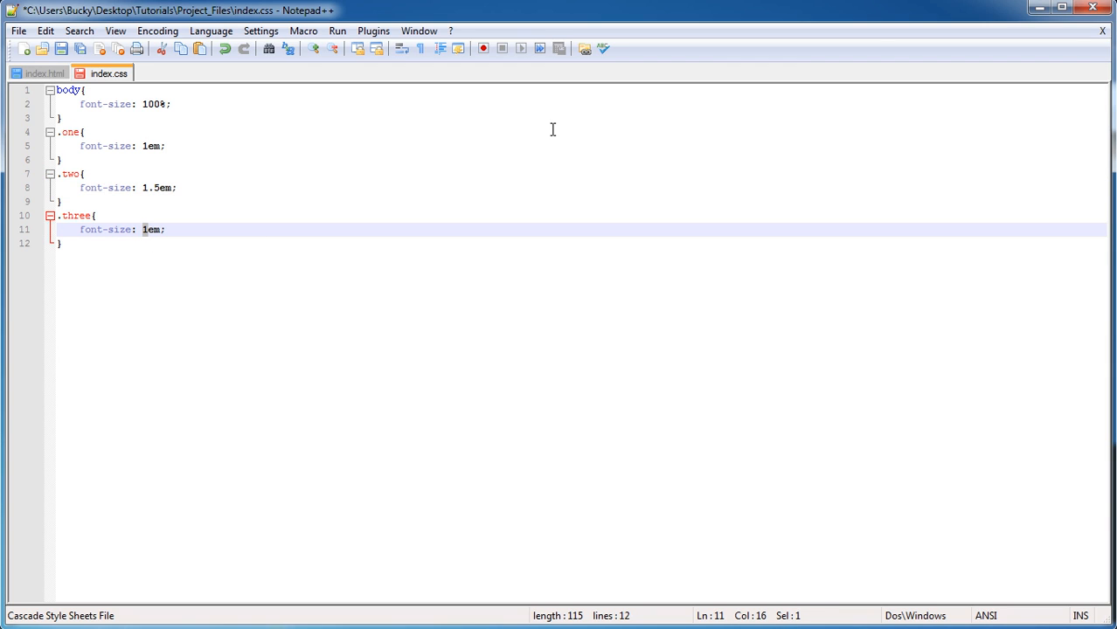
pyautogui.write('2')
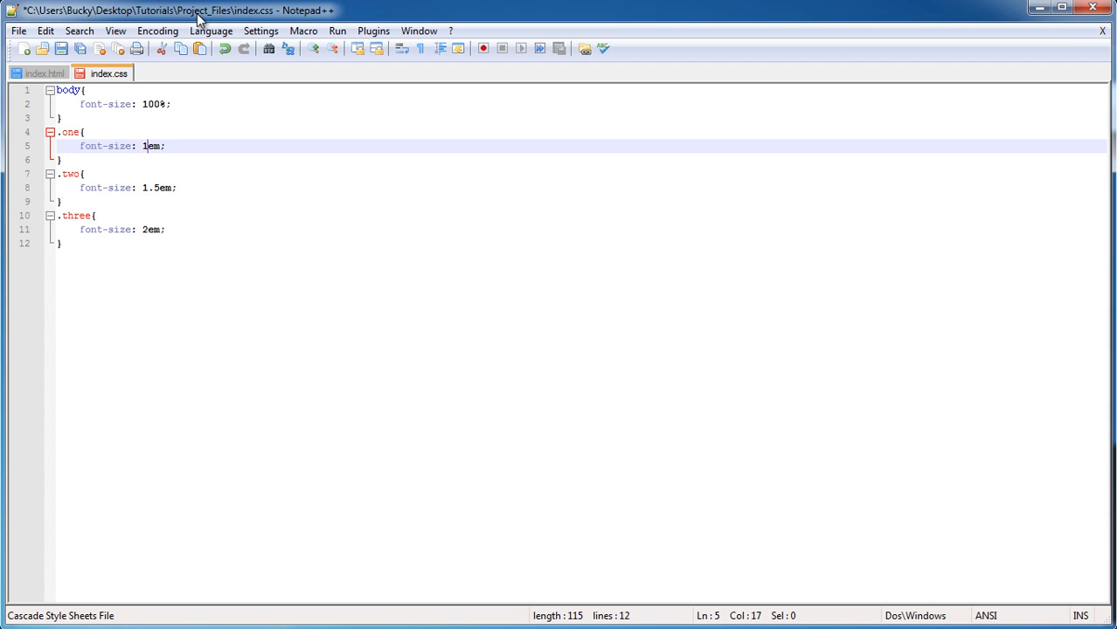
pyautogui.click(61, 49)
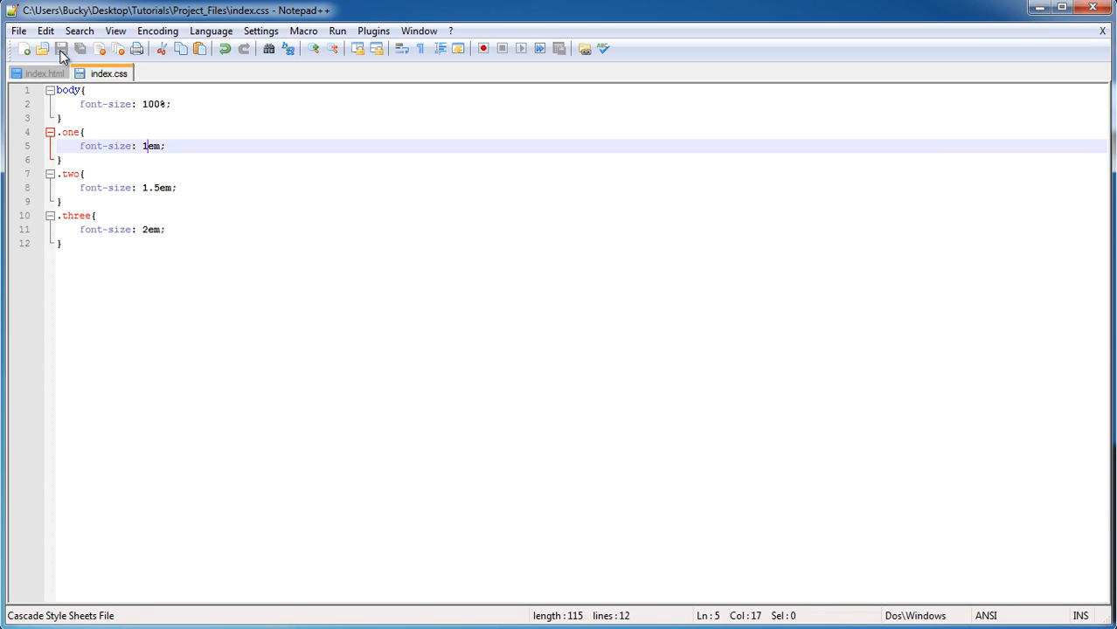
# Relabel the classed divs This is 1em, 1.5 em, This is 2.0em and save index.html.
pyautogui.click(42, 73)
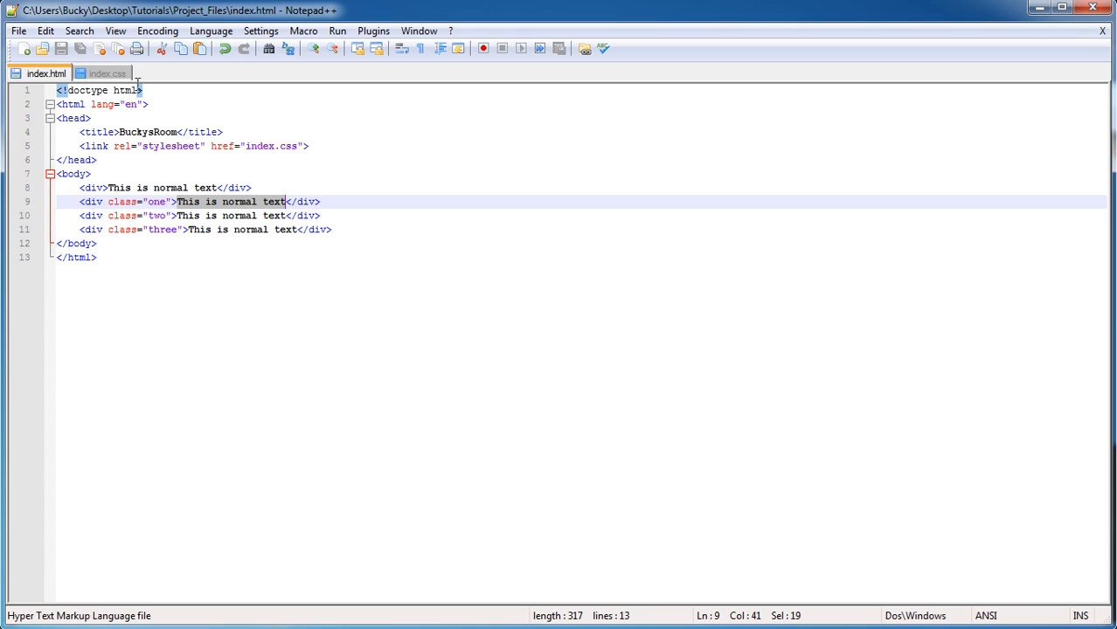
pyautogui.moveTo(304, 205)
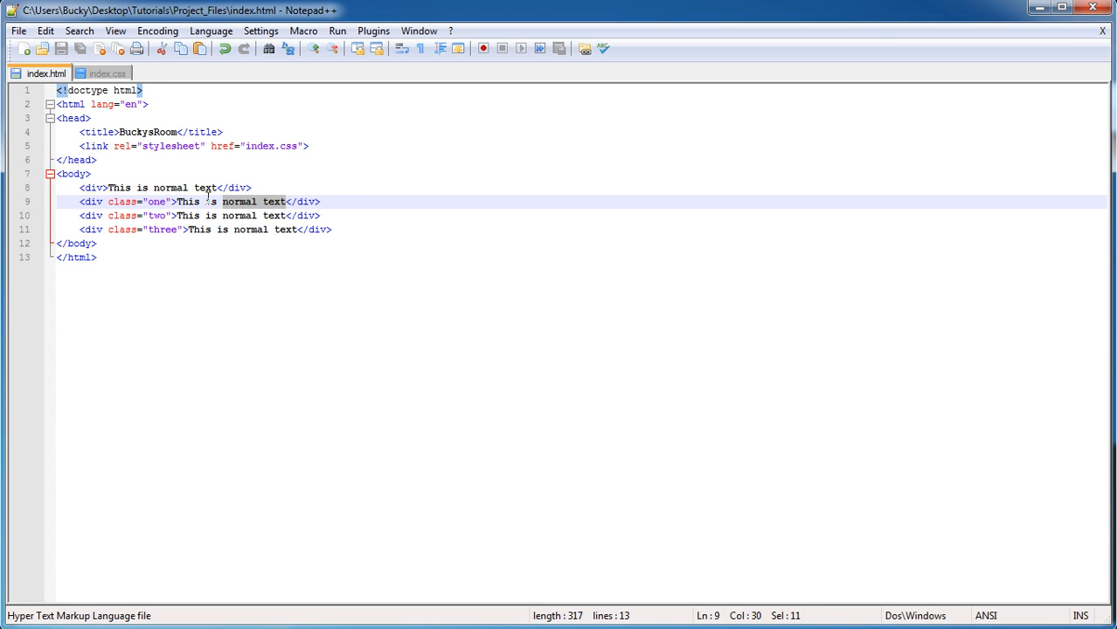
pyautogui.write('len')
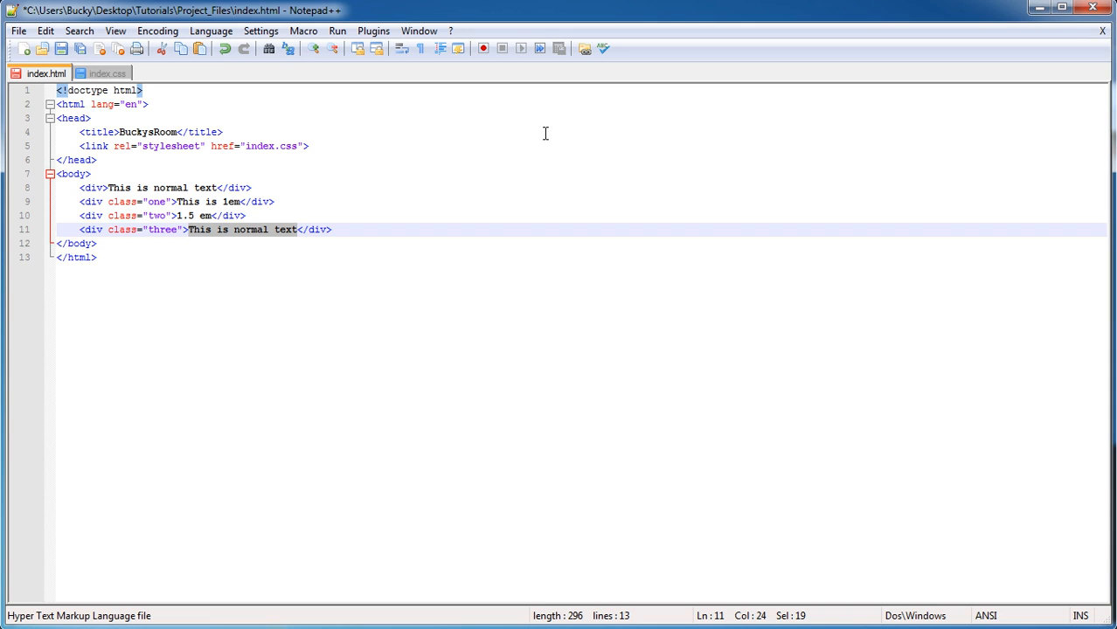
pyautogui.press('Delete')
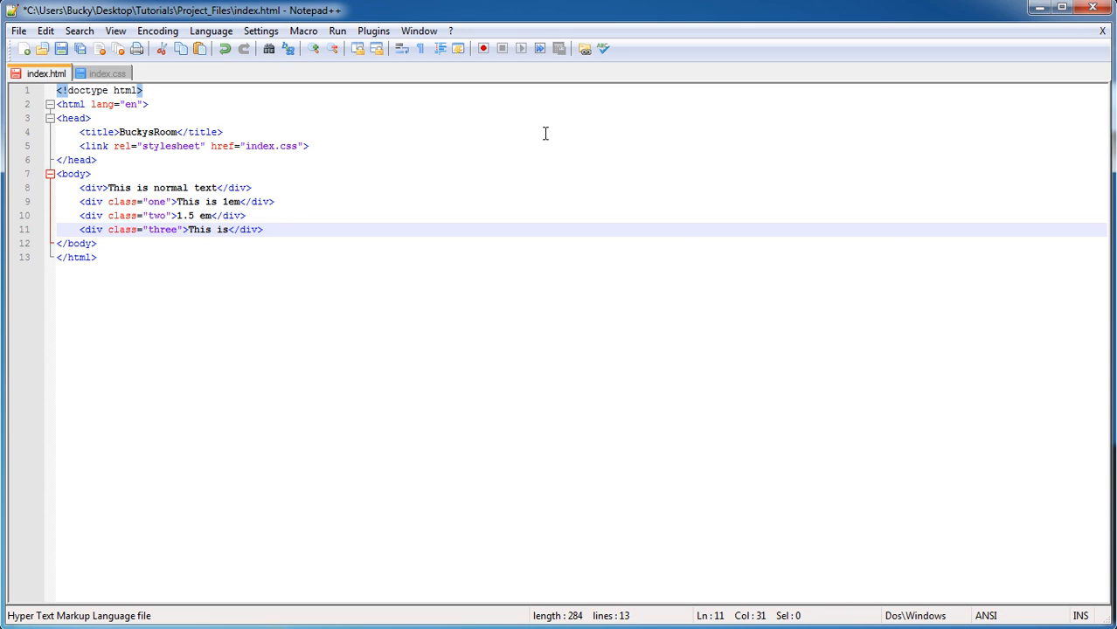
pyautogui.write('2.0em')
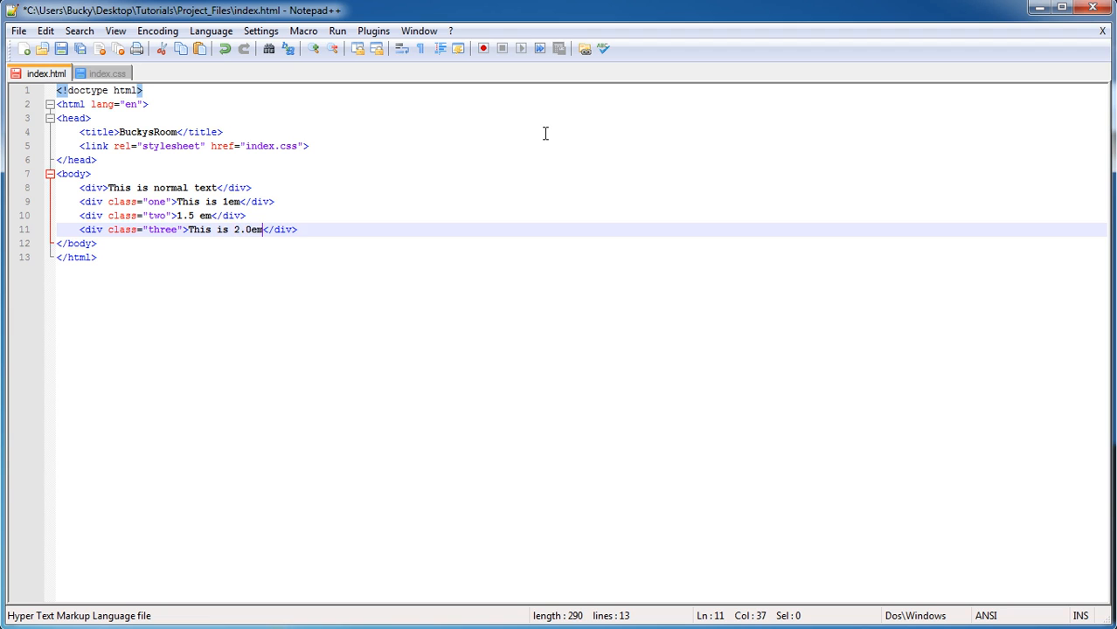
pyautogui.press('ctrl+s')
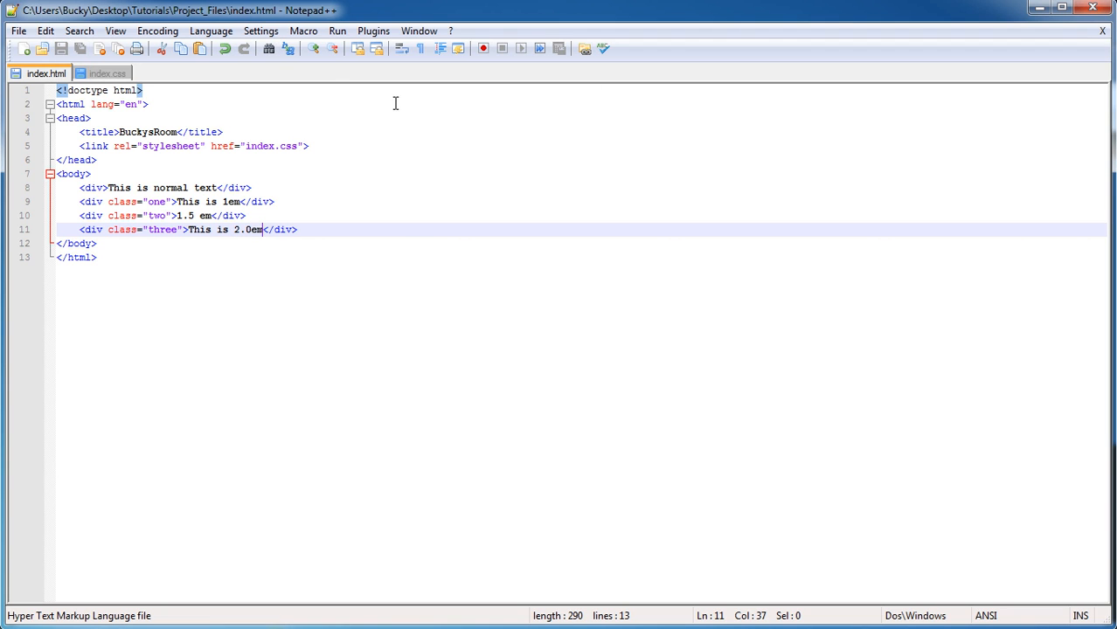
pyautogui.click(338, 31)
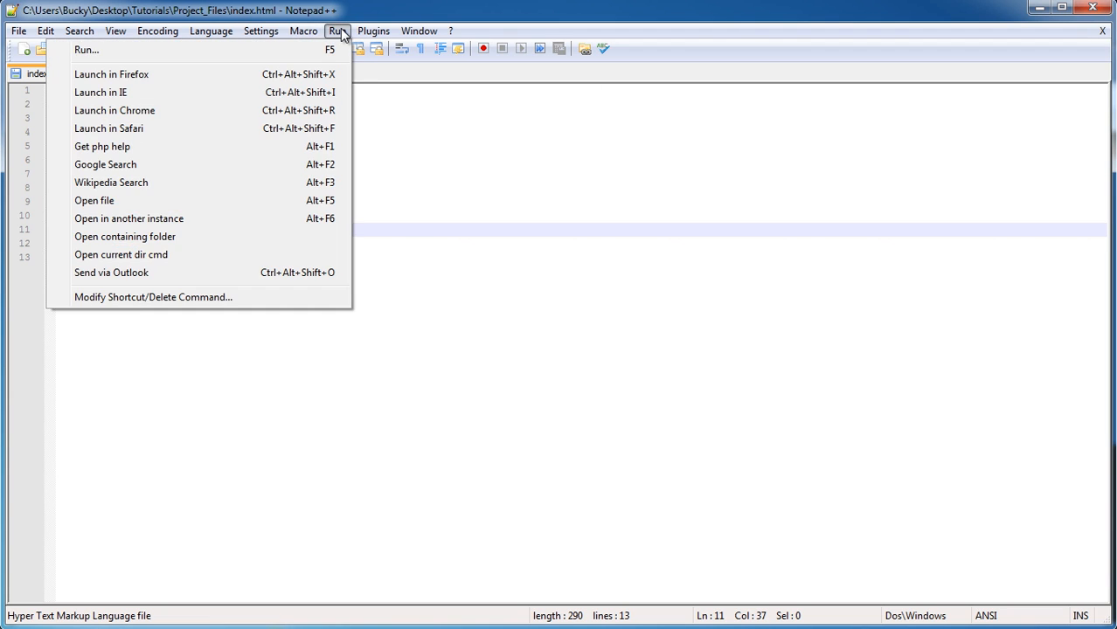
pyautogui.click(116, 110)
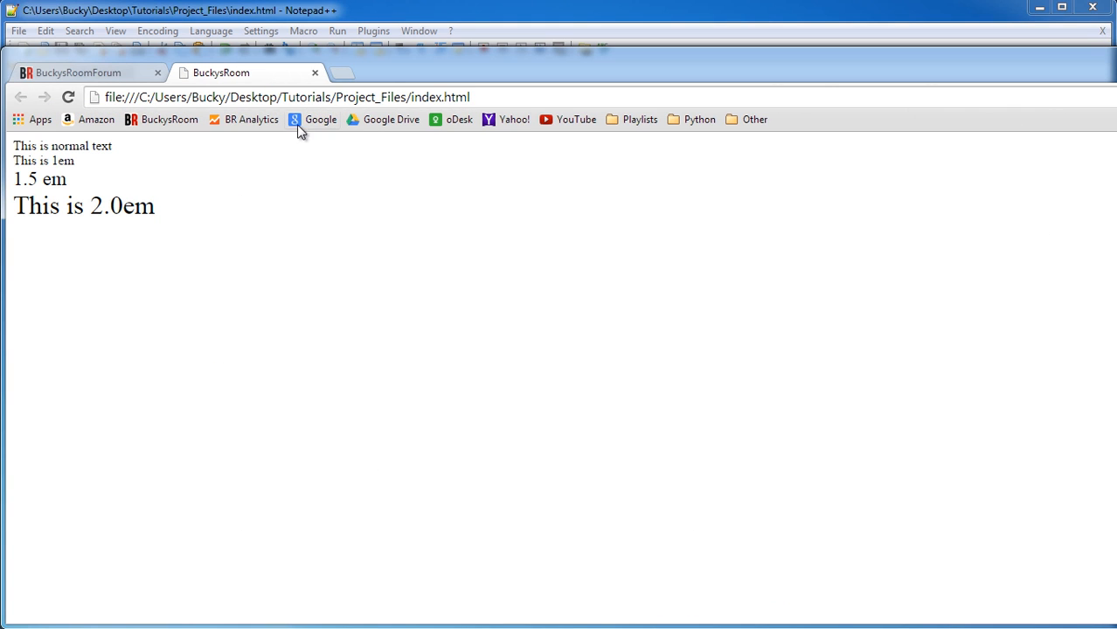
pyautogui.moveTo(126, 156)
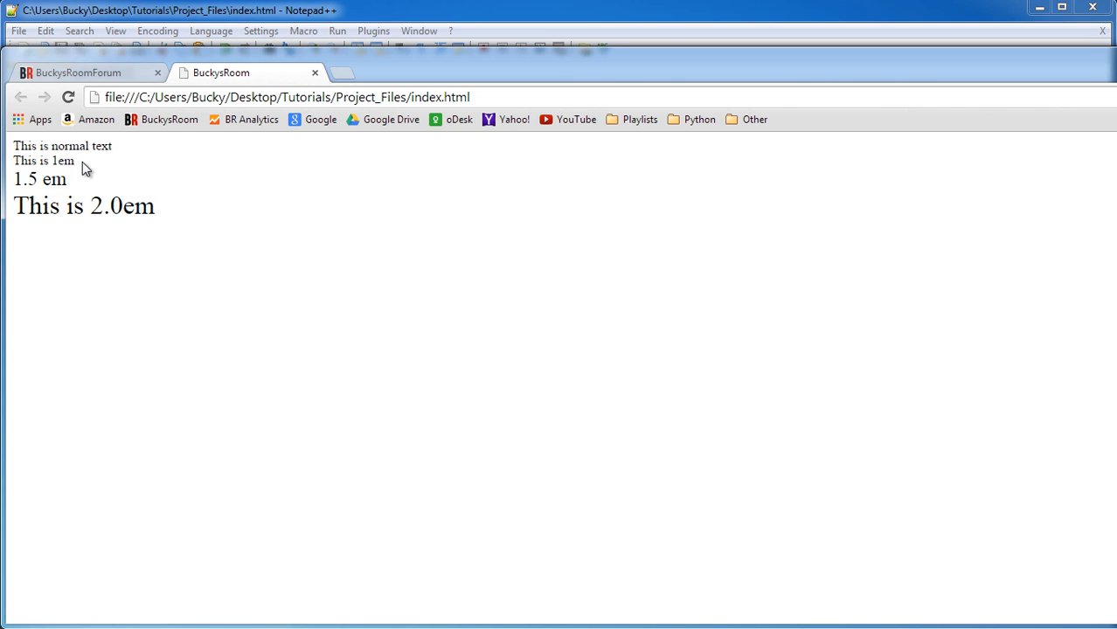
pyautogui.moveTo(98, 168)
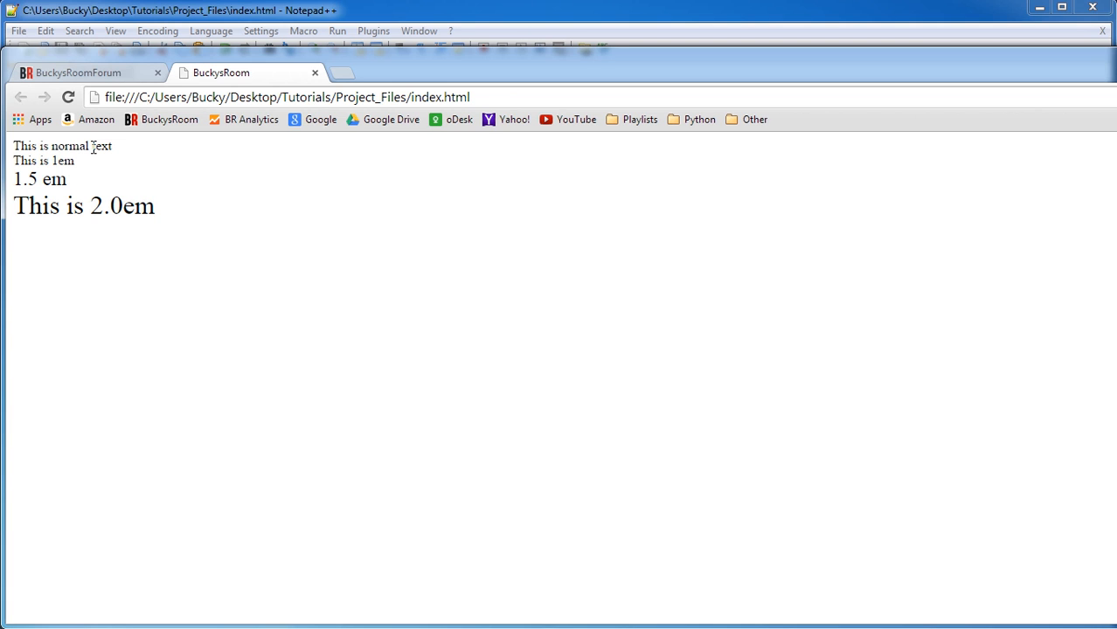
pyautogui.click(78, 74)
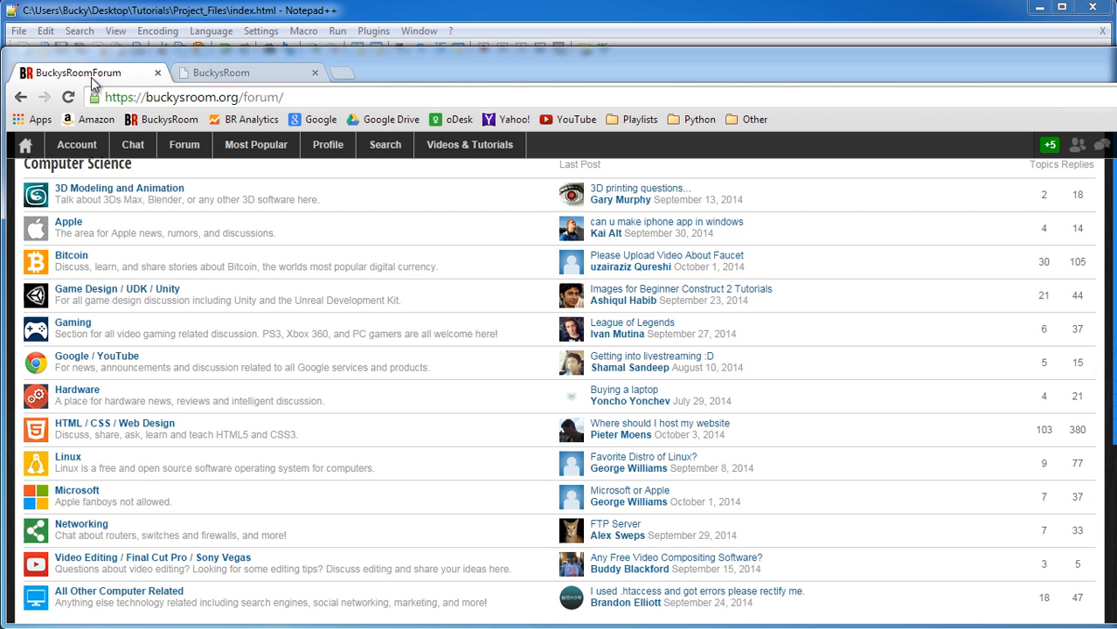
pyautogui.click(221, 74)
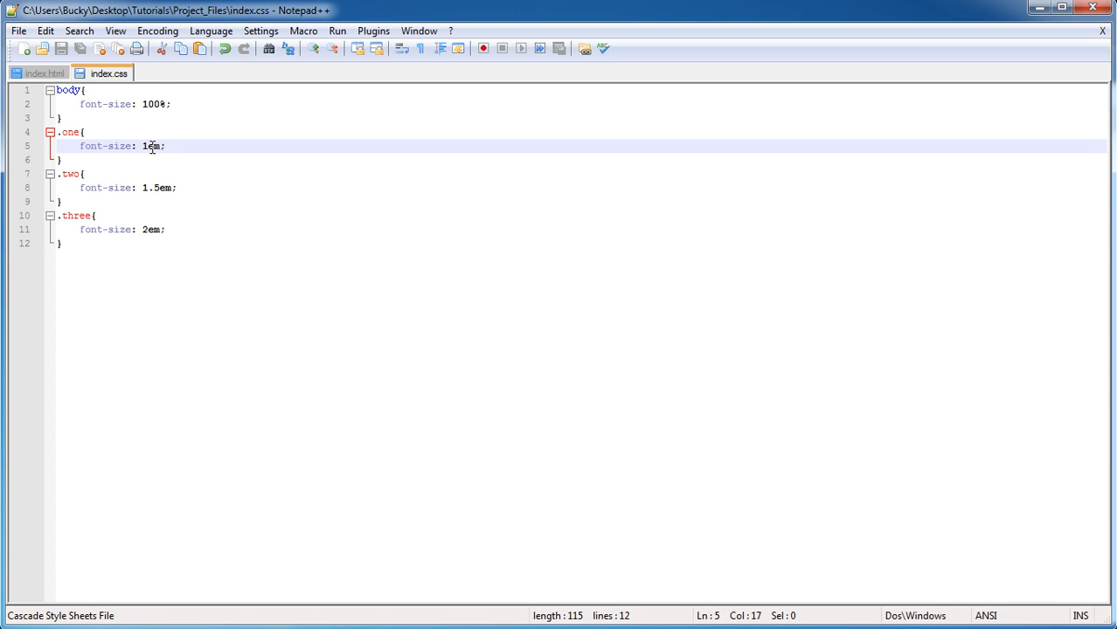
pyautogui.tripleClick(122, 147)
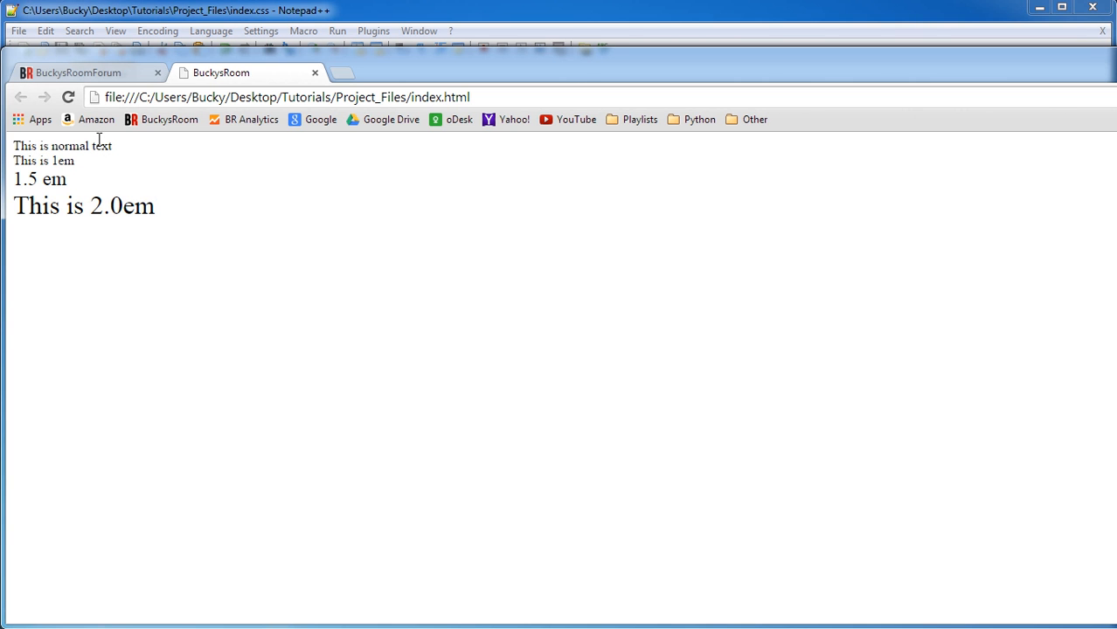
pyautogui.moveTo(79, 161)
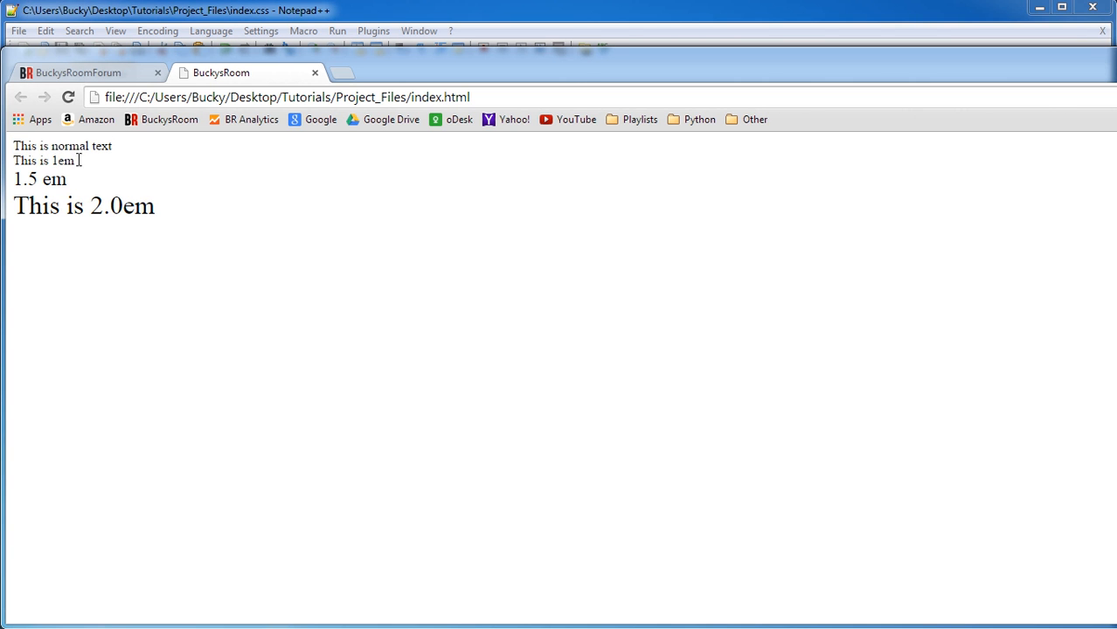
pyautogui.moveTo(42, 180)
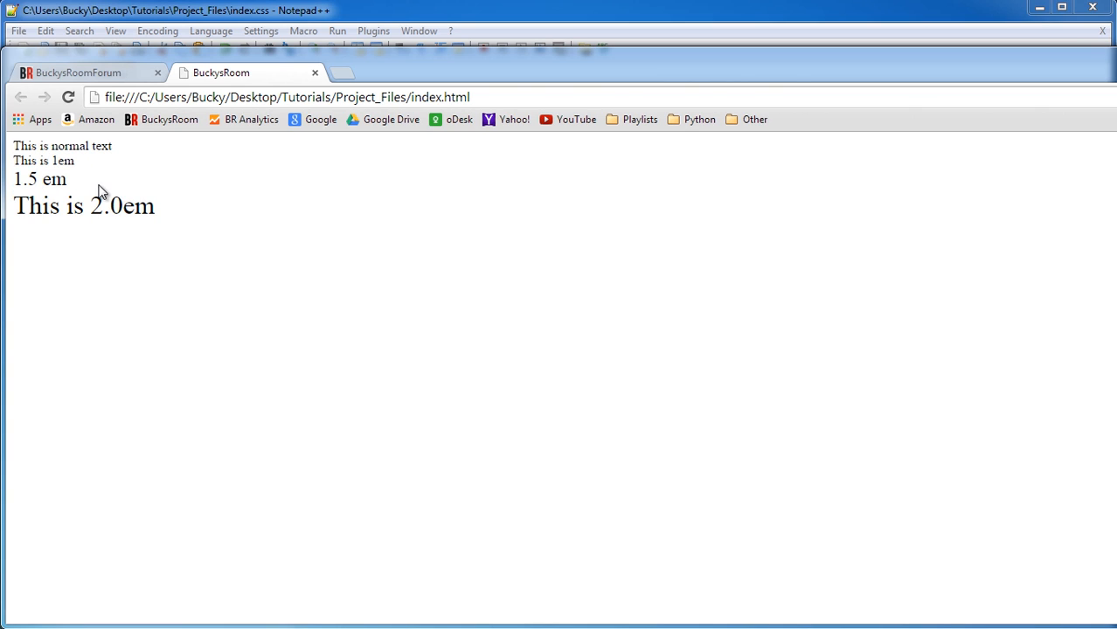
pyautogui.doubleClick(53, 179)
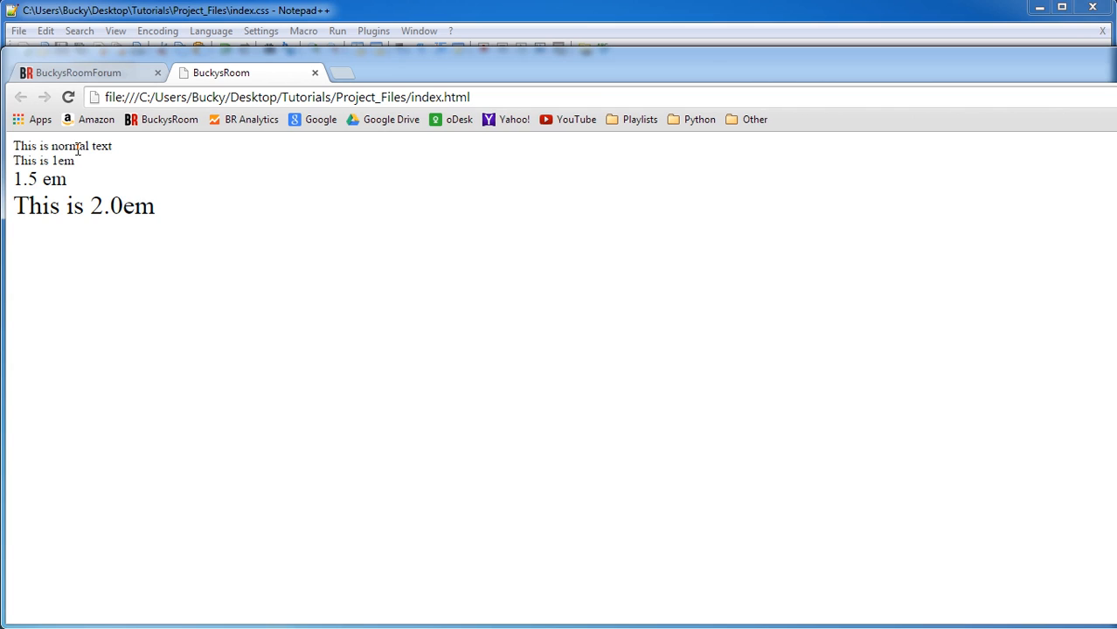
pyautogui.moveTo(44, 174)
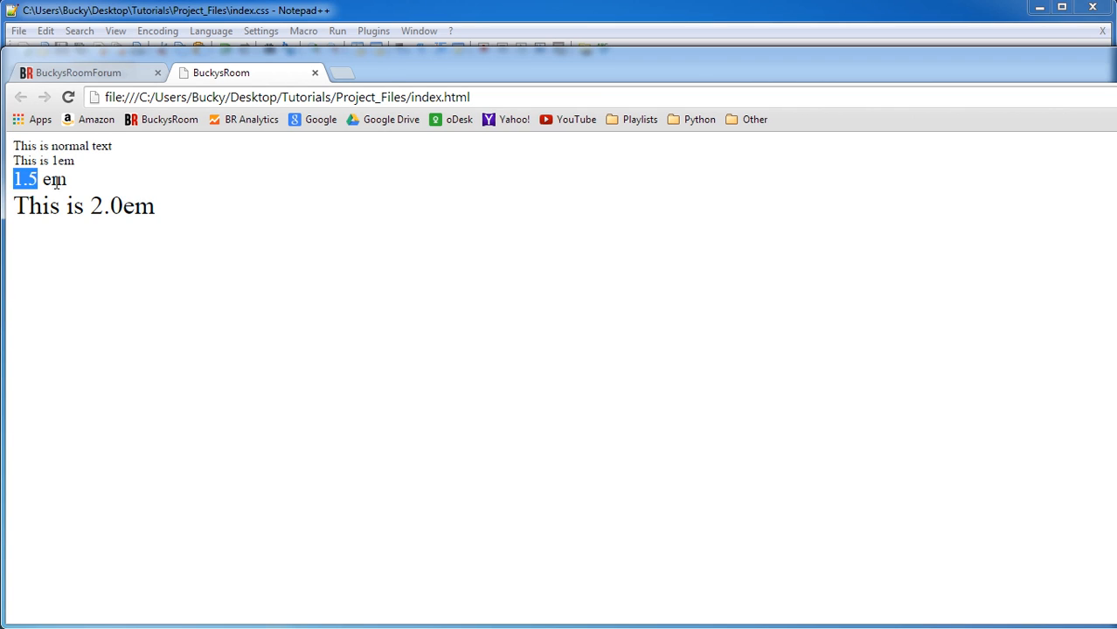
pyautogui.moveTo(14, 178); pyautogui.dragTo(66, 178)
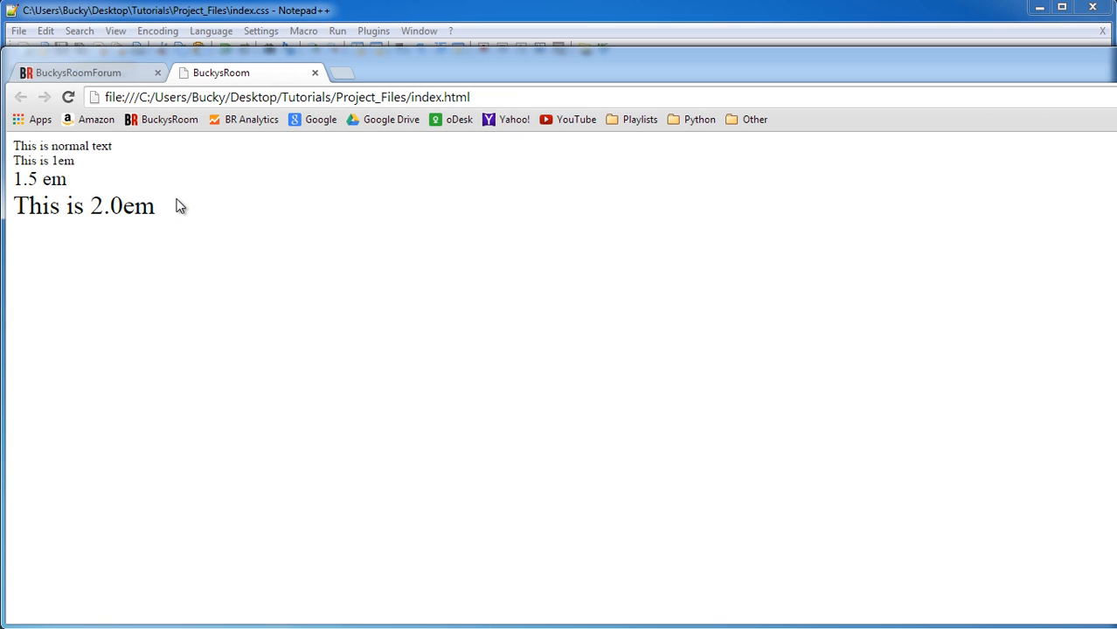
pyautogui.moveTo(171, 217)
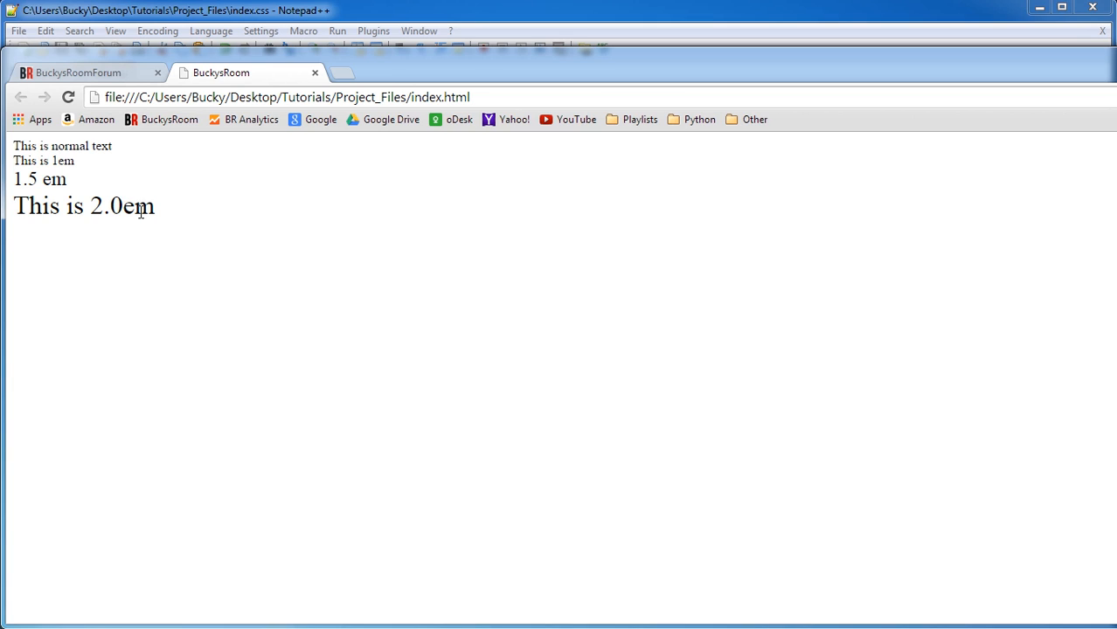
pyautogui.moveTo(122, 209)
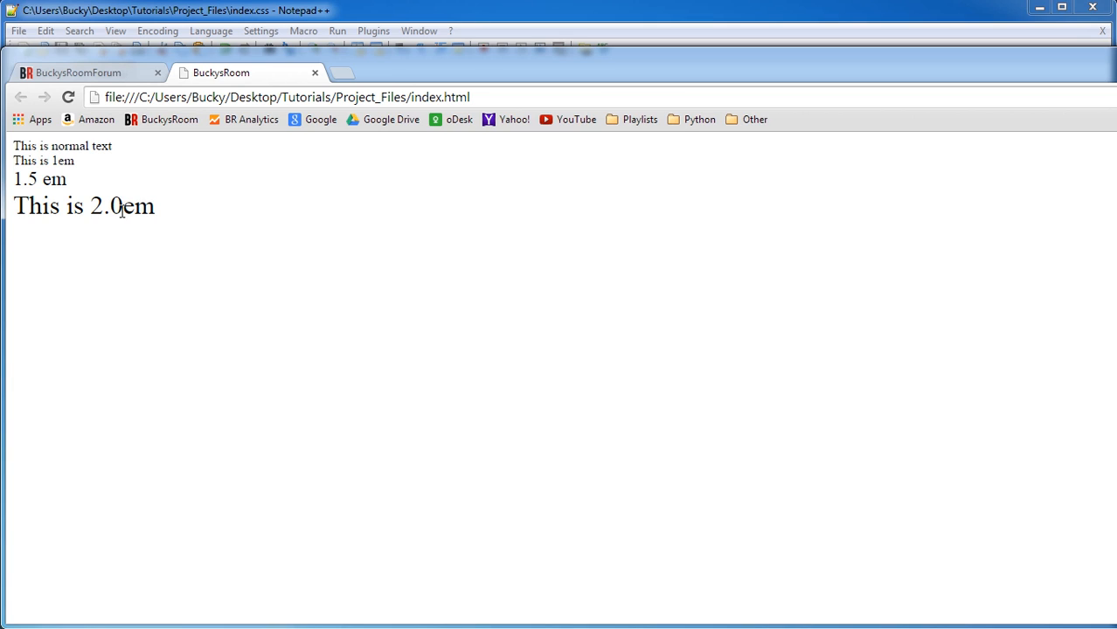
pyautogui.moveTo(161, 217)
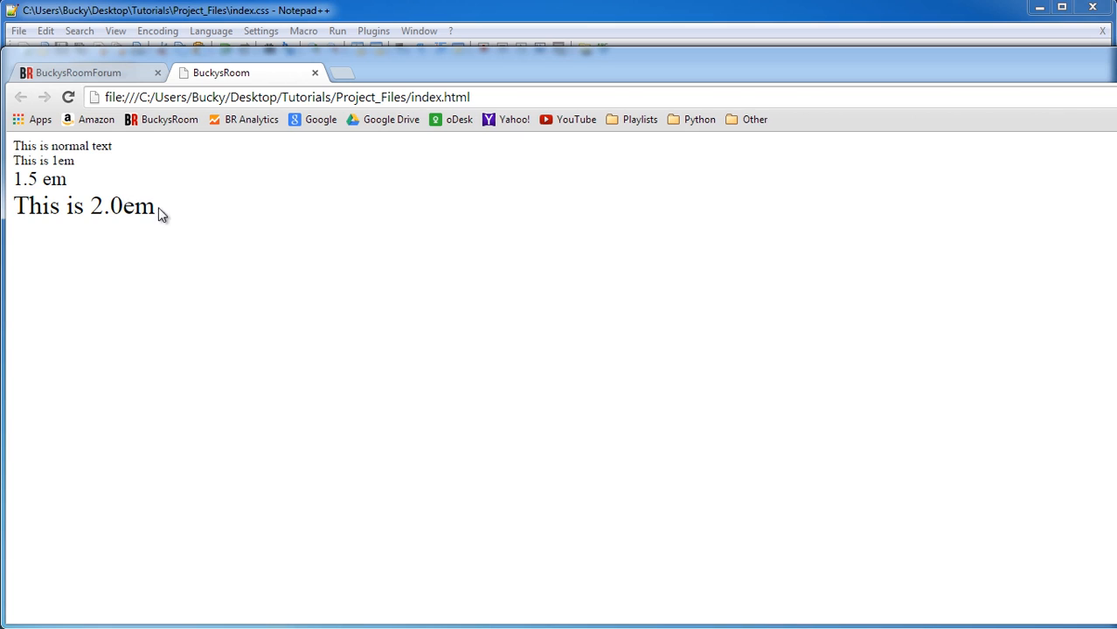
pyautogui.doubleClick(106, 207)
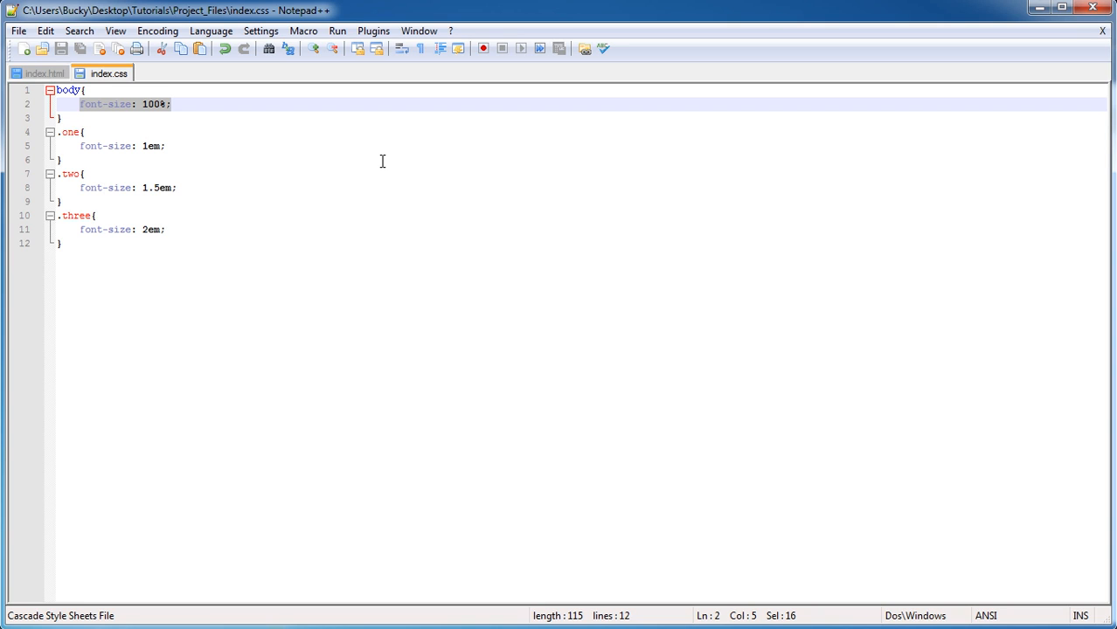
# Change the body font-size in index.css from 100% to 150%.
pyautogui.click(62, 119)
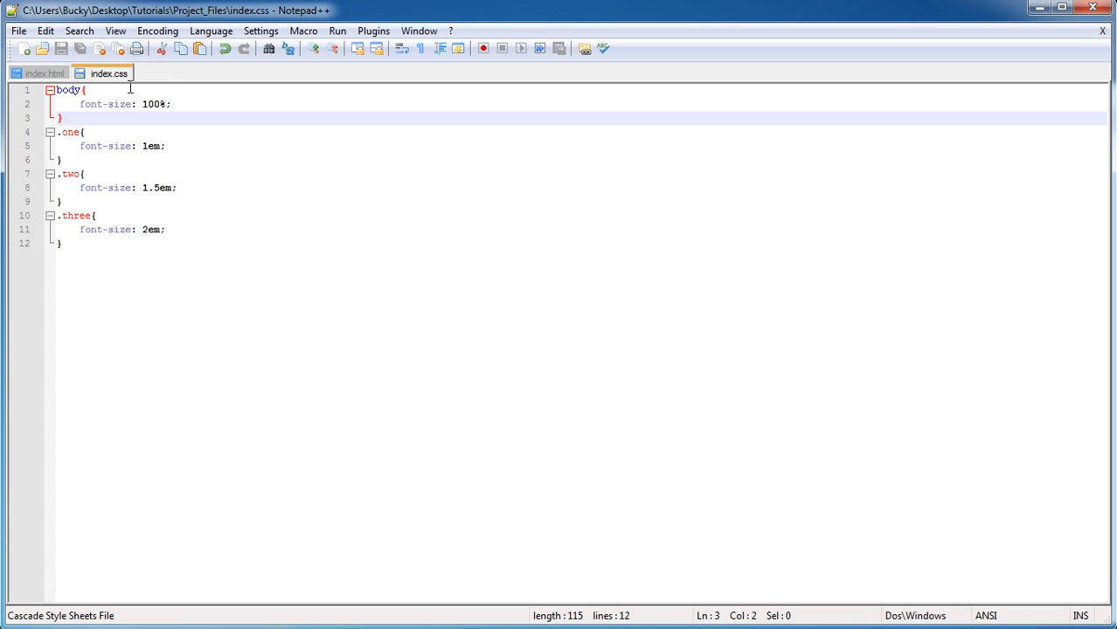
pyautogui.click(145, 105)
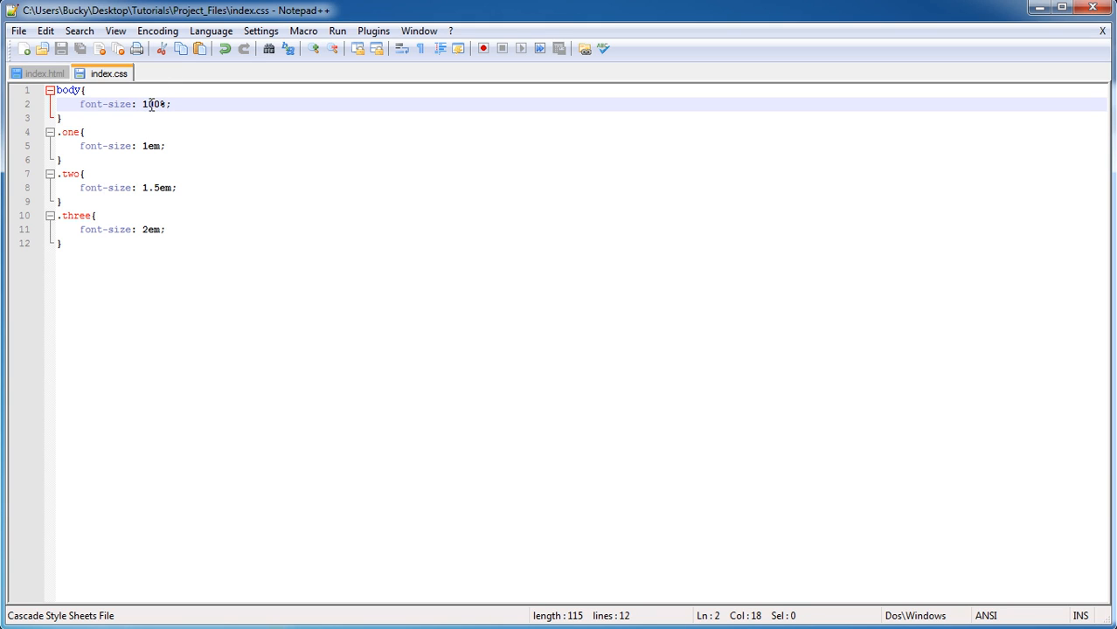
pyautogui.write('15')
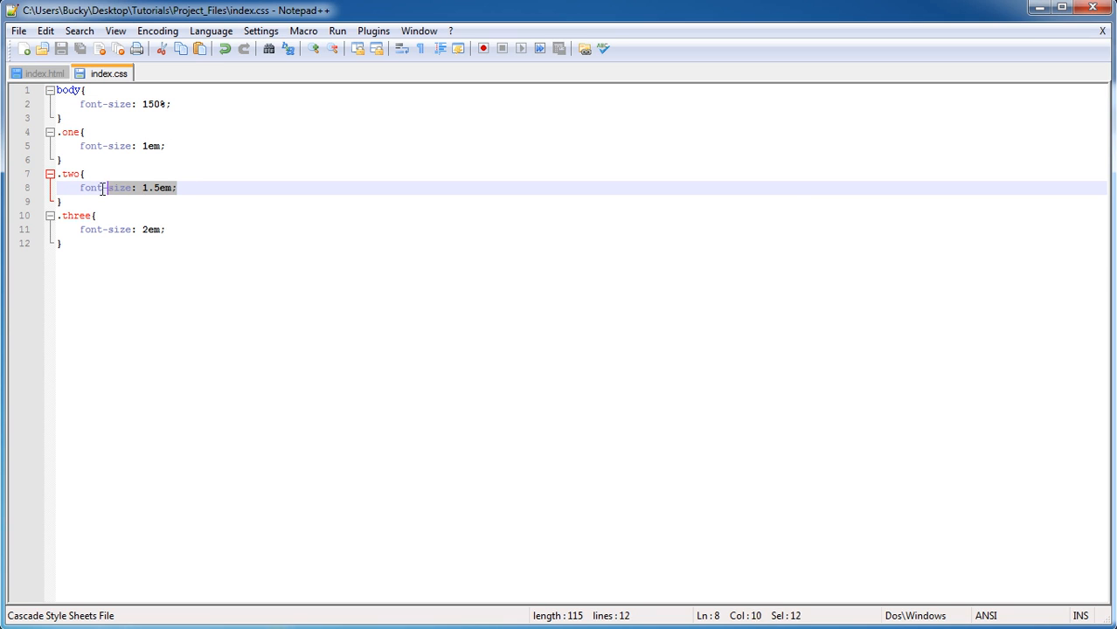
pyautogui.click(105, 229)
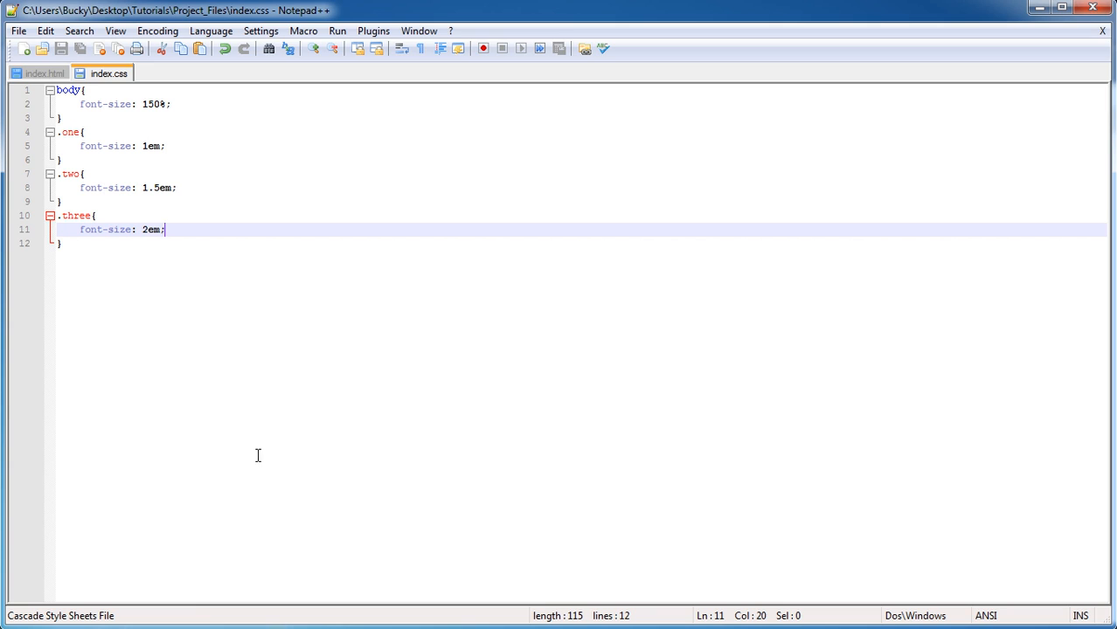
pyautogui.moveTo(1114, 269)
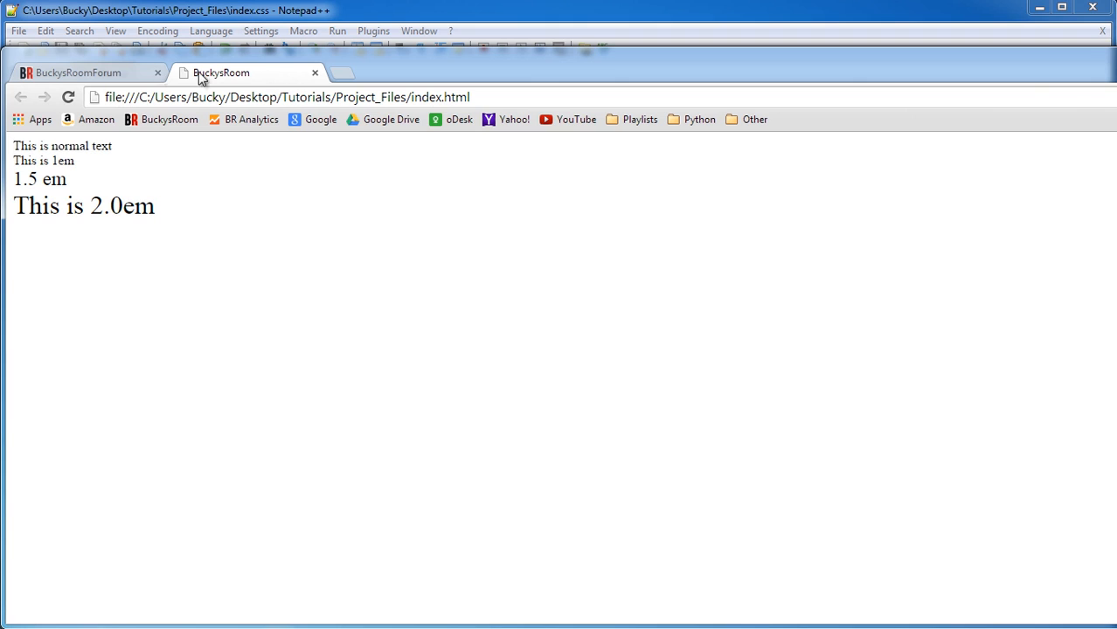
# Reload the page in Chrome to compare the enlarged lines, then return to the stylesheet.
pyautogui.click(68, 98)
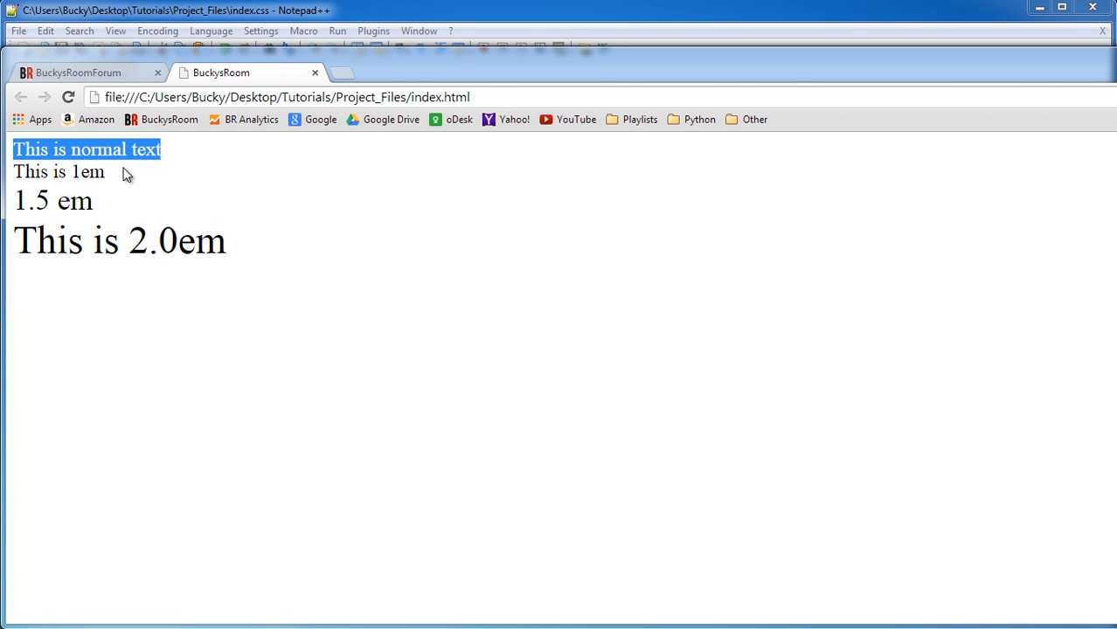
pyautogui.moveTo(142, 169)
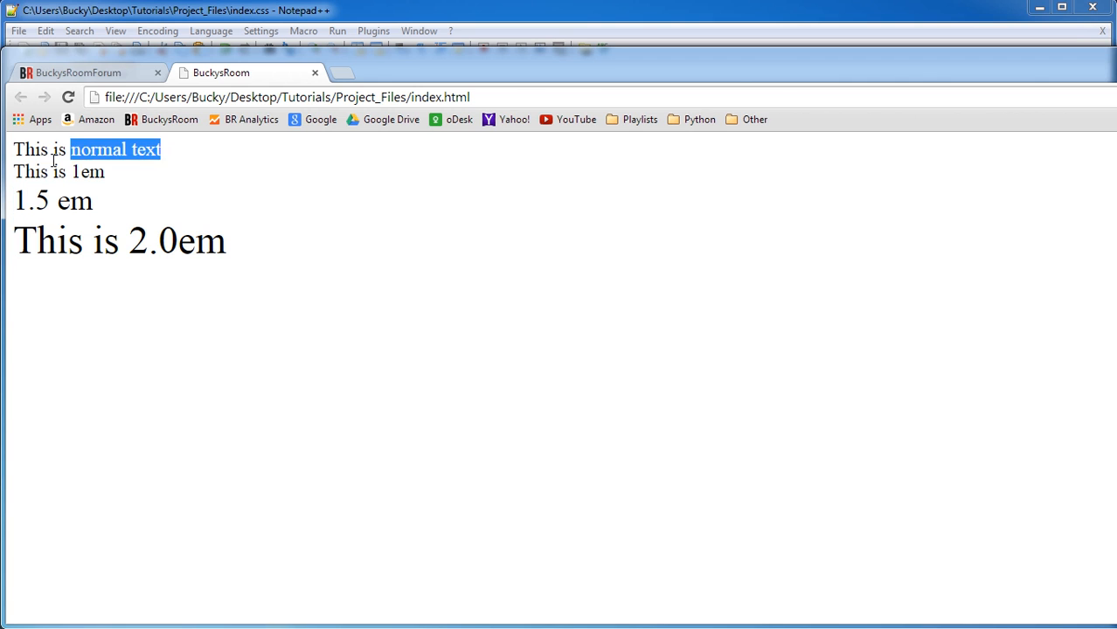
pyautogui.click(79, 74)
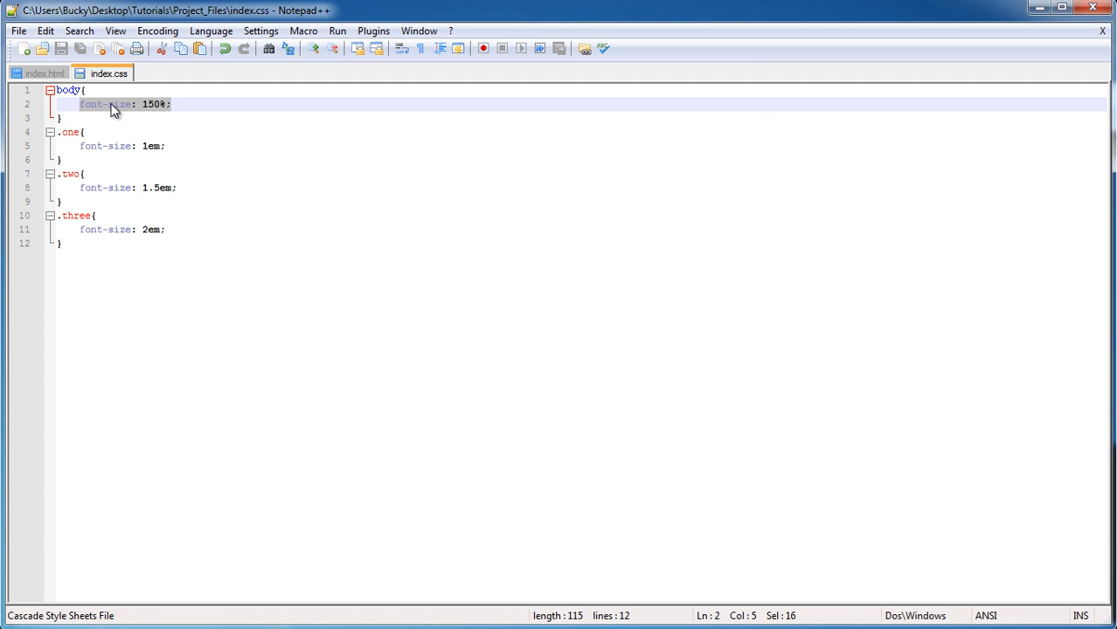
pyautogui.moveTo(255, 328)
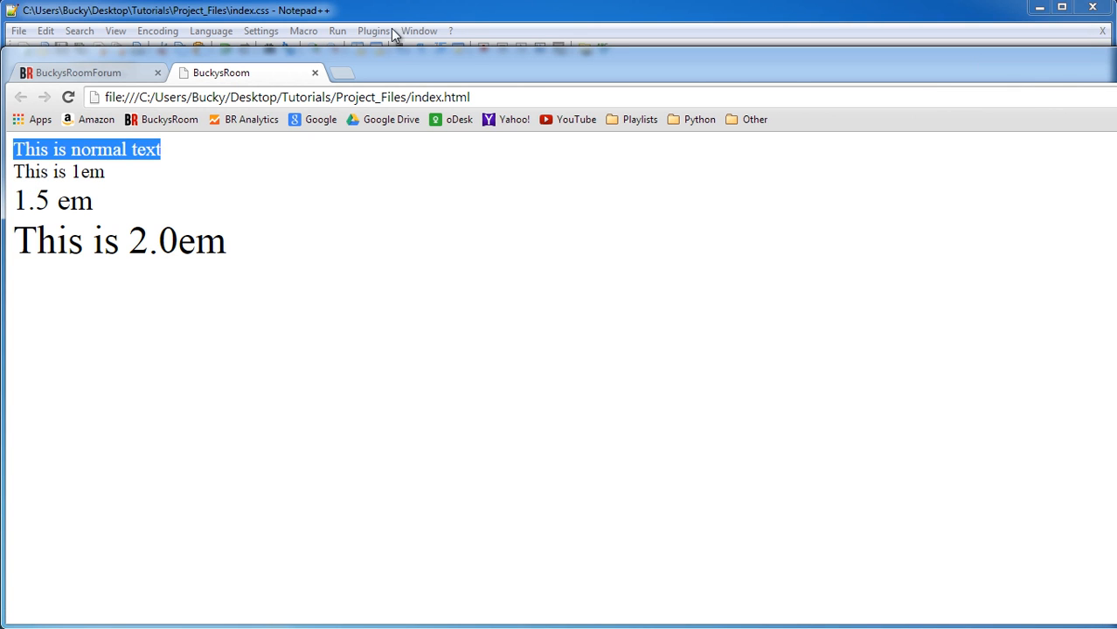
pyautogui.moveTo(428, 21)
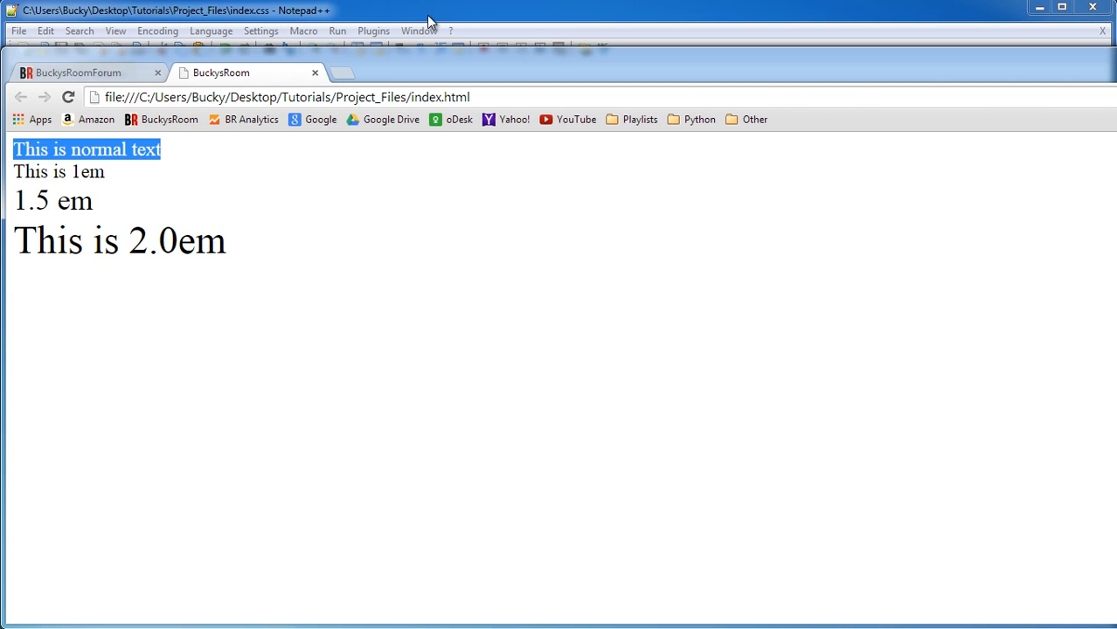
pyautogui.moveTo(289, 26)
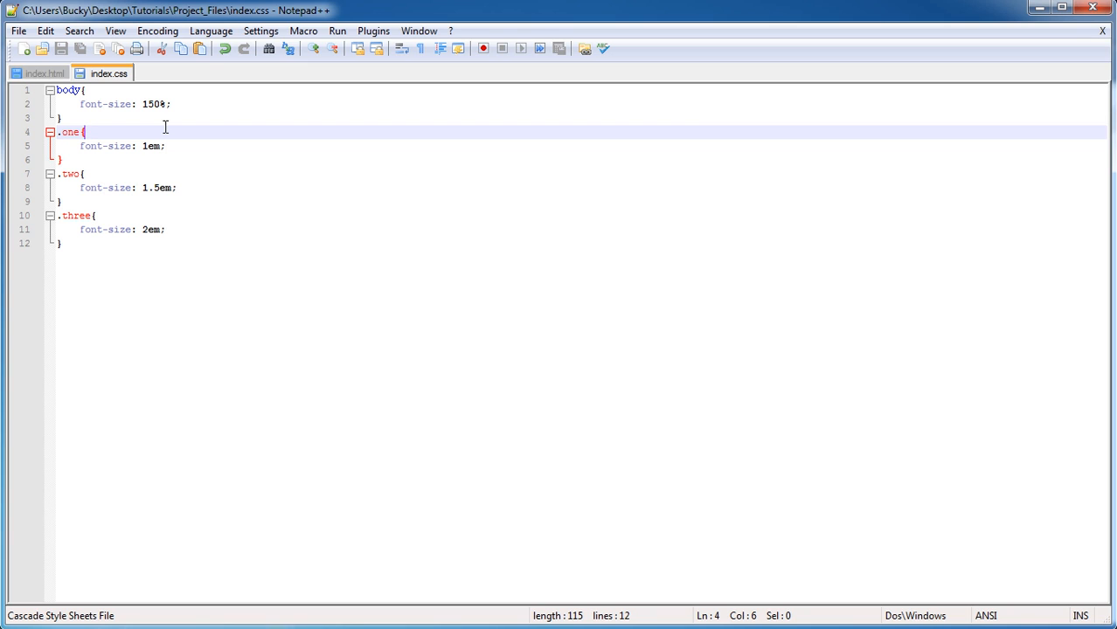
pyautogui.moveTo(79, 105)
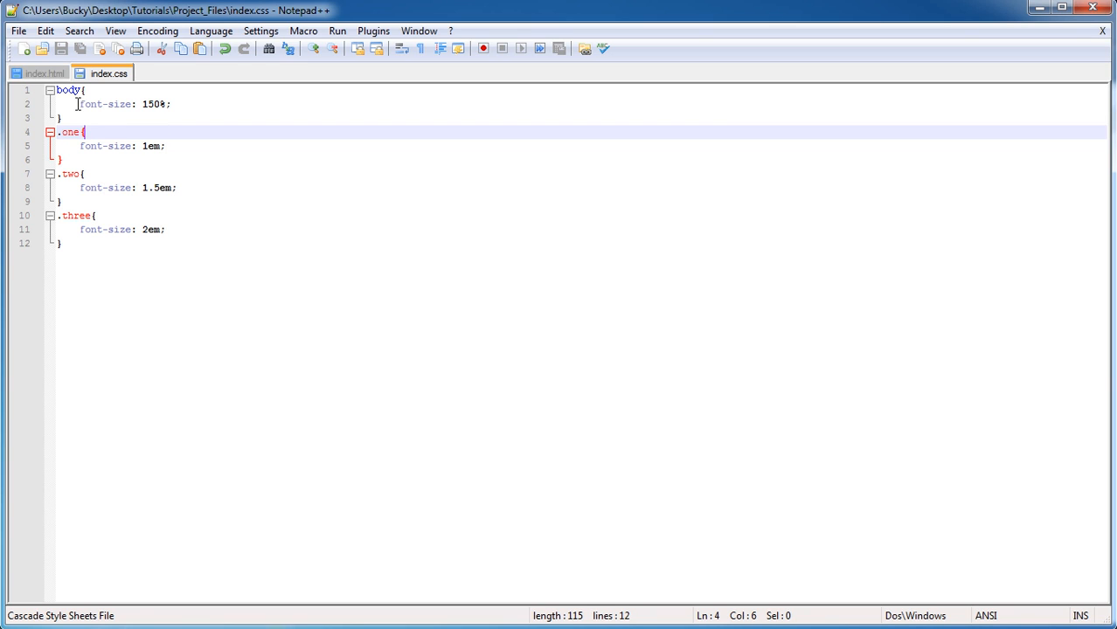
# Show index.html with its plain div and the one, two, three classed divs.
pyautogui.click(45, 73)
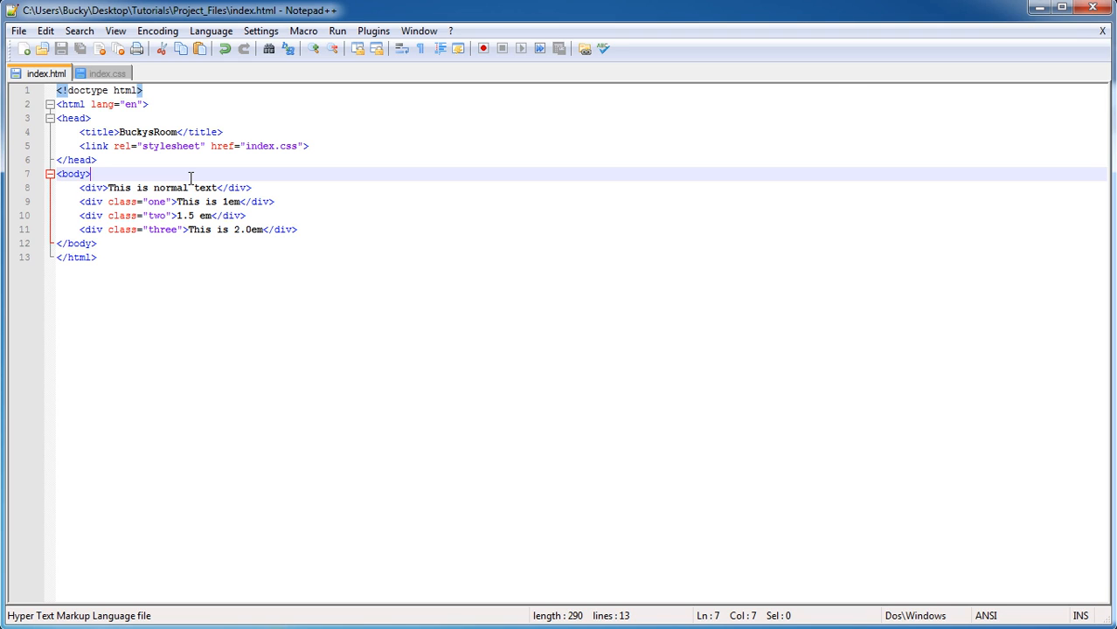
pyautogui.moveTo(244, 191)
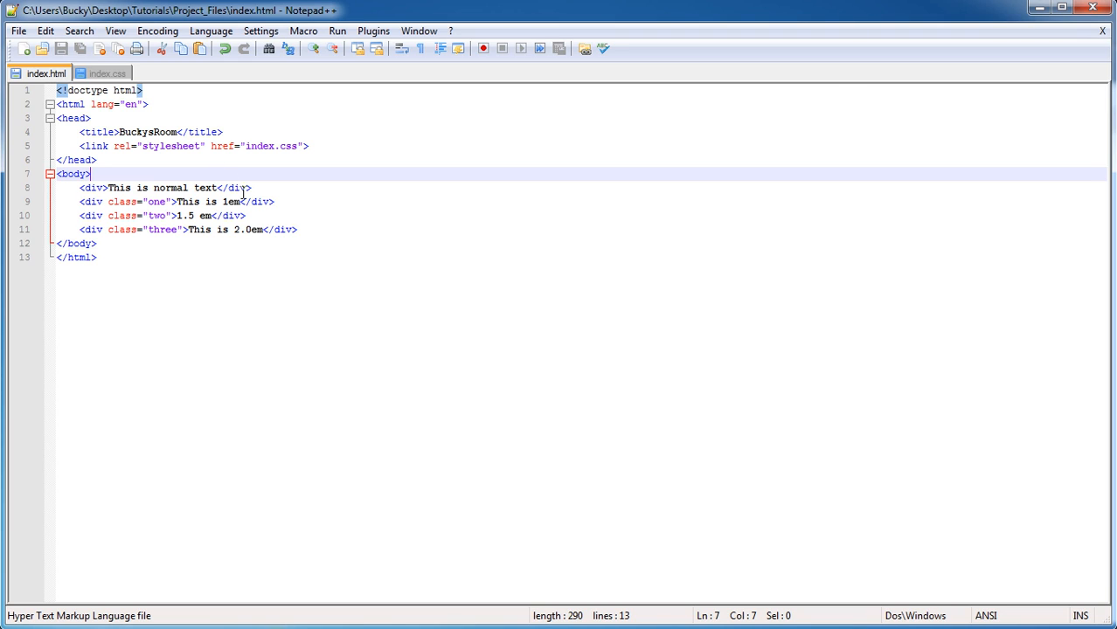